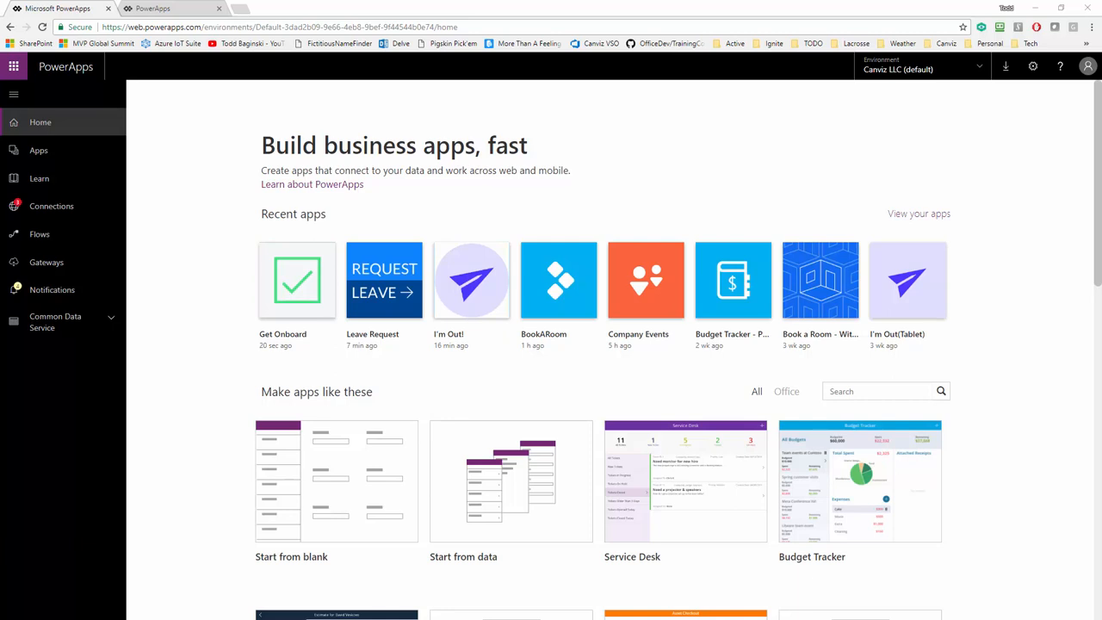
pyautogui.moveTo(182, 366)
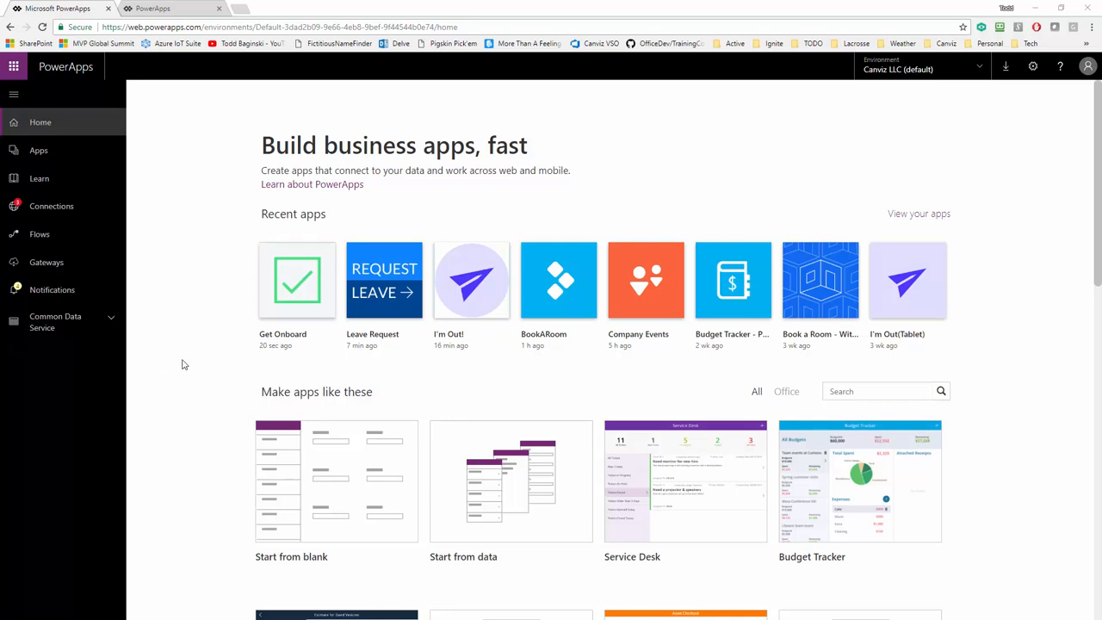
# Step: Scroll the PowerApps home page down to the Out of Office template card
pyautogui.scroll(-3)
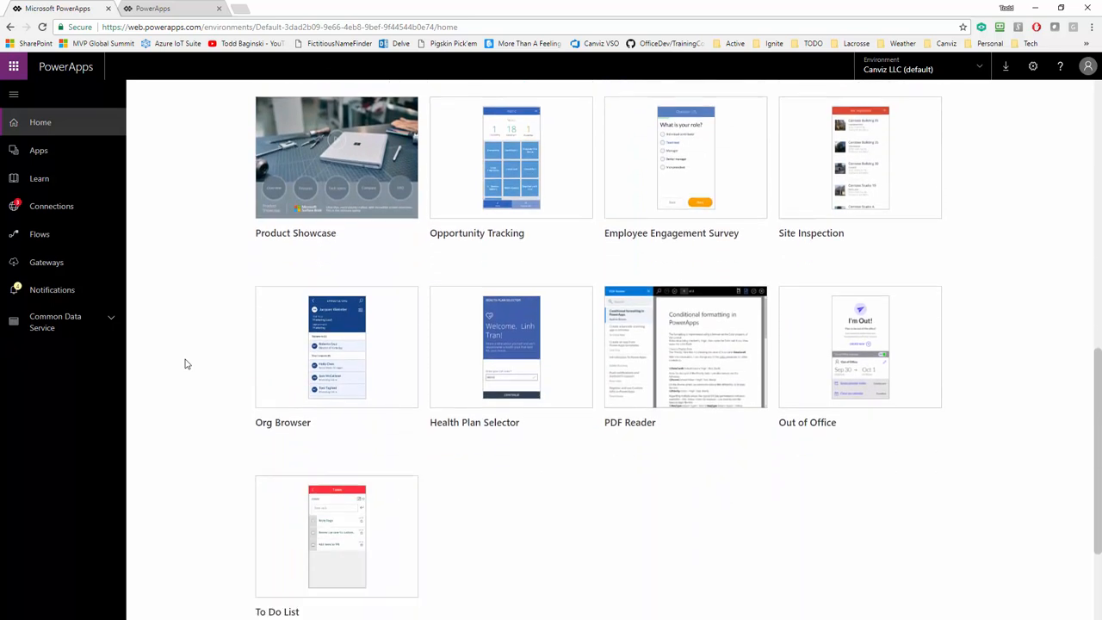
pyautogui.scroll(-3)
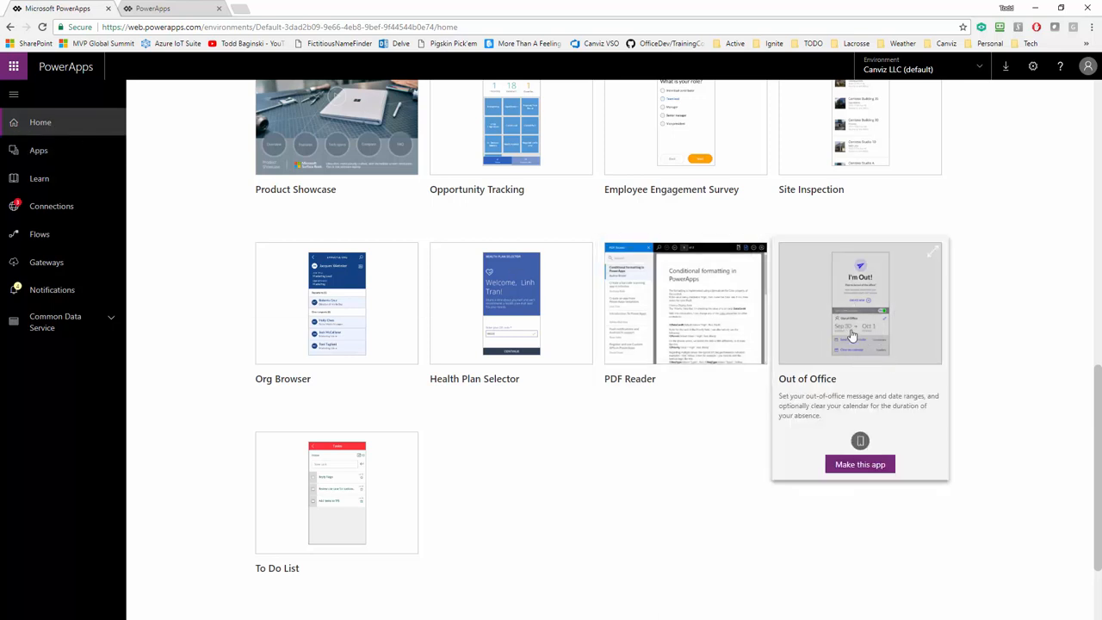
pyautogui.moveTo(858, 389)
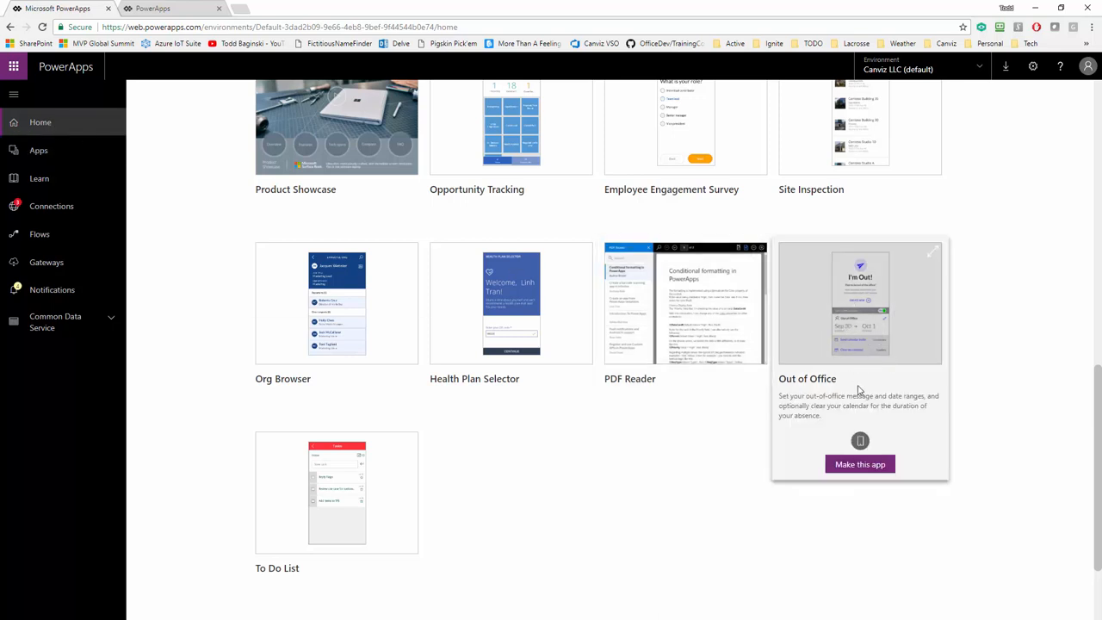
# Step: Make a new app from the Out of Office template and load it in PowerApps Studio
pyautogui.click(860, 465)
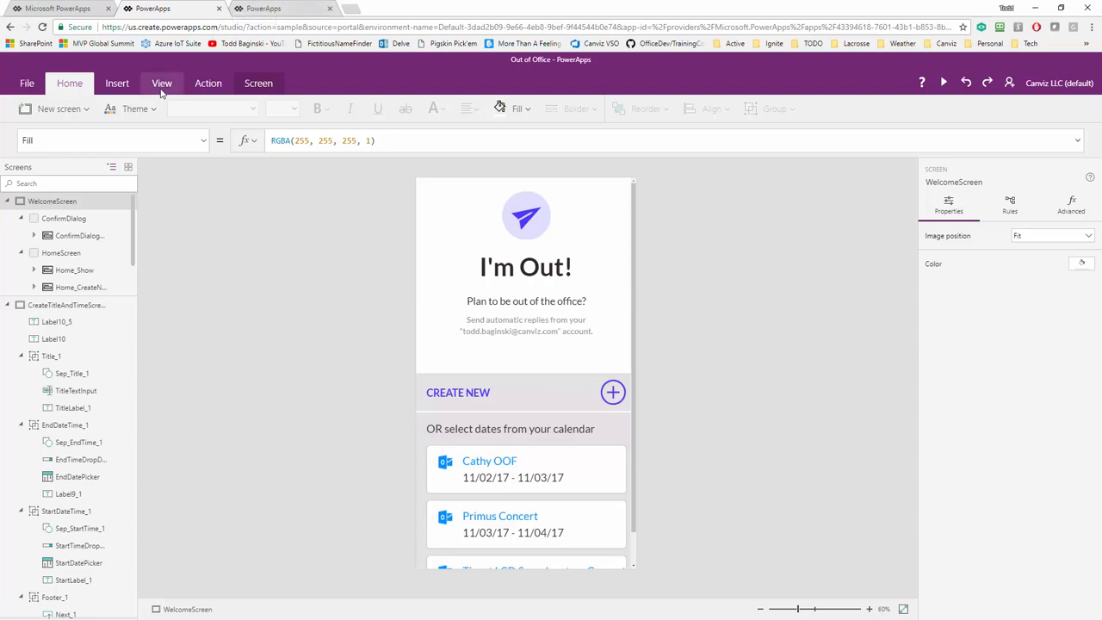
# Step: Show the app's data sources via View, listing Office365 and Office365Users
pyautogui.click(162, 83)
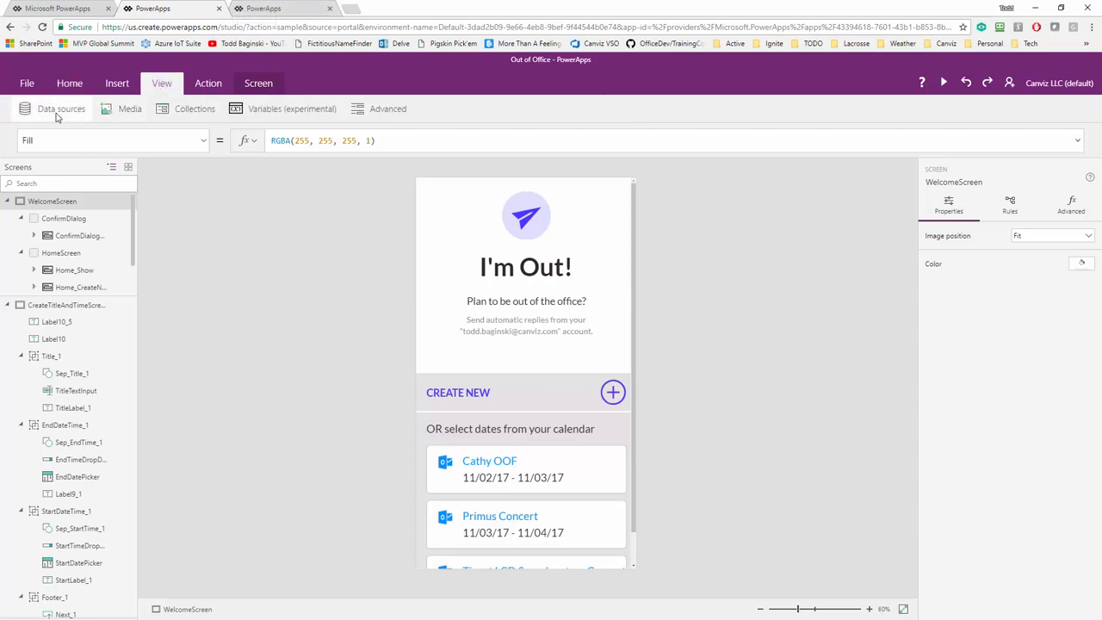
pyautogui.click(62, 109)
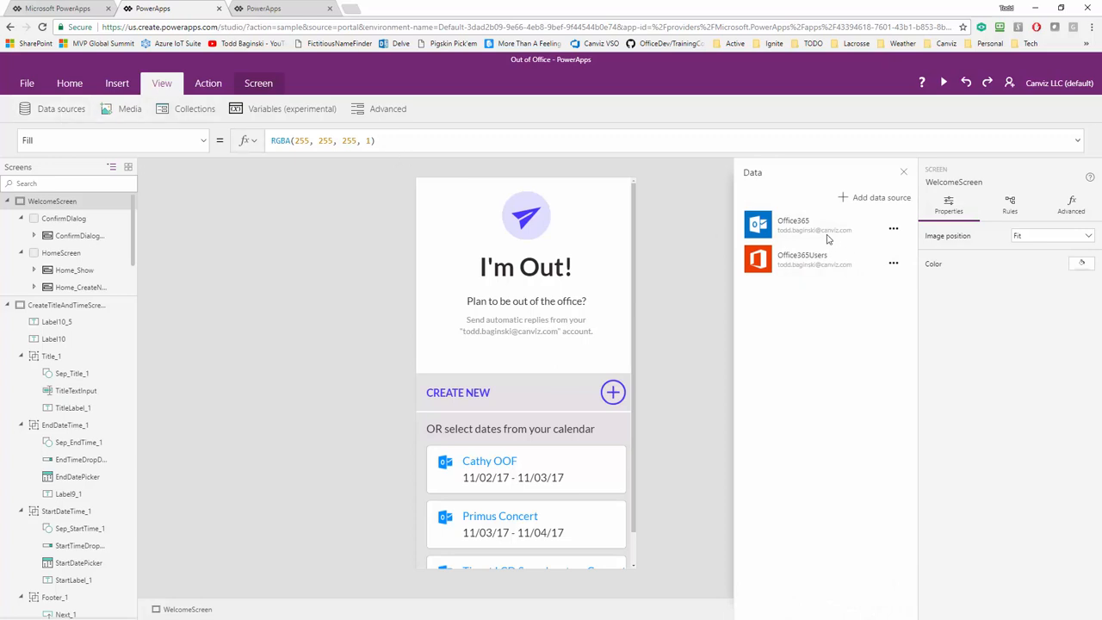
pyautogui.moveTo(813, 231)
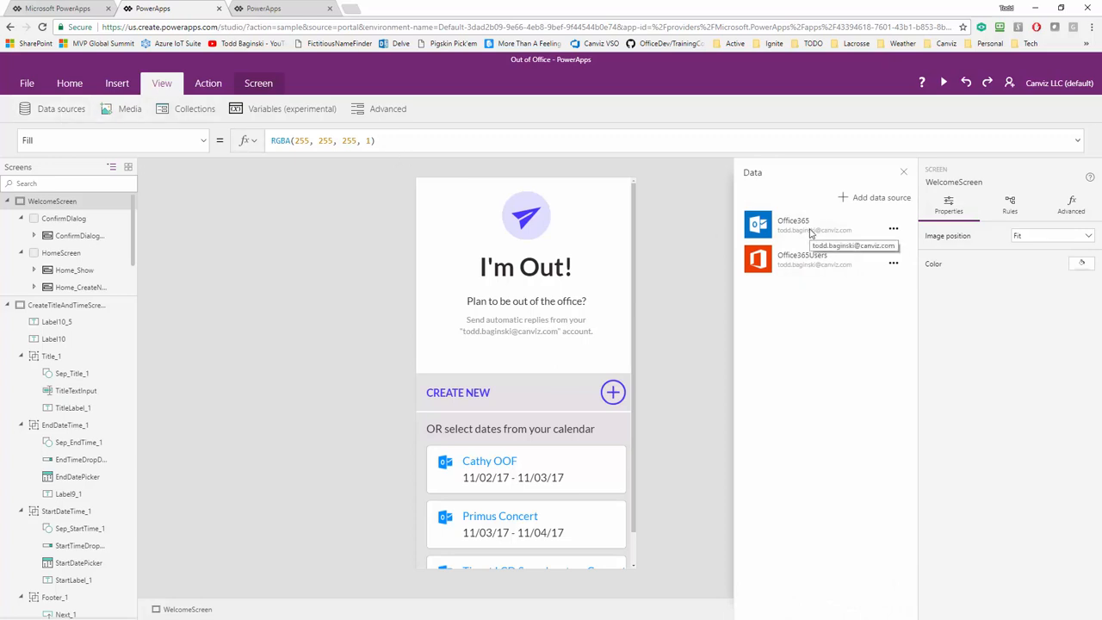
pyautogui.moveTo(813, 265)
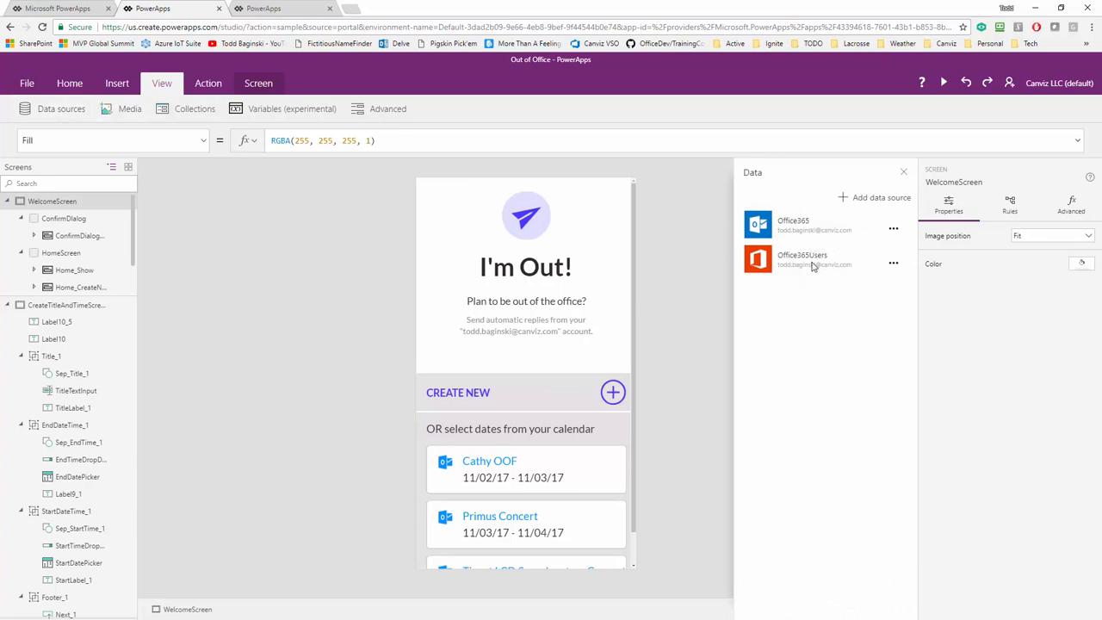
pyautogui.moveTo(810, 265)
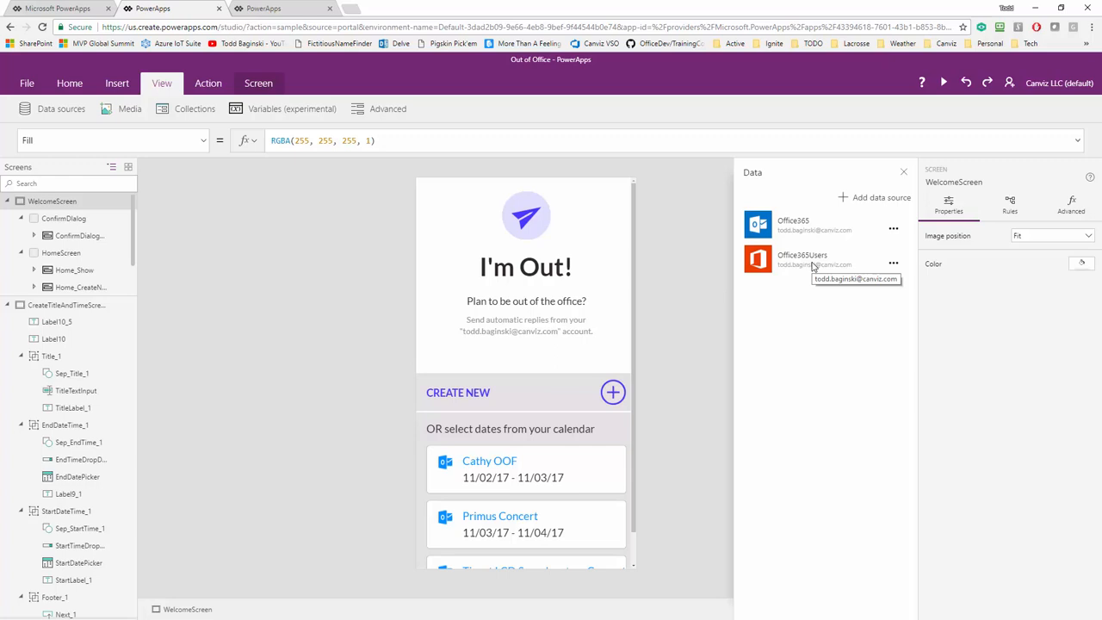
pyautogui.moveTo(810, 267)
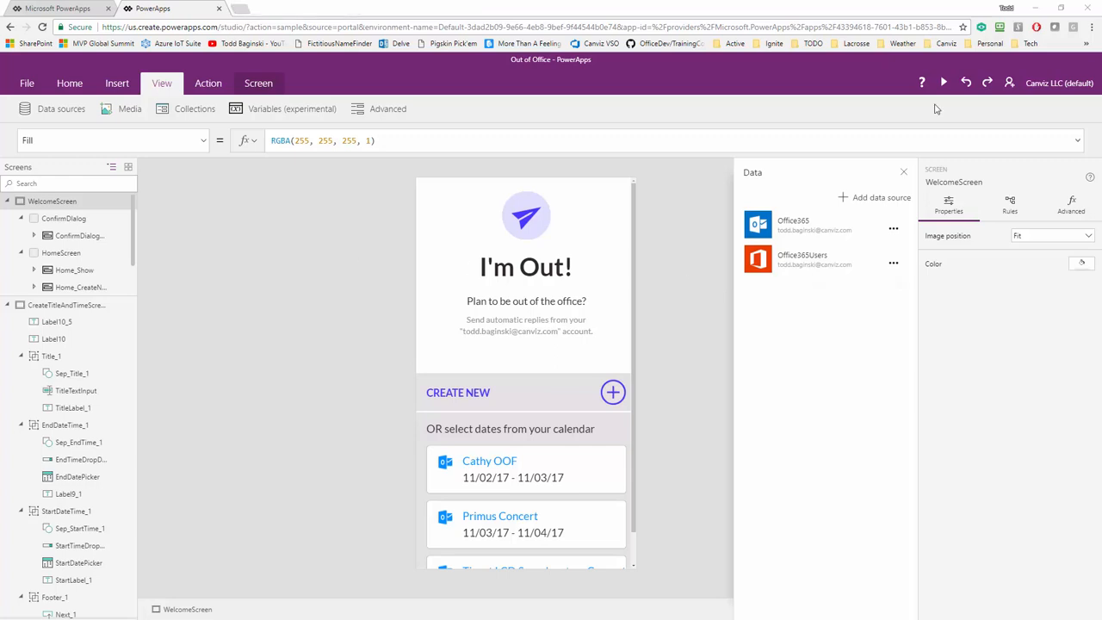
# Step: Run the I'm Out! app in full-screen preview and browse its calendar events list
pyautogui.click(944, 83)
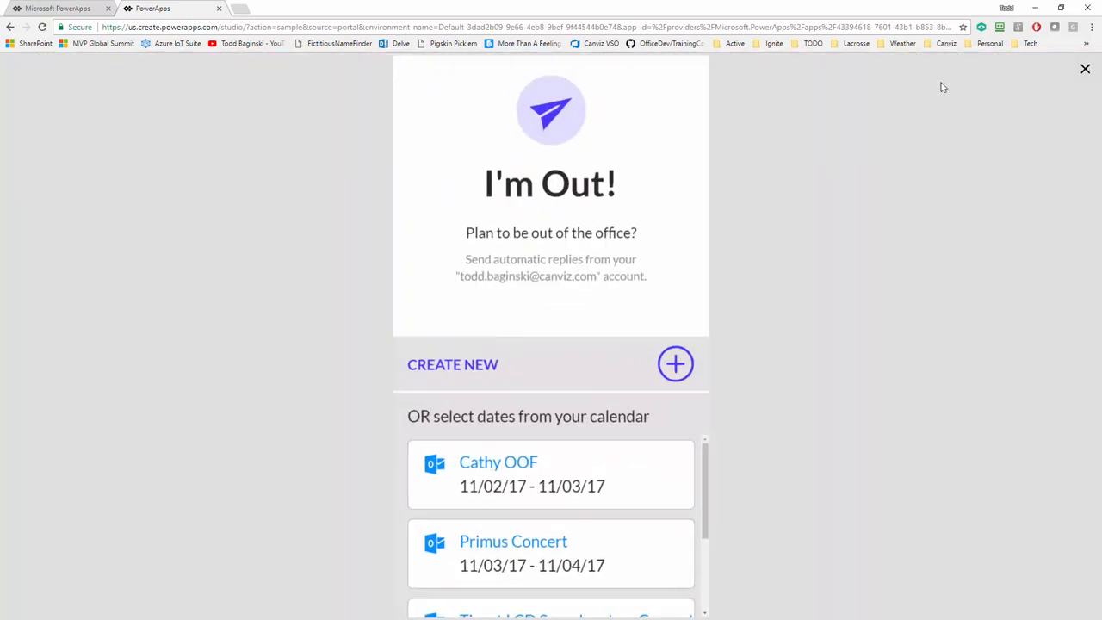
pyautogui.press('f11')
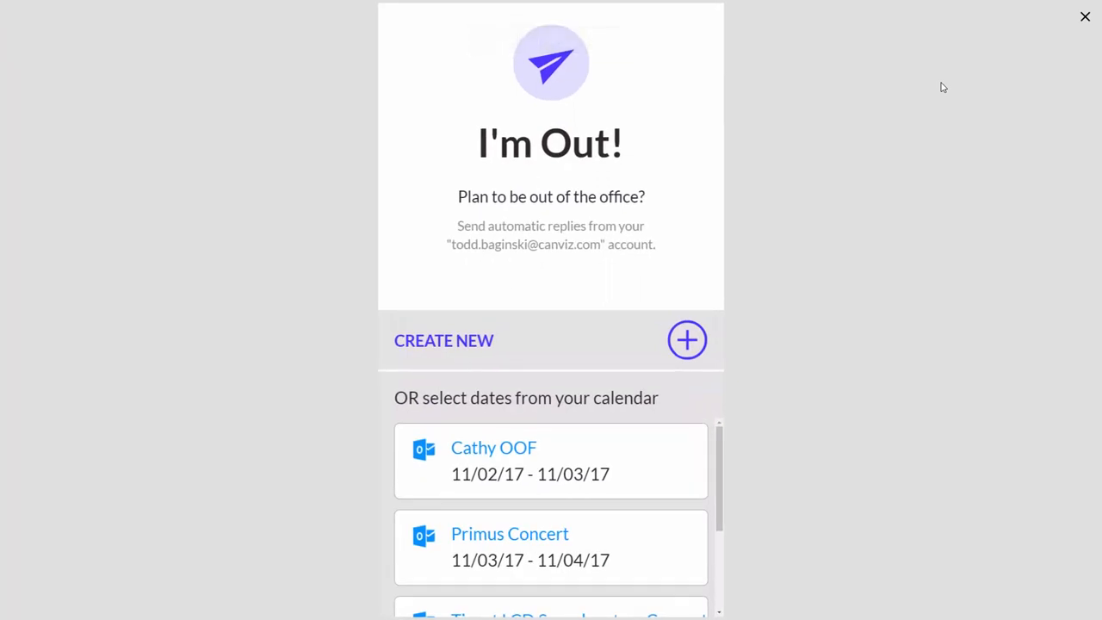
pyautogui.moveTo(899, 138)
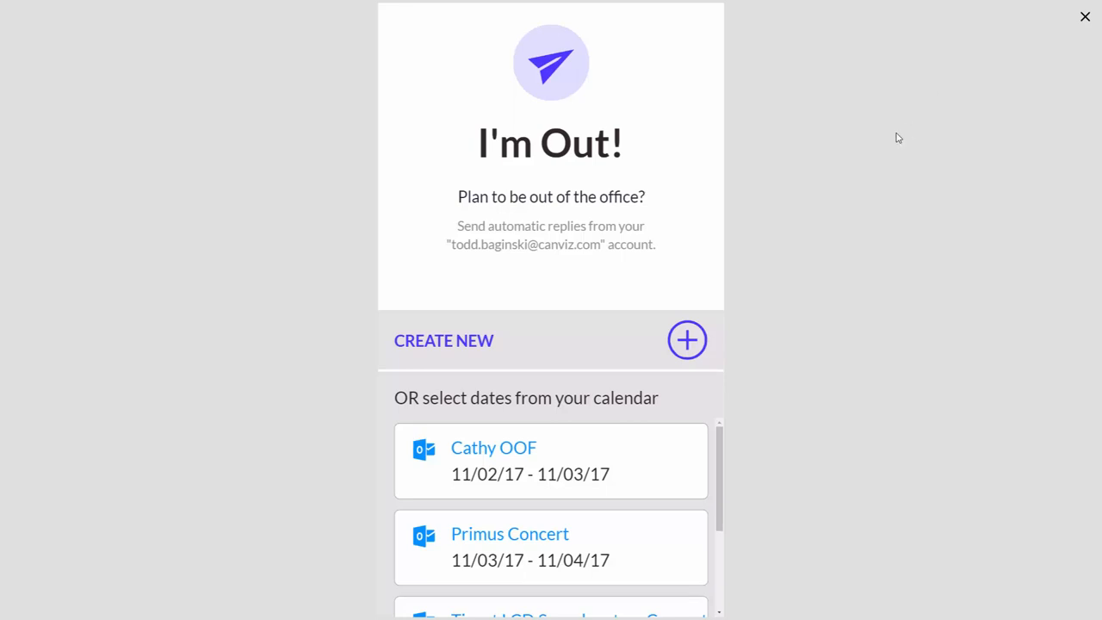
pyautogui.moveTo(560, 248)
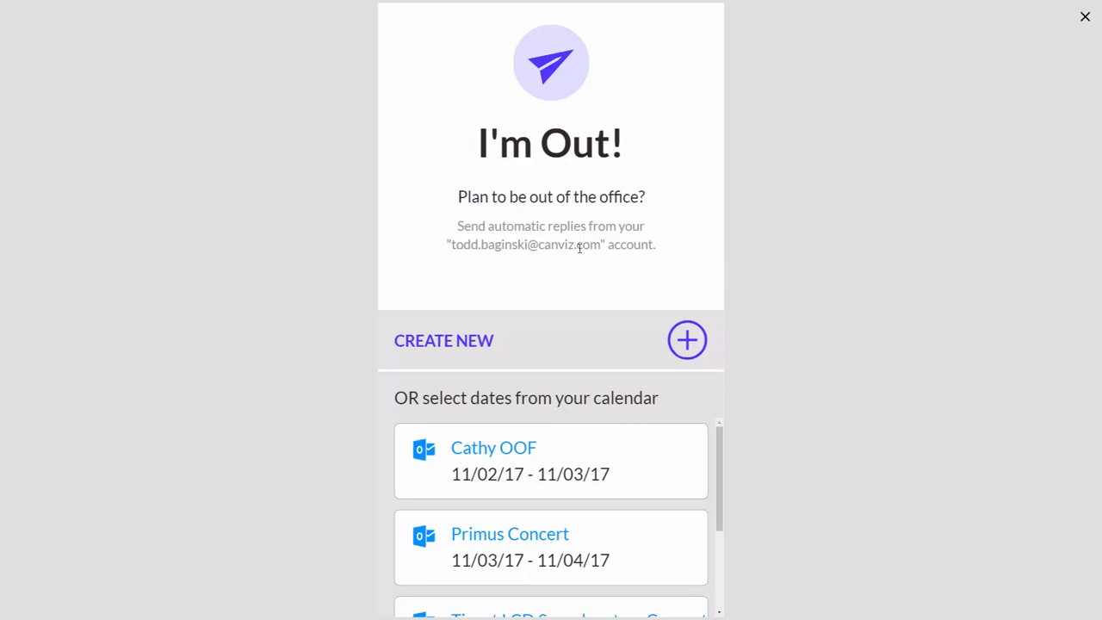
pyautogui.moveTo(693, 441)
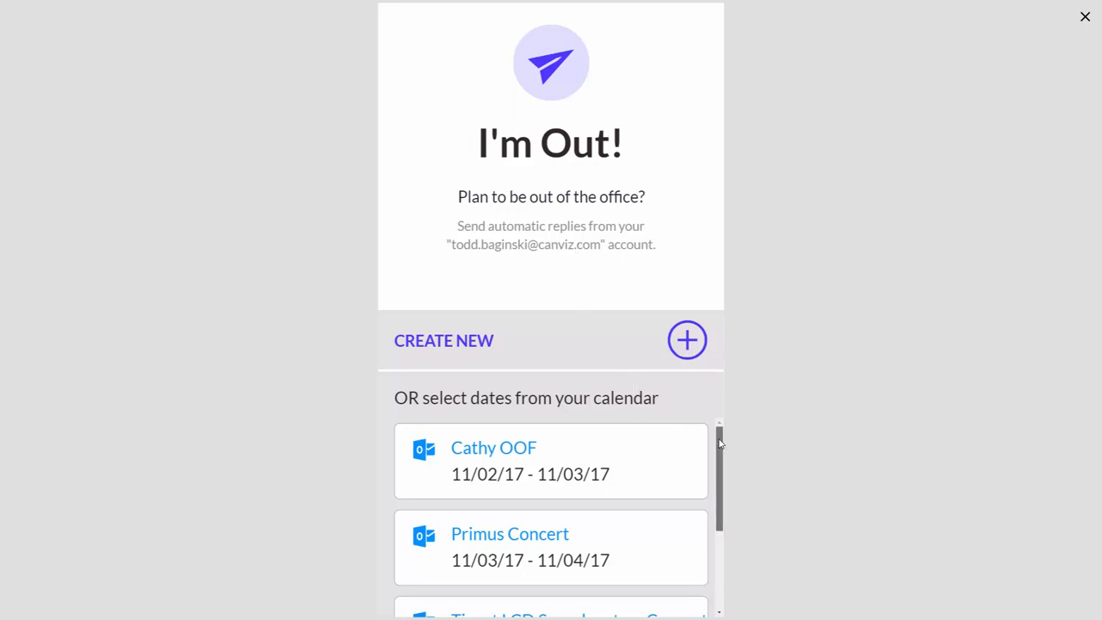
pyautogui.scroll(-3)
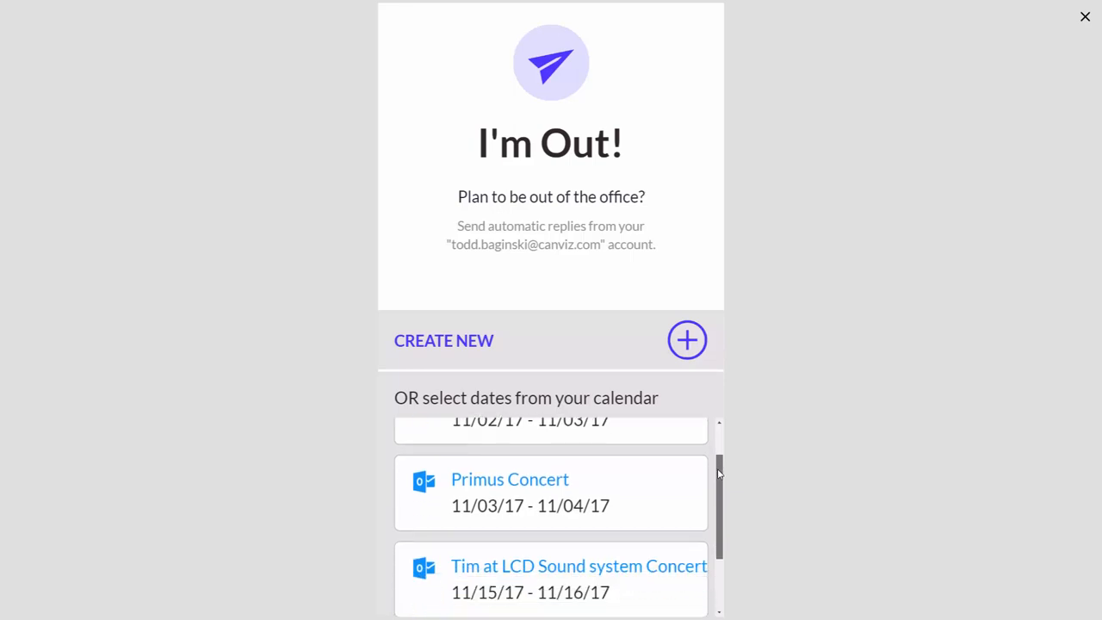
pyautogui.scroll(-3)
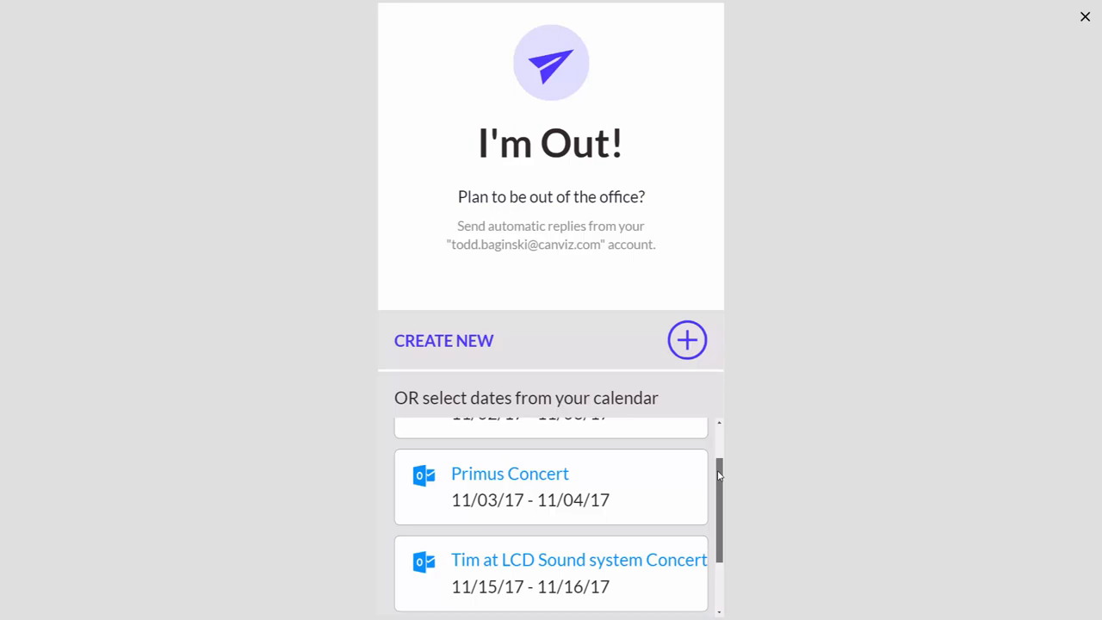
pyautogui.scroll(3)
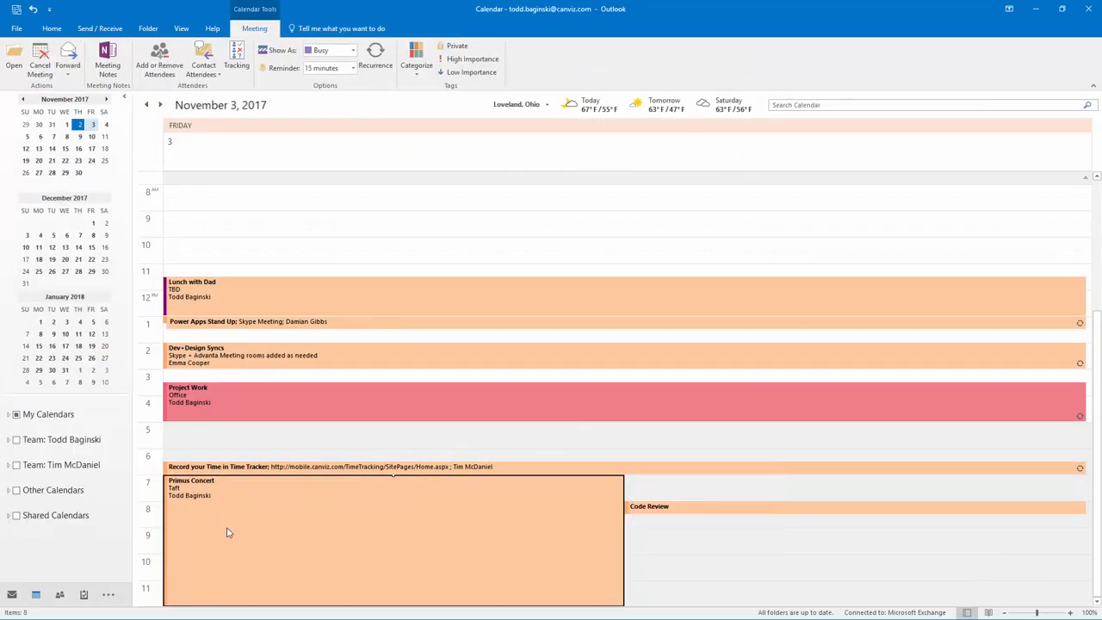
pyautogui.moveTo(336, 558)
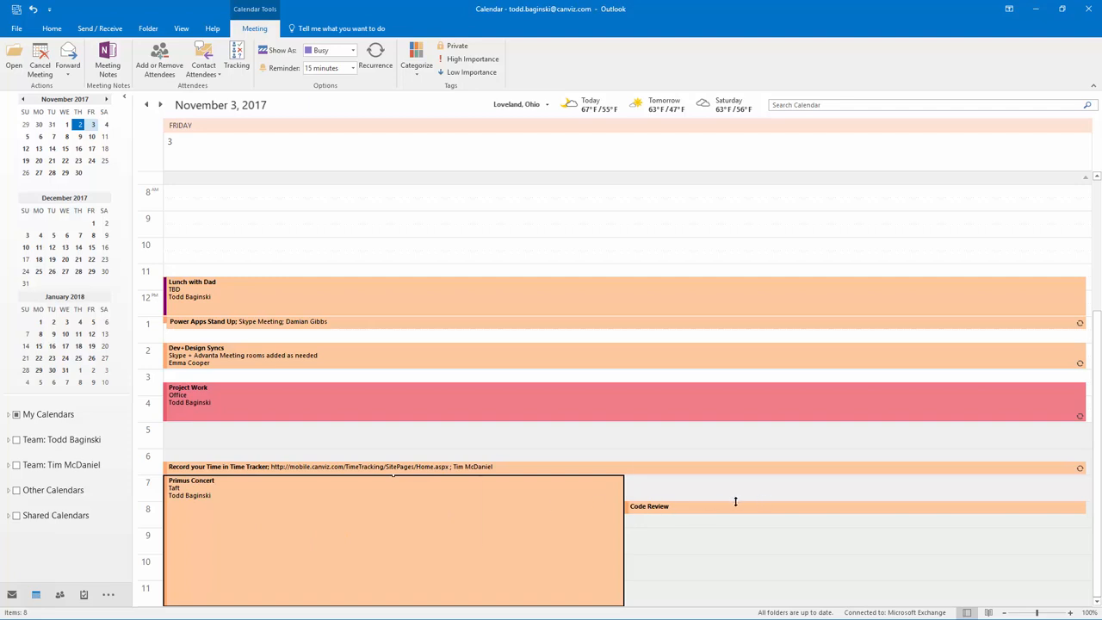
# Step: Return to the running I'm Out! app after checking Outlook's November 3 calendar
pyautogui.click(689, 507)
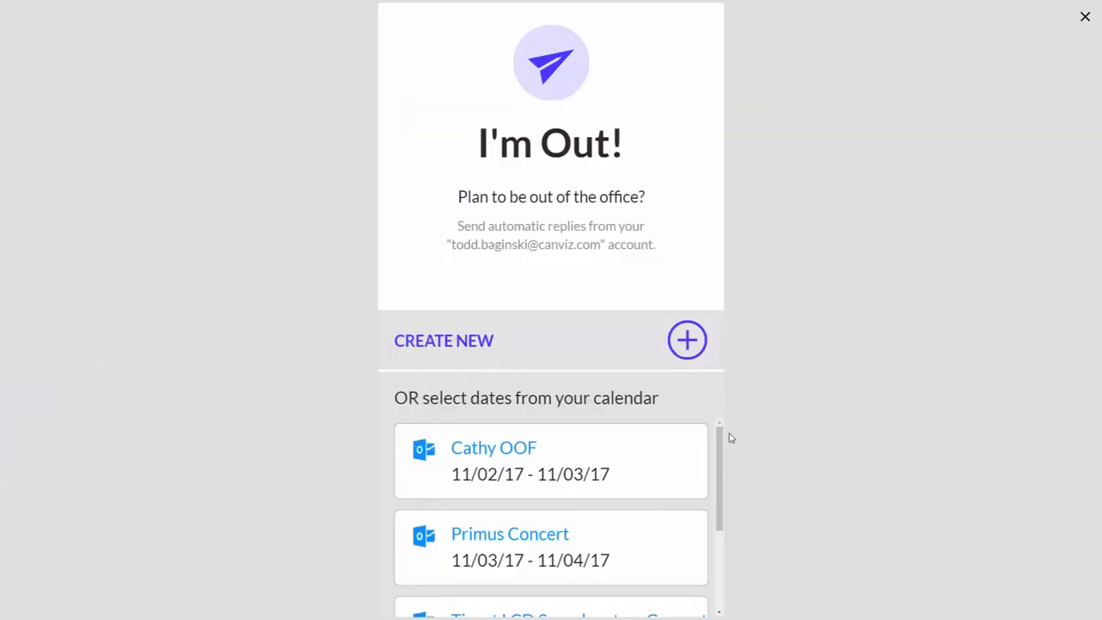
pyautogui.moveTo(531, 542)
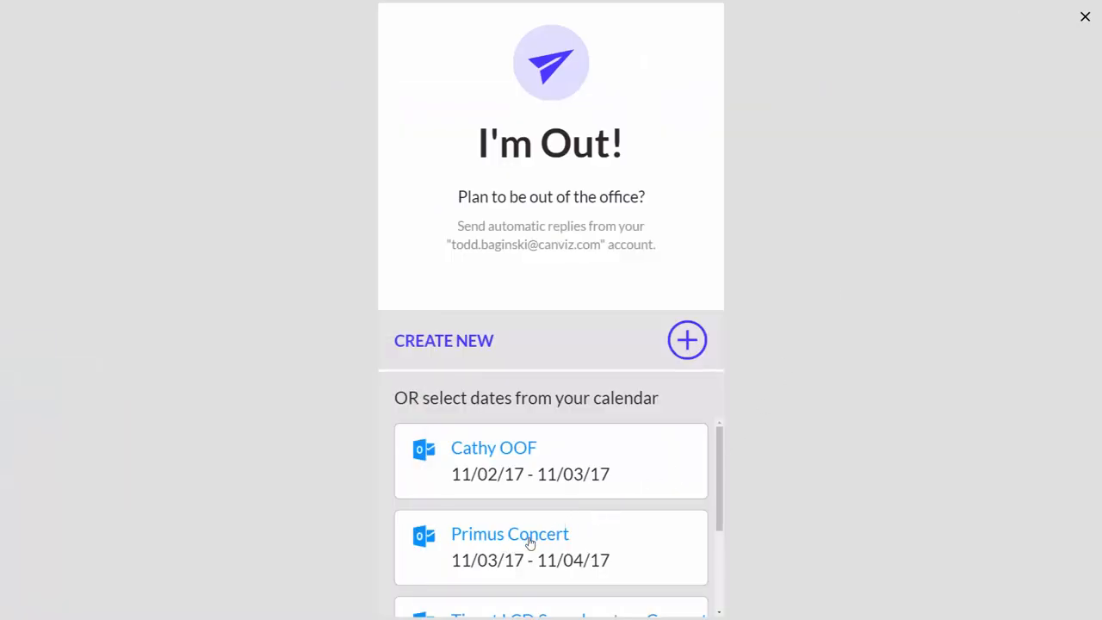
# Step: Start a new response from Primus Concert, prefilled 11/03/17 7:00 pm to 11/04/17 2:00 am
pyautogui.click(510, 547)
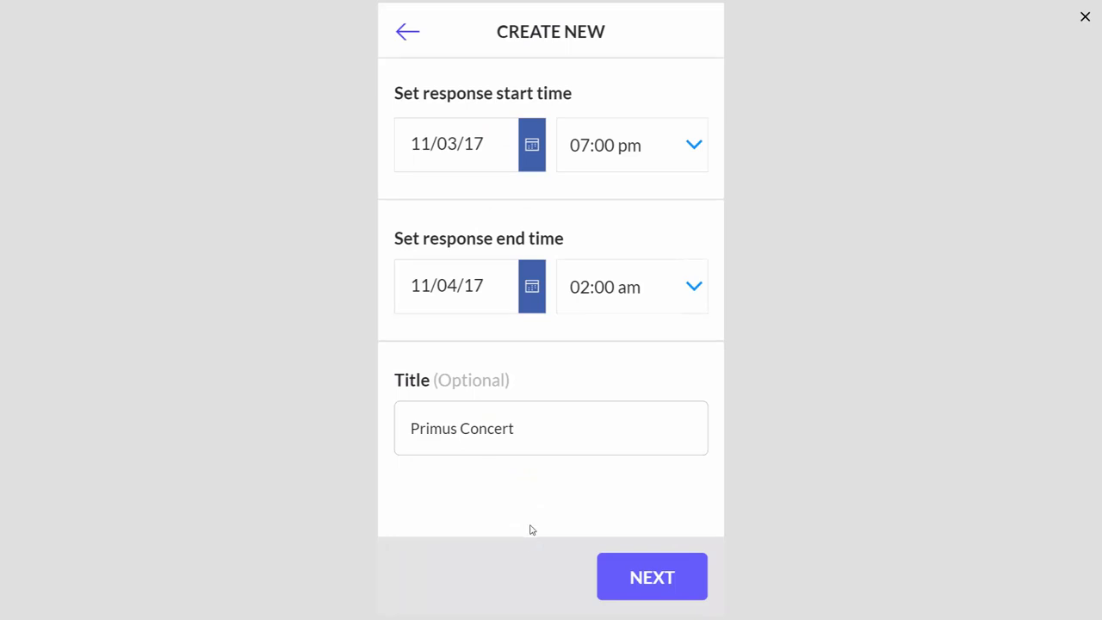
pyautogui.moveTo(615, 341)
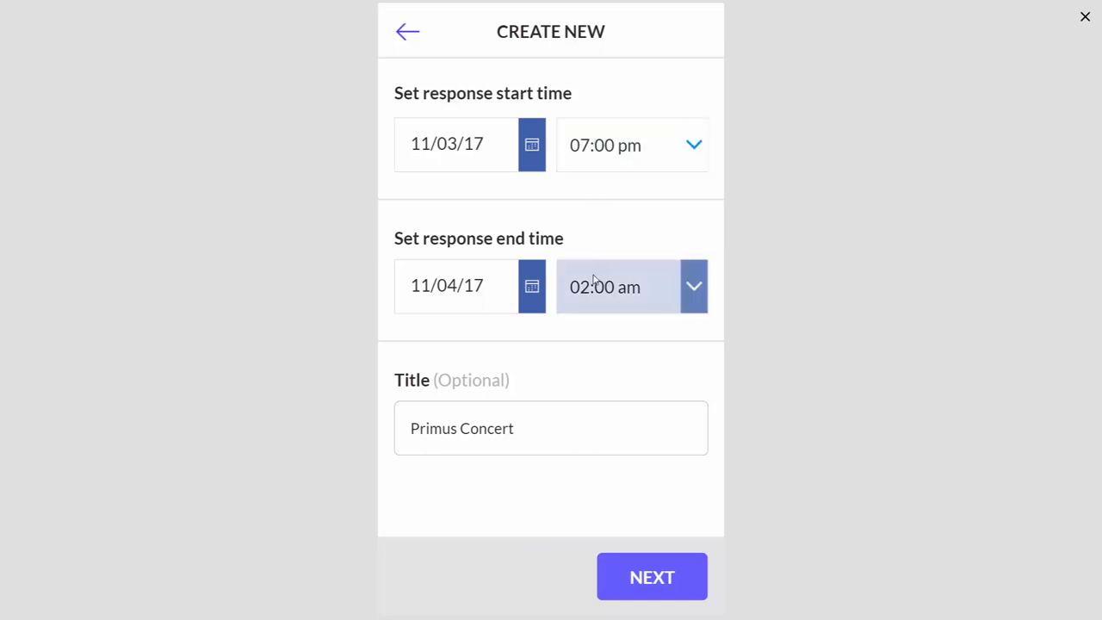
pyautogui.click(551, 427)
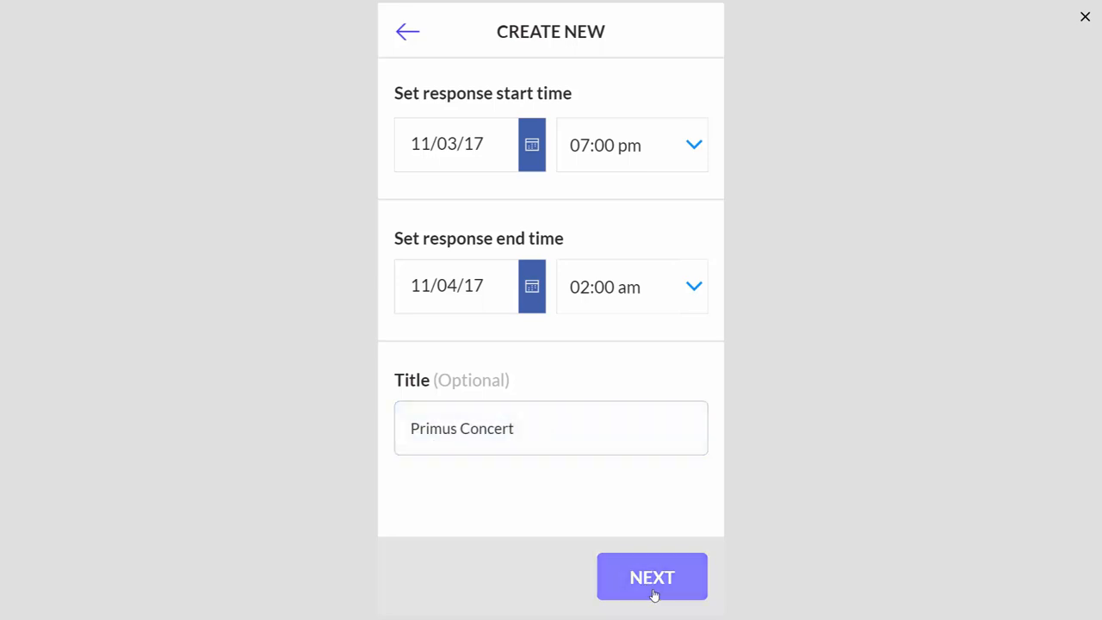
# Step: Choose Personal as the response type and No access on the Email Access step
pyautogui.click(651, 577)
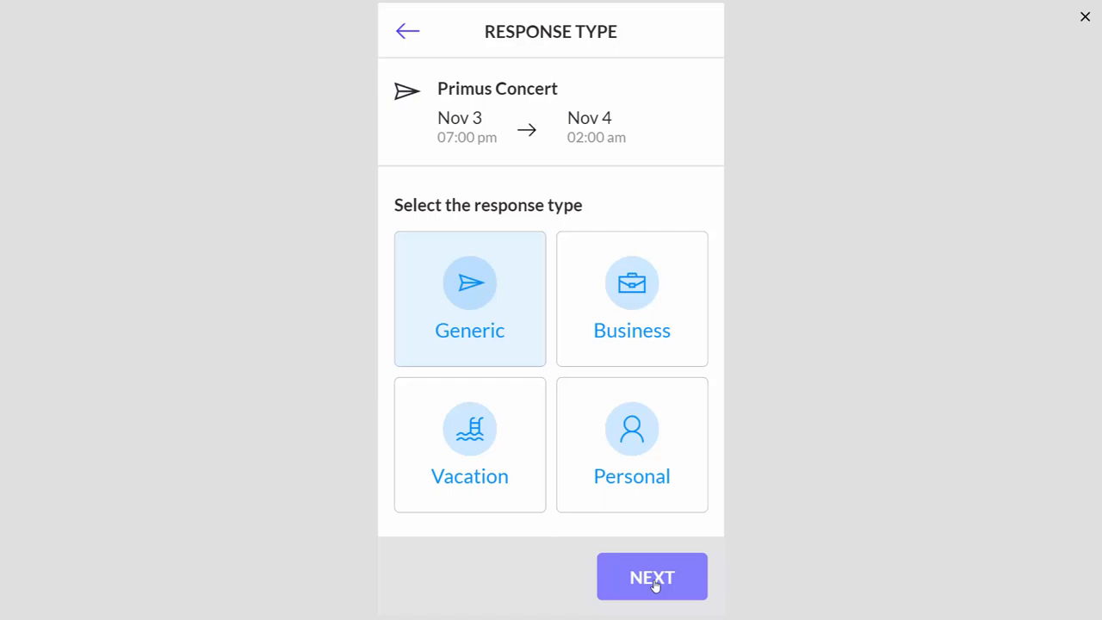
pyautogui.click(630, 445)
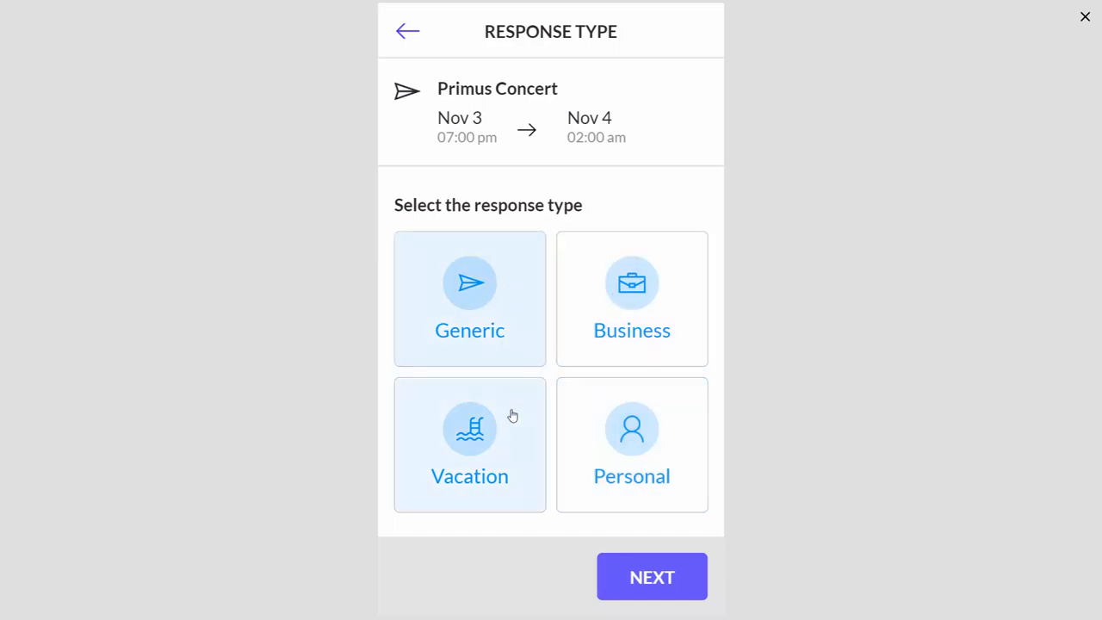
pyautogui.click(630, 445)
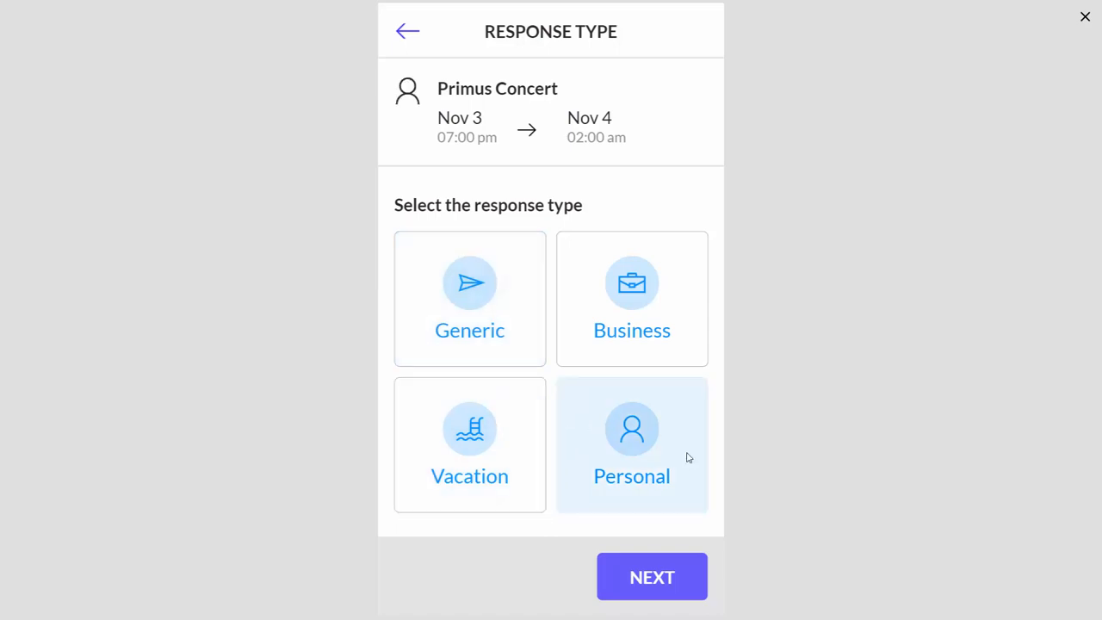
pyautogui.click(651, 577)
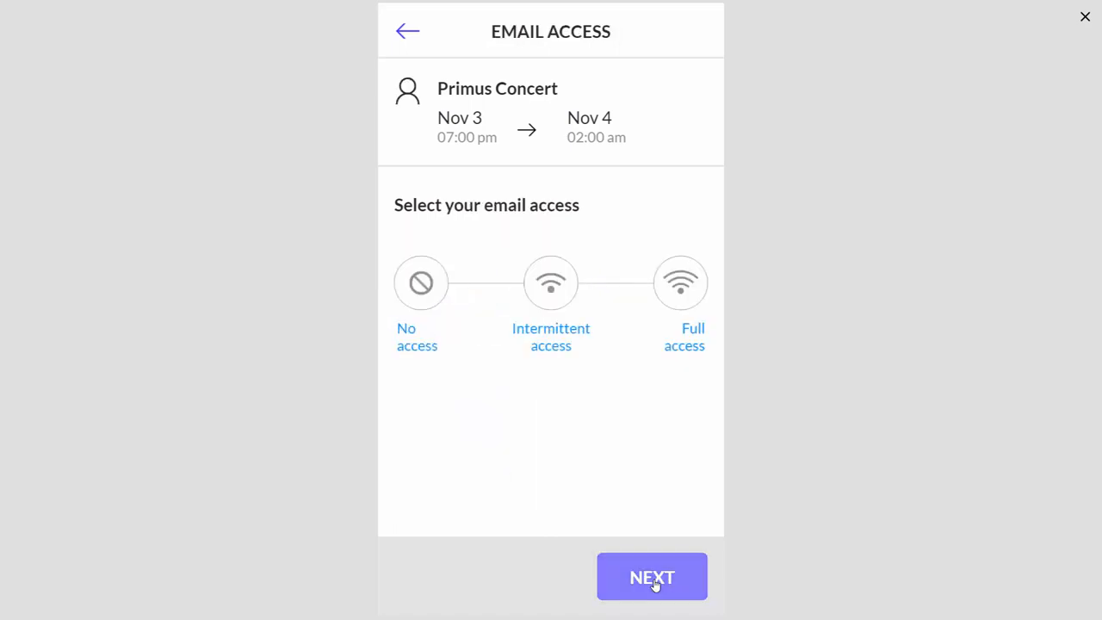
pyautogui.moveTo(482, 465)
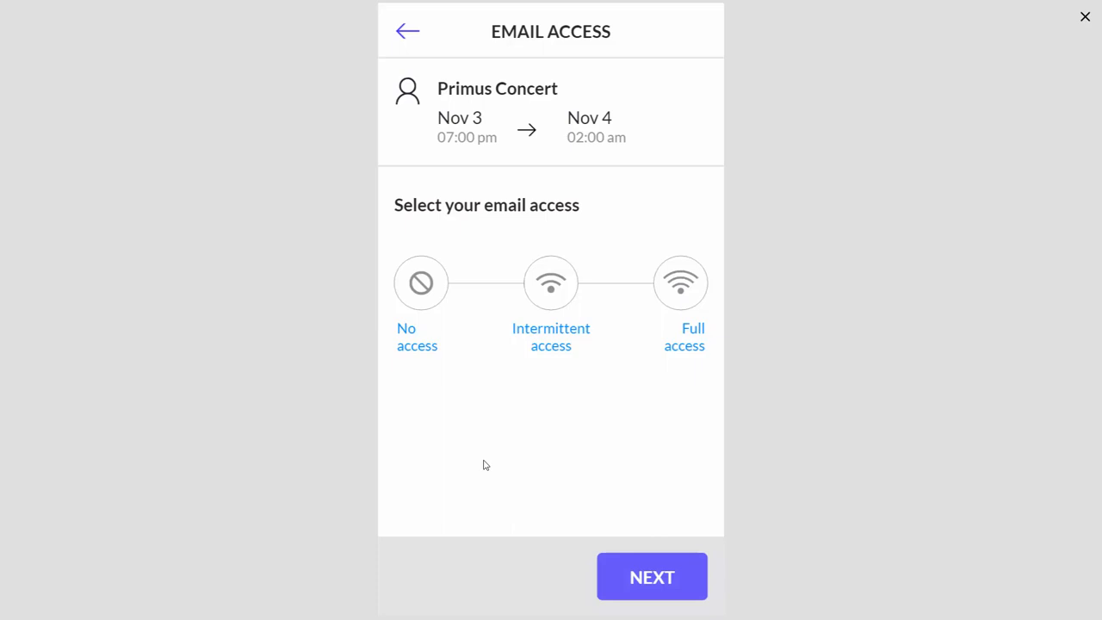
pyautogui.moveTo(439, 393)
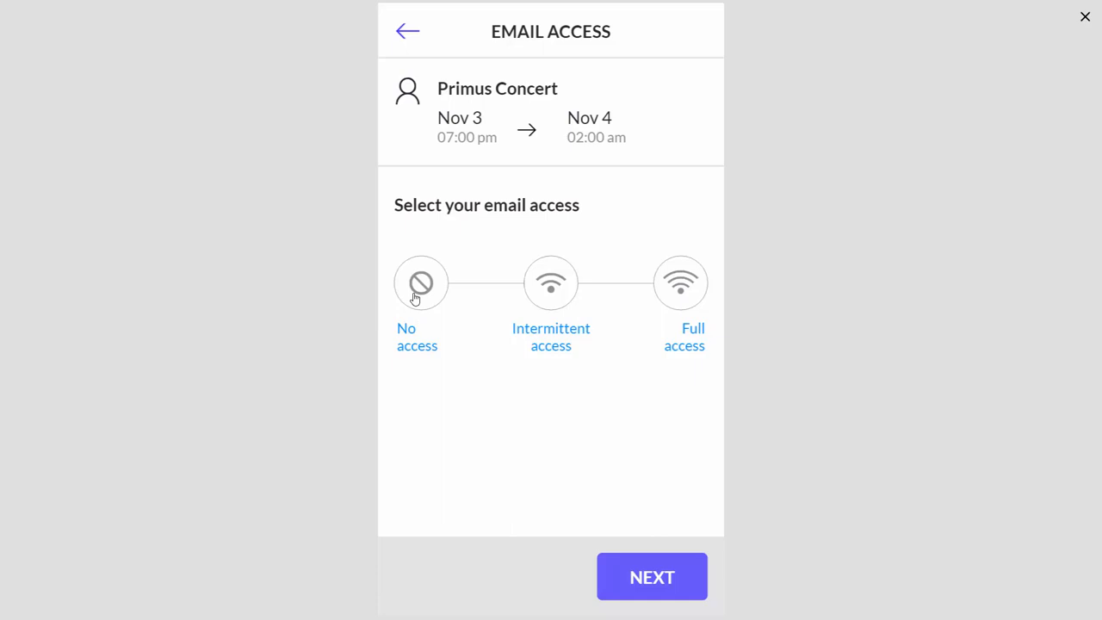
pyautogui.click(421, 283)
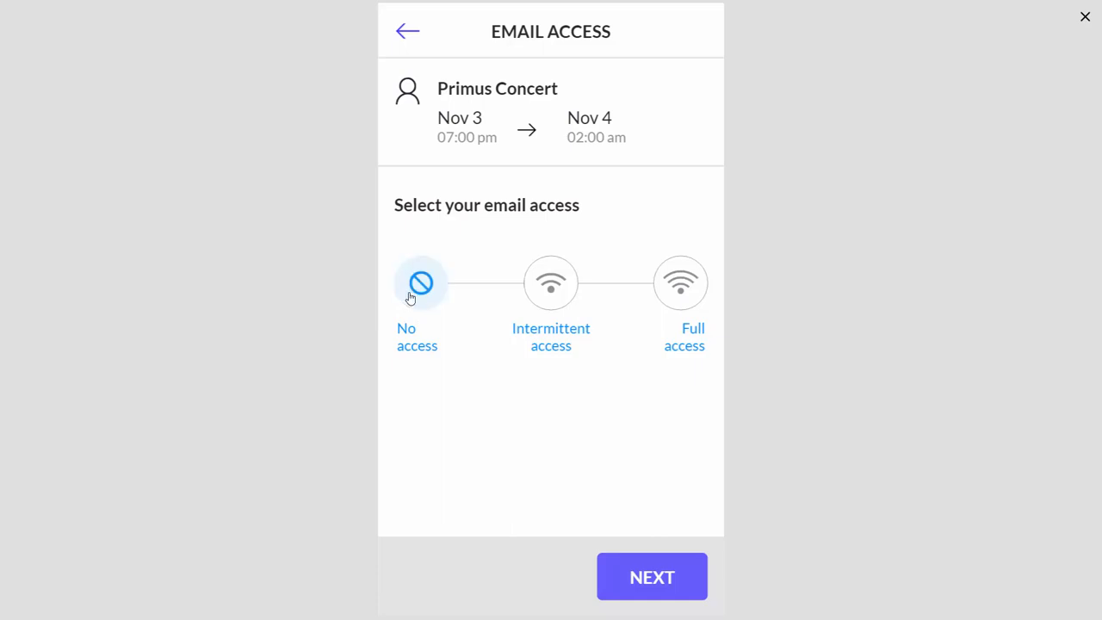
pyautogui.moveTo(651, 577)
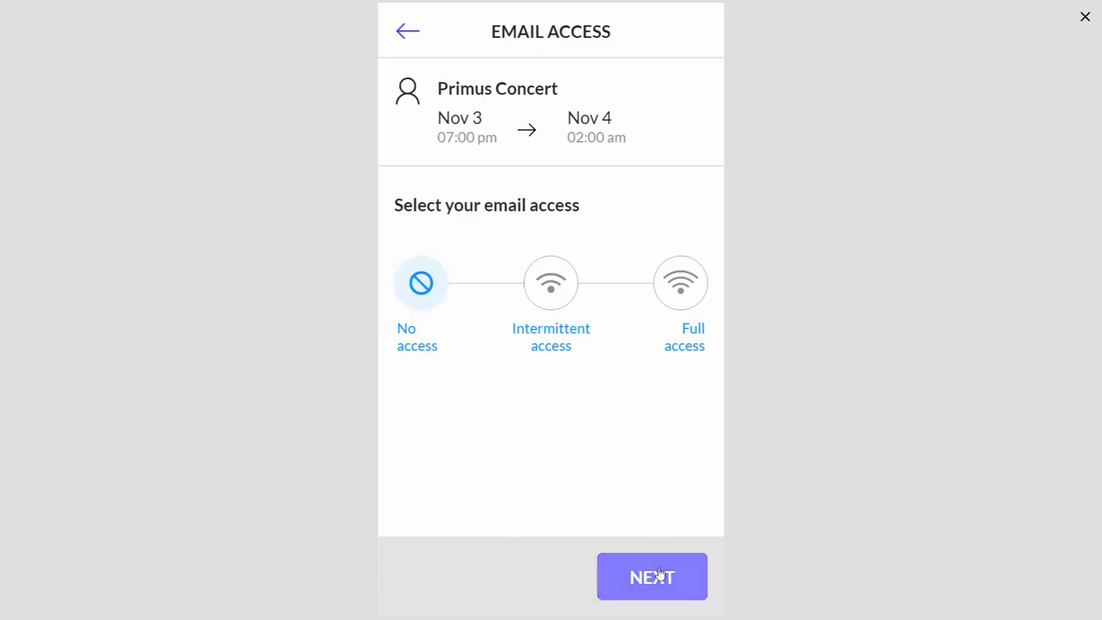
# Step: Replace the prefilled contact with Todd, picking the first matching person
pyautogui.click(651, 577)
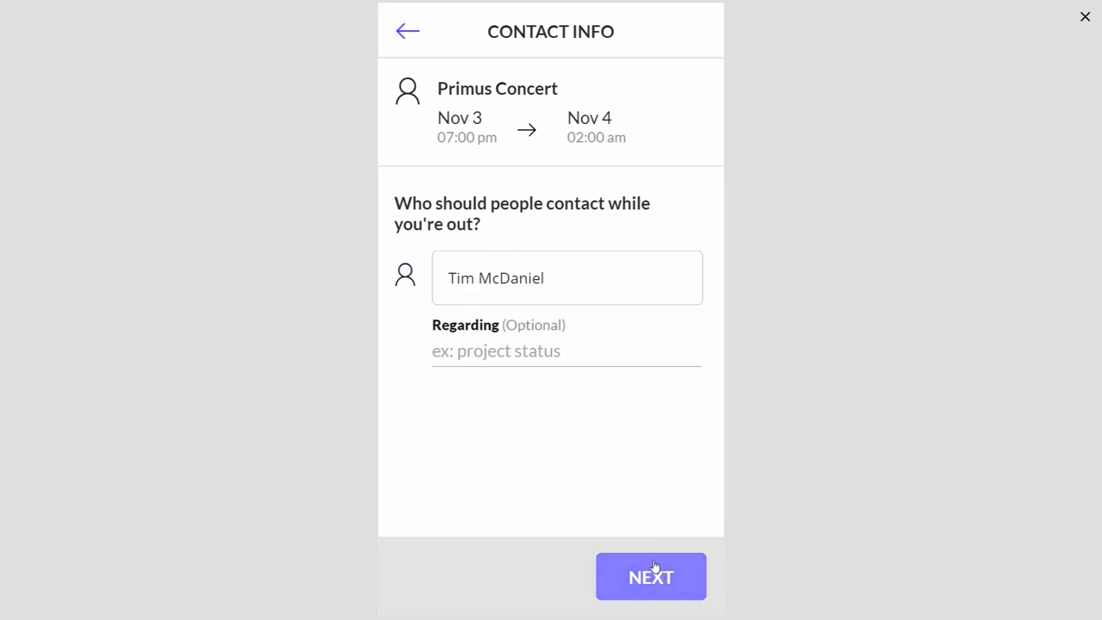
pyautogui.moveTo(558, 310)
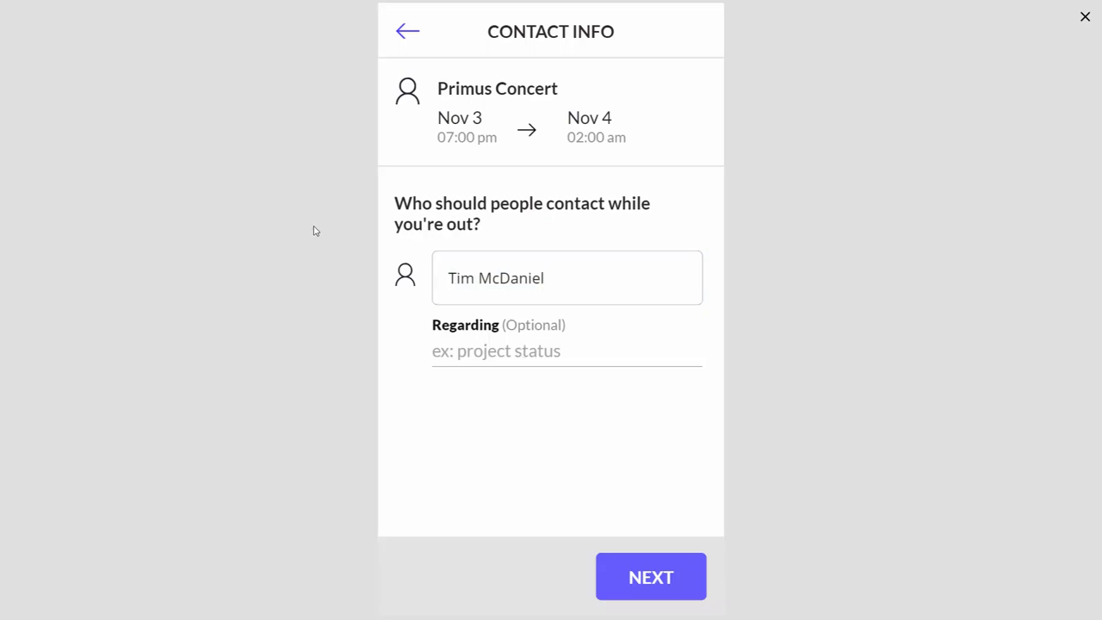
pyautogui.doubleClick(500, 277)
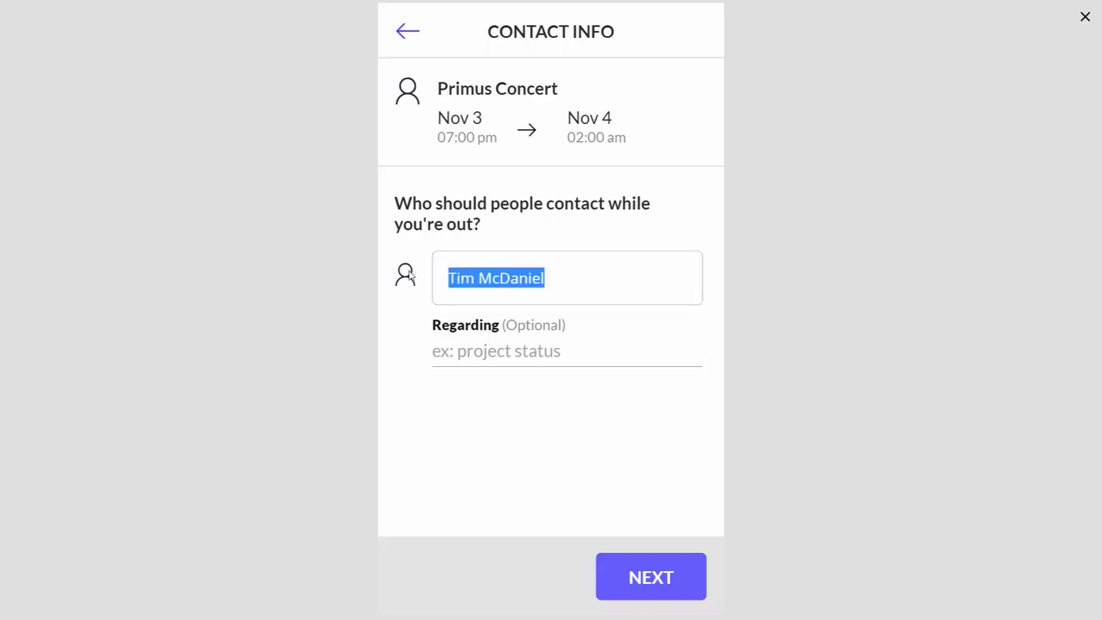
pyautogui.write('Todd')
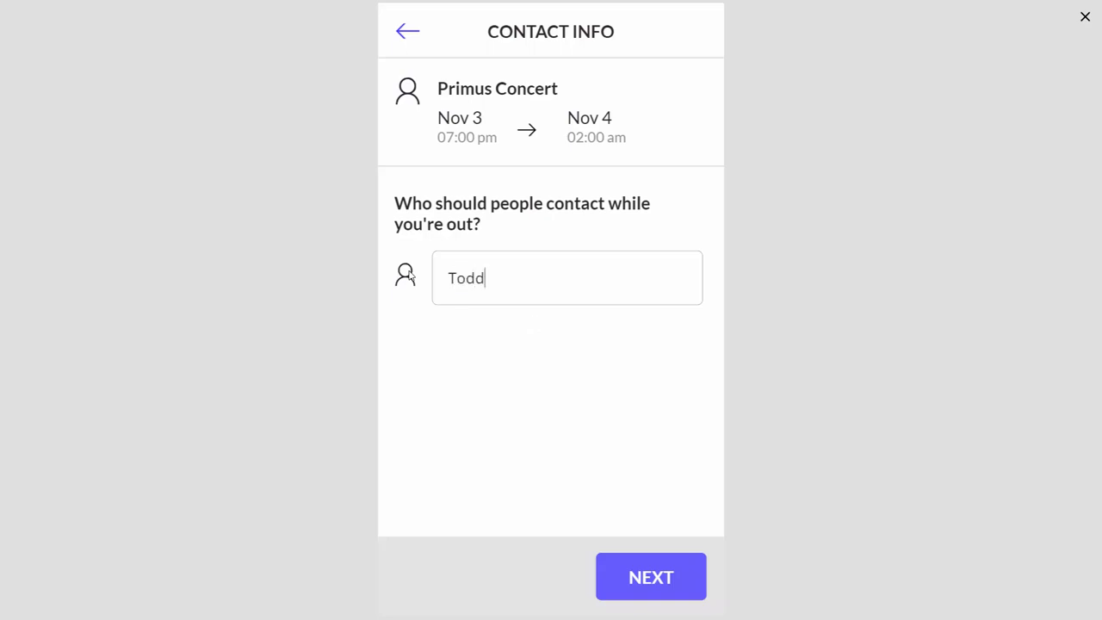
pyautogui.click(567, 277)
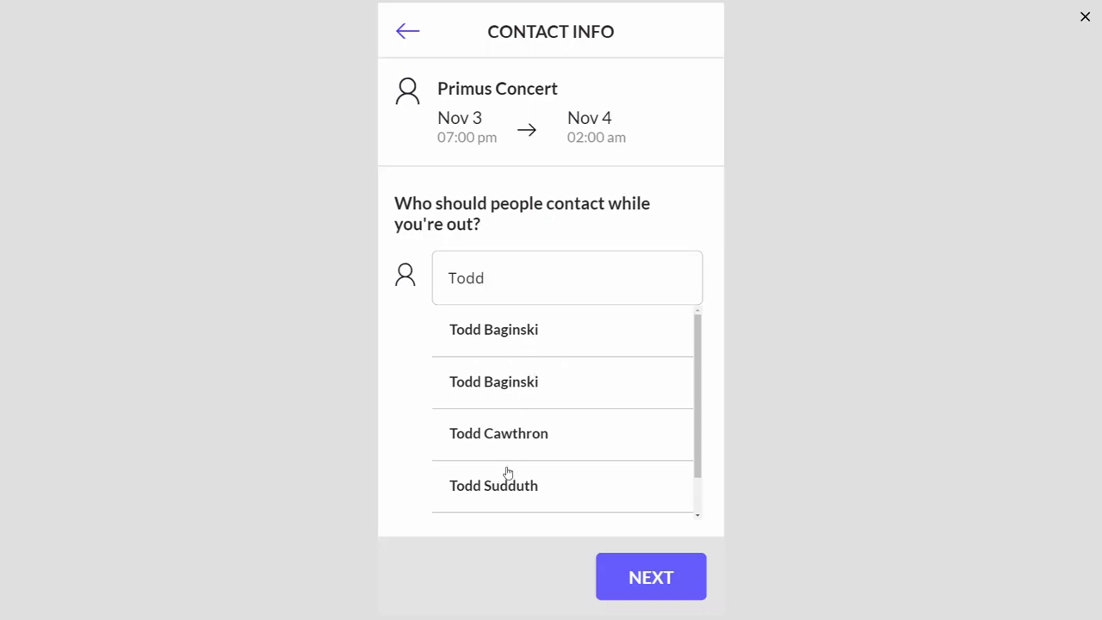
pyautogui.moveTo(510, 348)
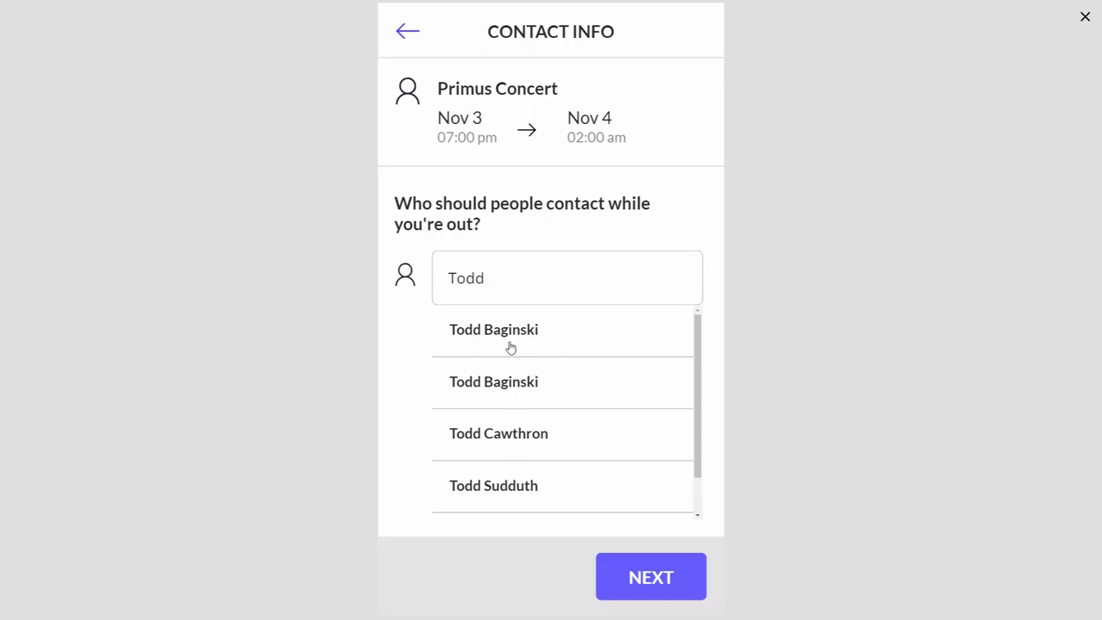
pyautogui.click(493, 329)
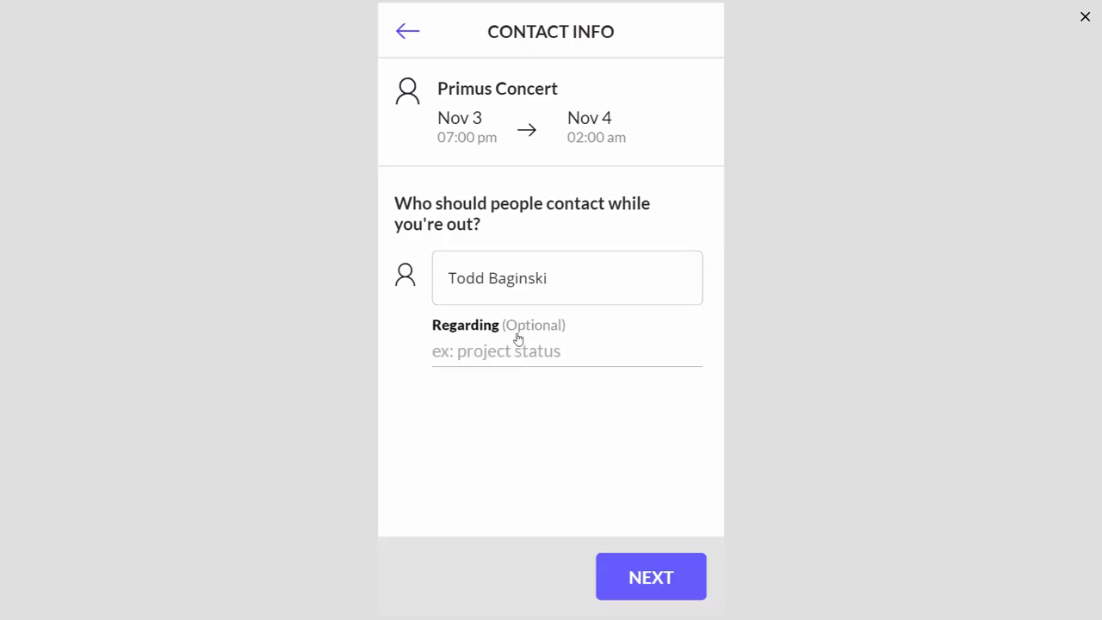
# Step: Enter Anything as the Regarding subject and continue to the message review
pyautogui.click(566, 351)
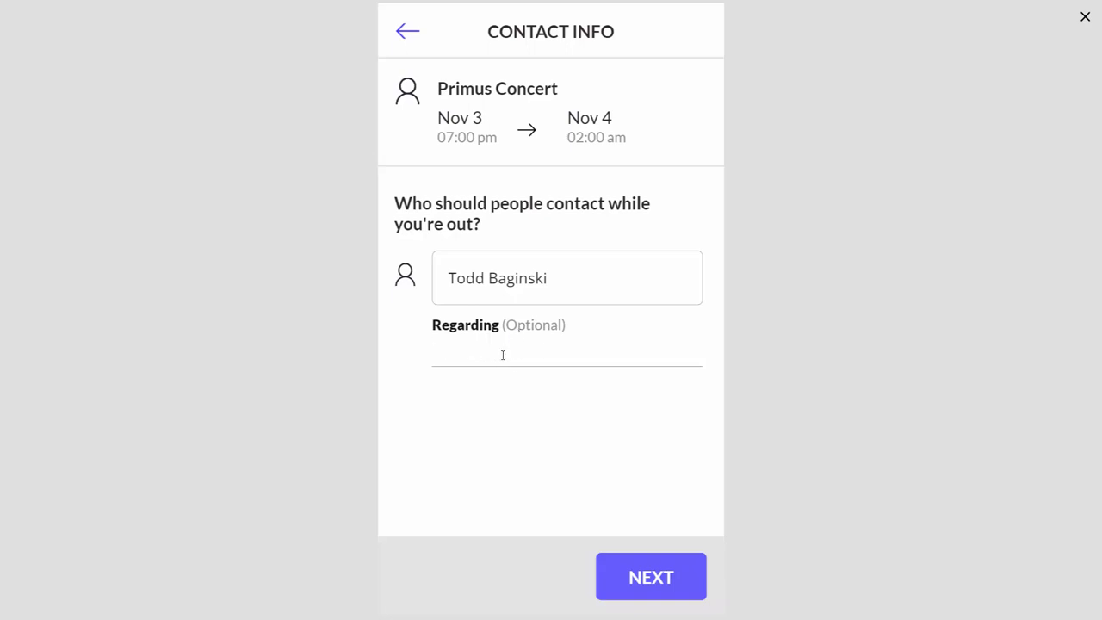
pyautogui.write('Anything')
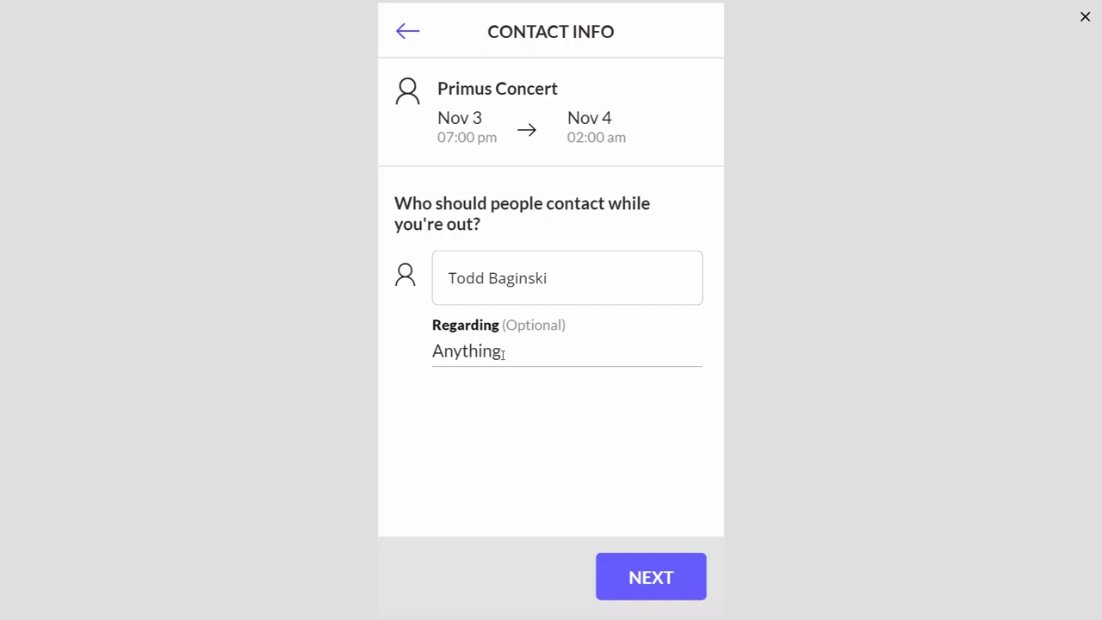
pyautogui.click(651, 577)
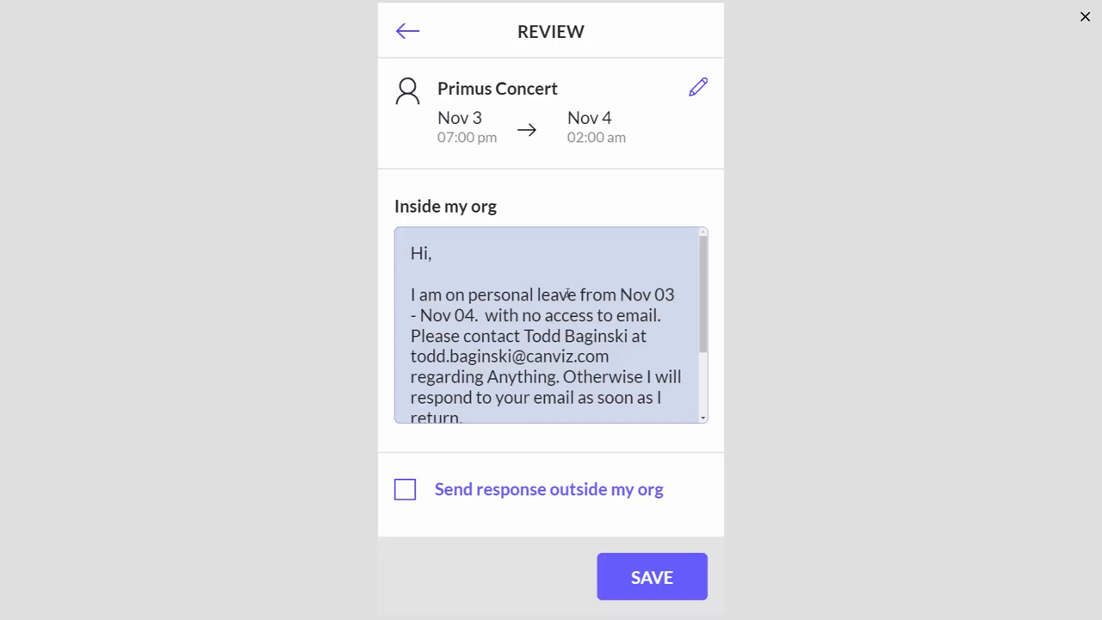
pyautogui.doubleClick(487, 295)
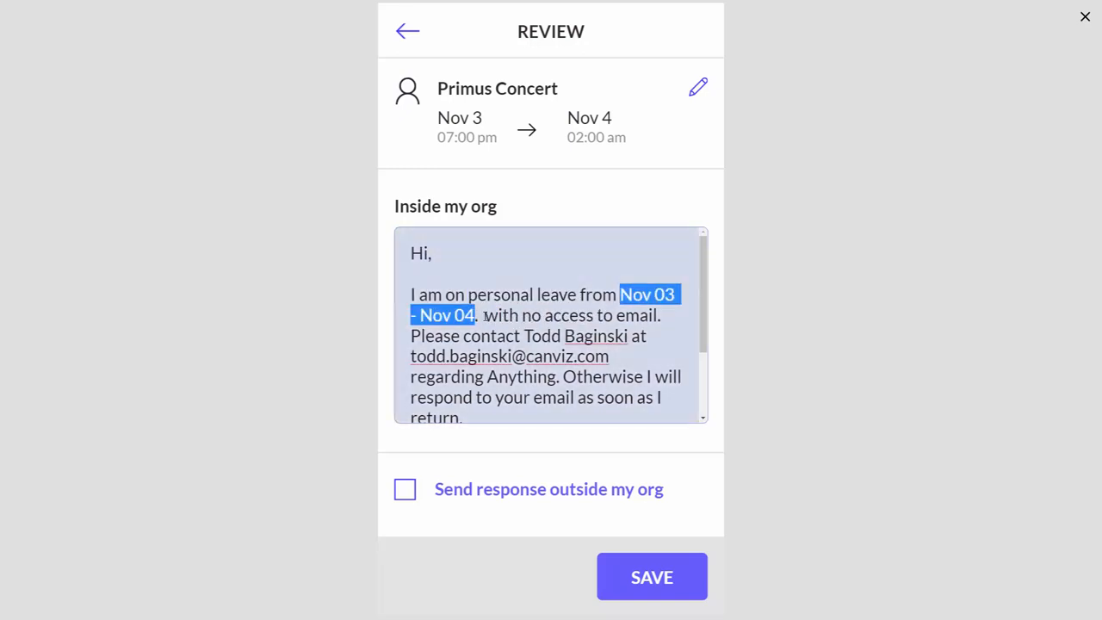
pyautogui.click(524, 313)
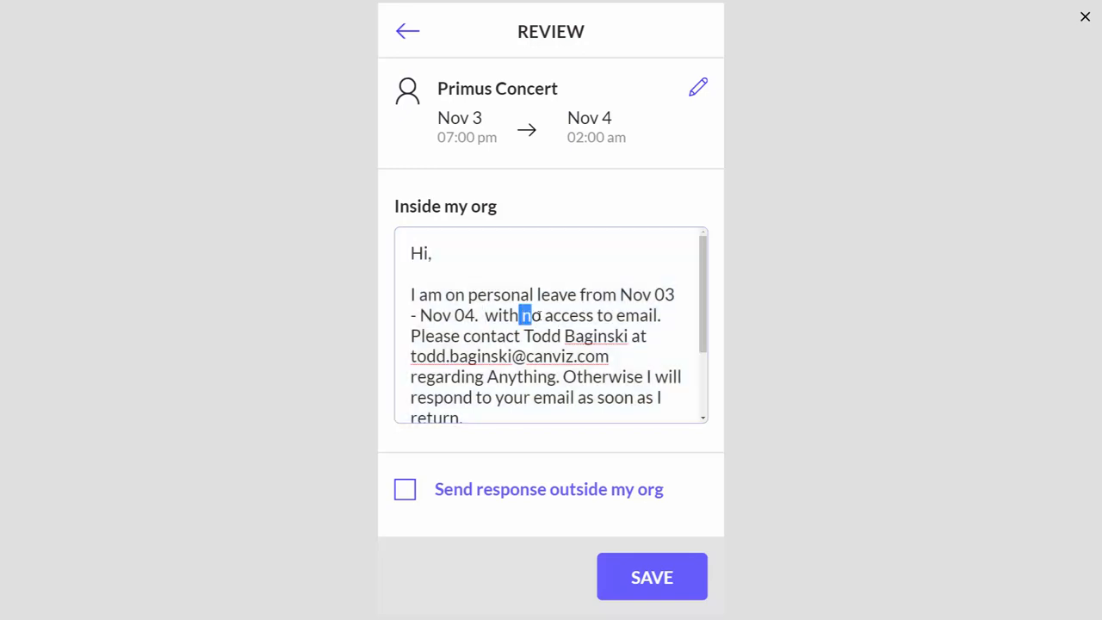
pyautogui.moveTo(523, 316); pyautogui.dragTo(655, 315)
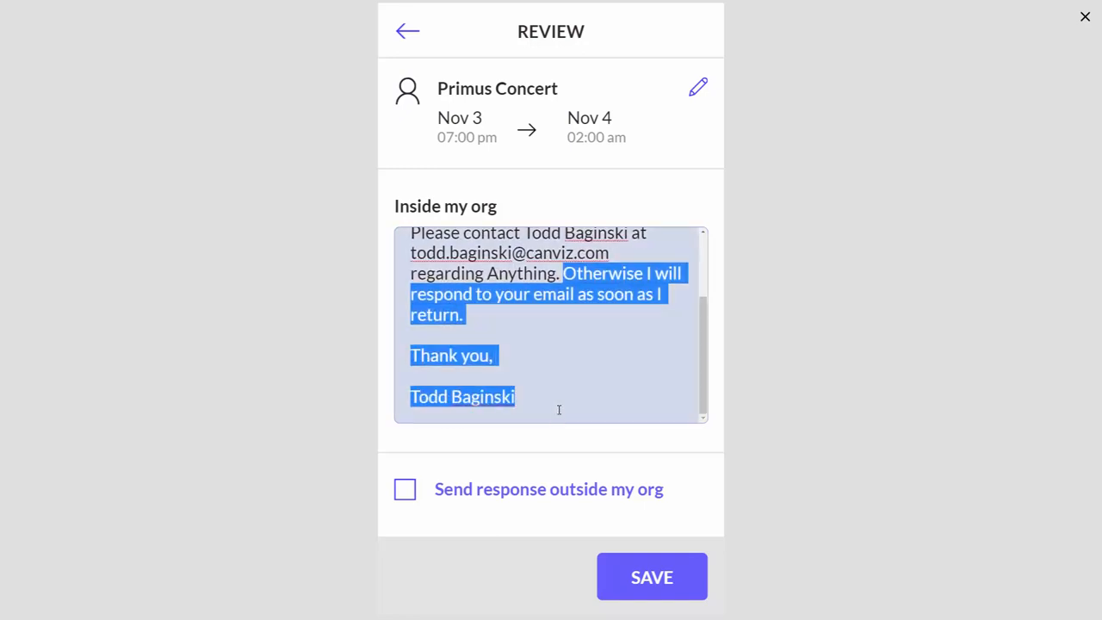
pyautogui.doubleClick(483, 396)
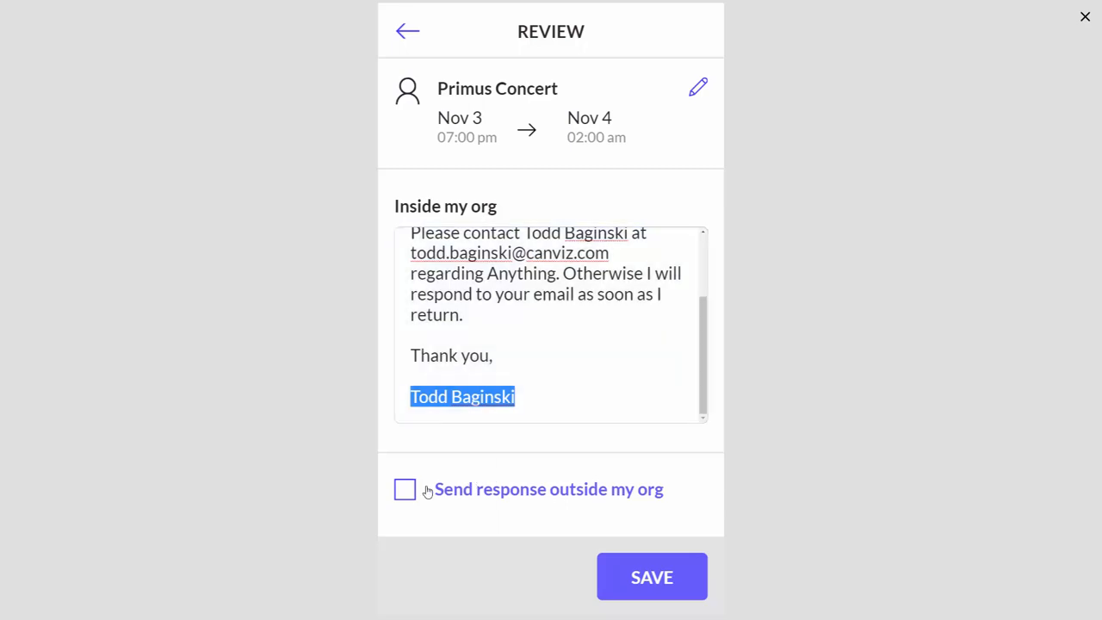
# Step: Enable sending the response outside my org, lowercase anything there, and save
pyautogui.click(404, 489)
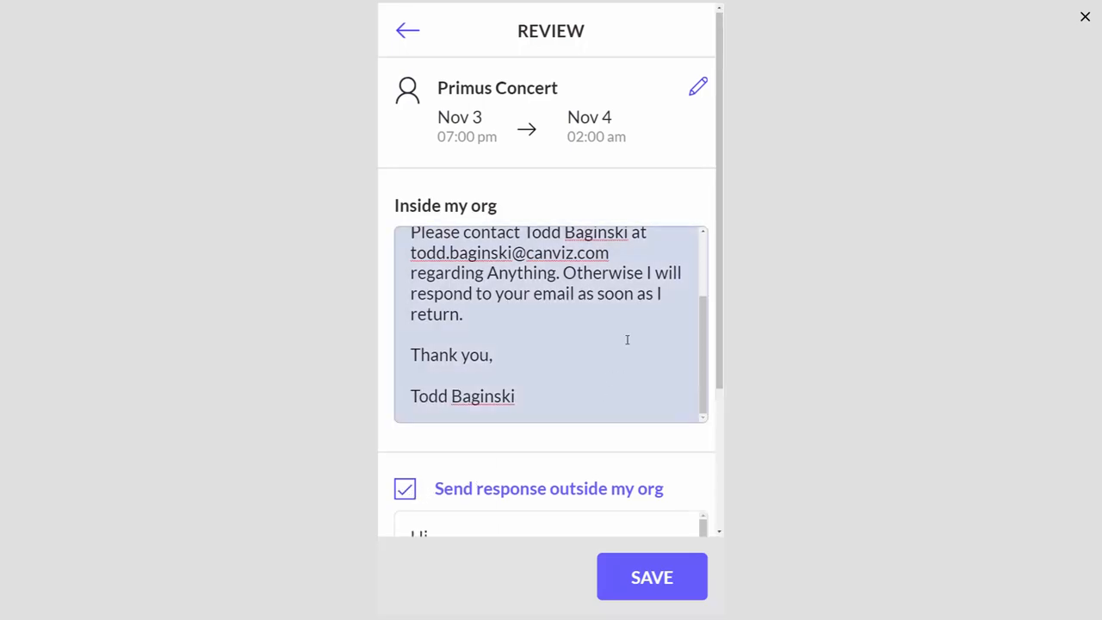
pyautogui.scroll(-3)
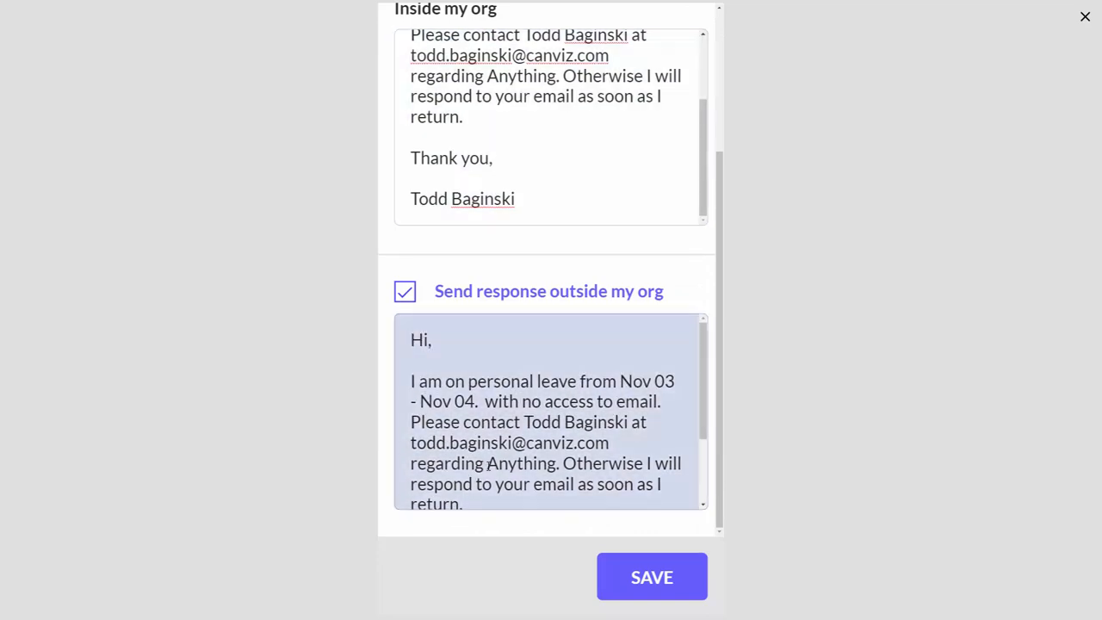
pyautogui.doubleClick(493, 463)
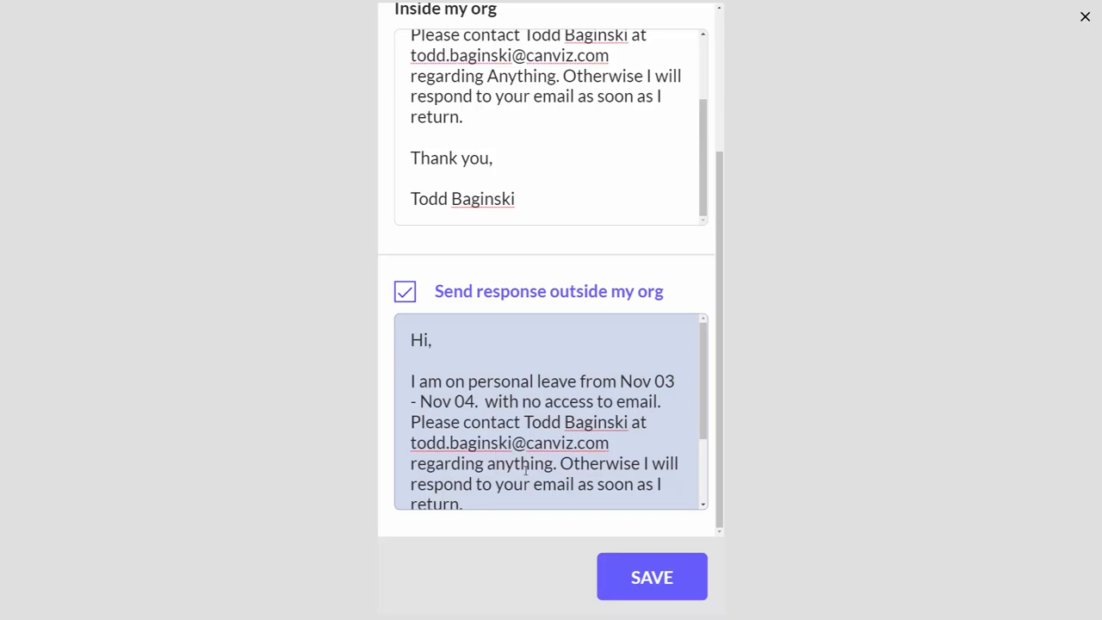
pyautogui.click(651, 577)
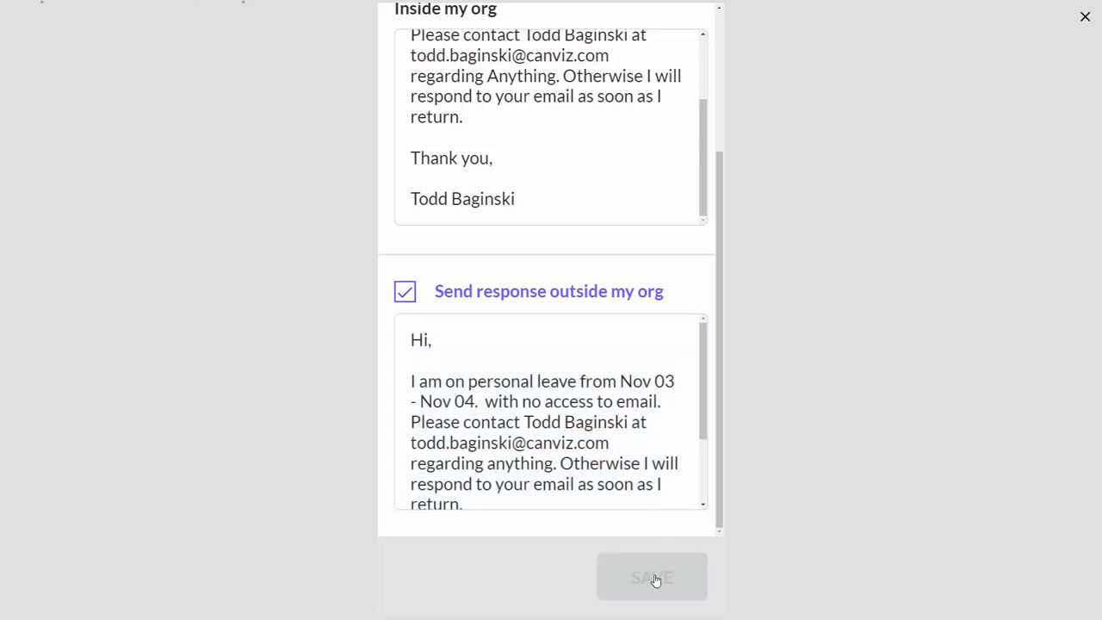
pyautogui.click(651, 577)
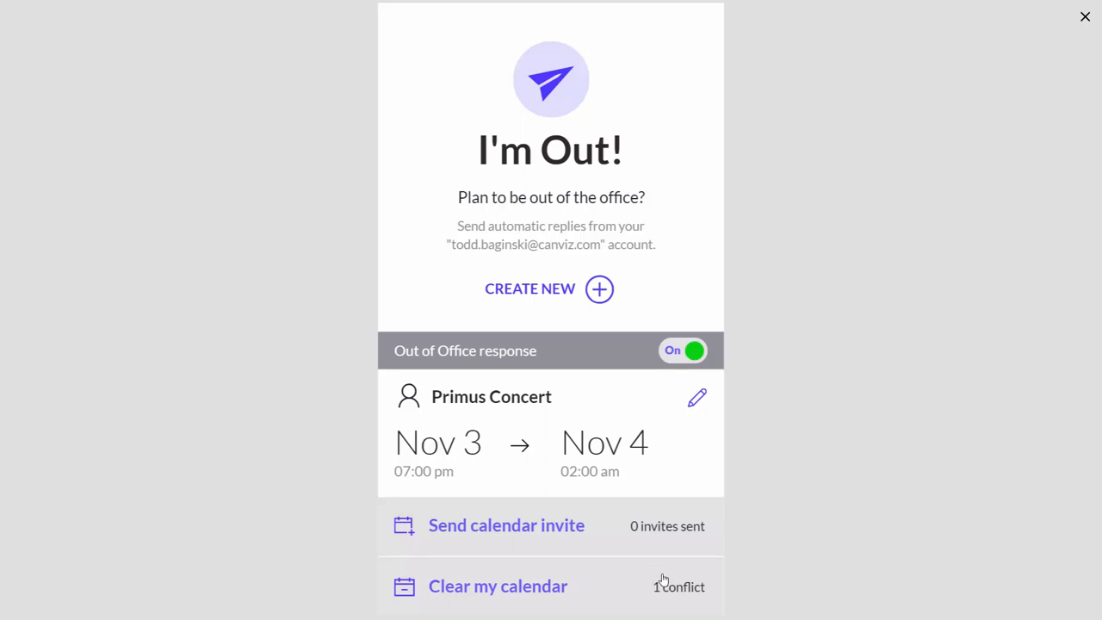
pyautogui.moveTo(694, 362)
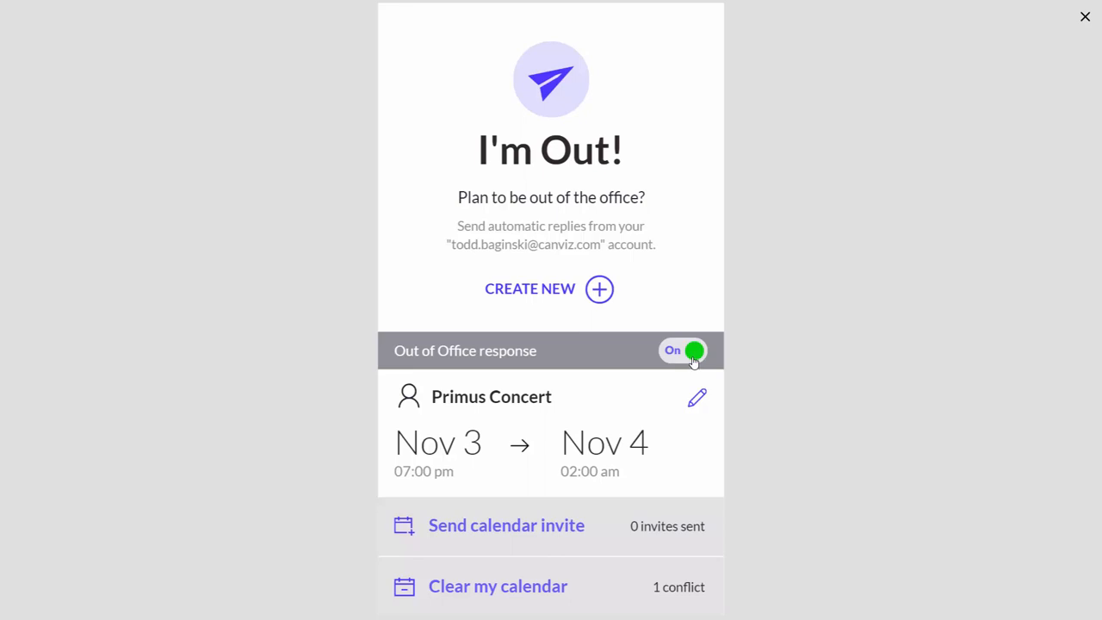
pyautogui.moveTo(672, 353)
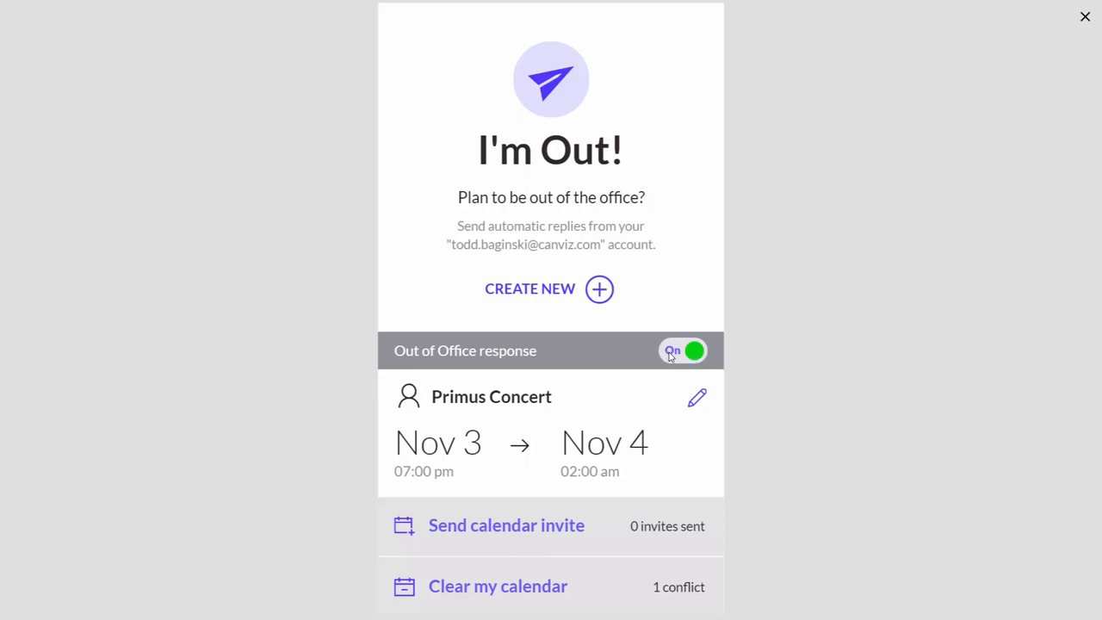
pyautogui.moveTo(697, 398)
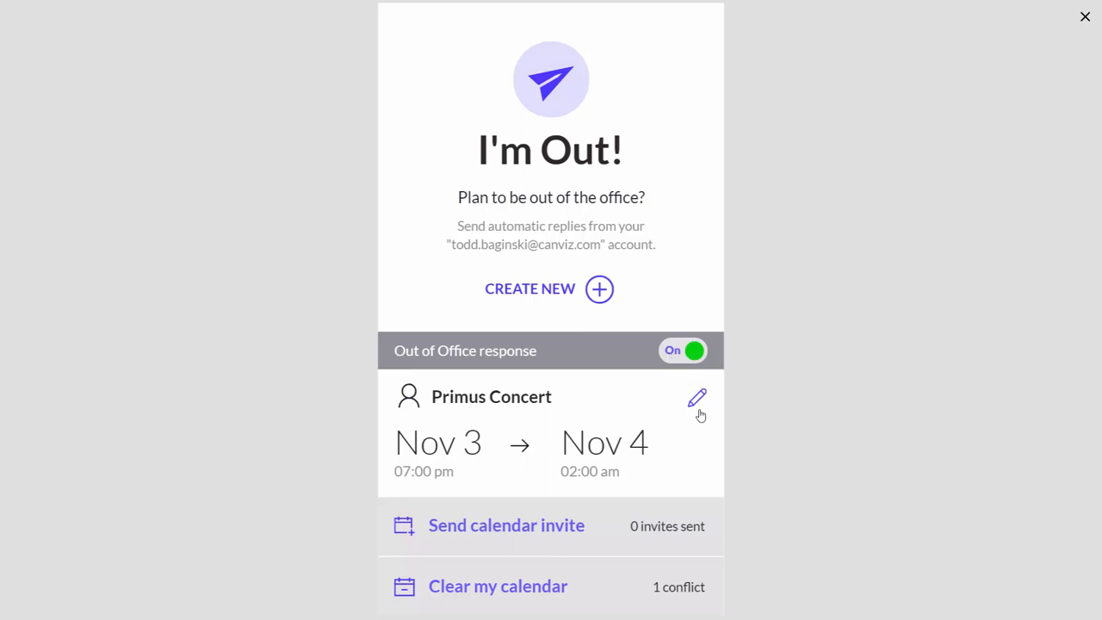
pyautogui.moveTo(699, 405)
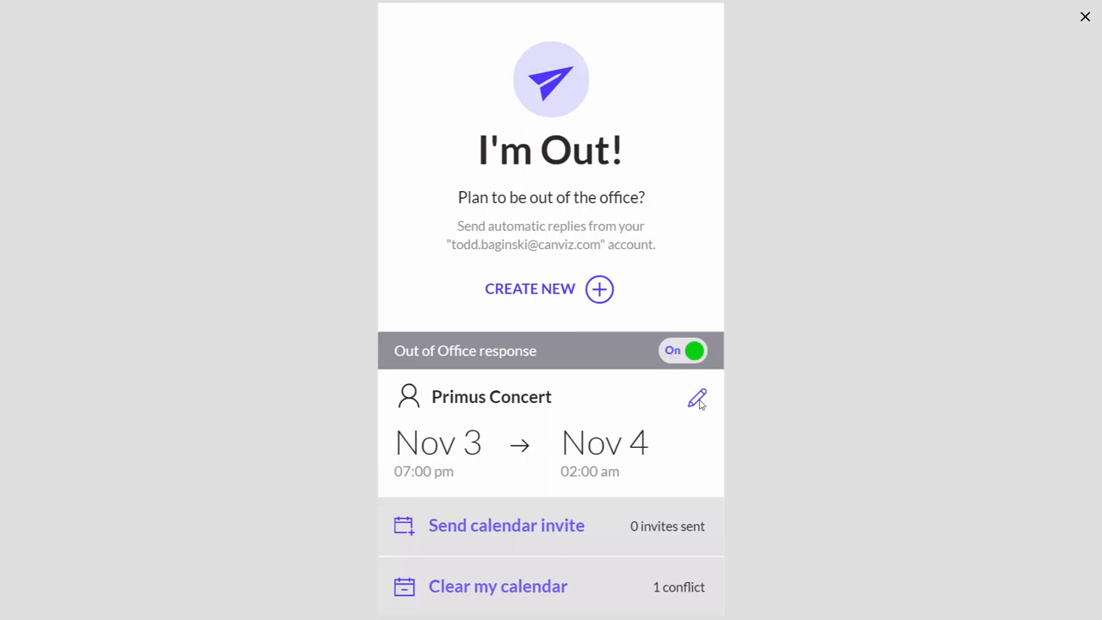
pyautogui.moveTo(531, 570)
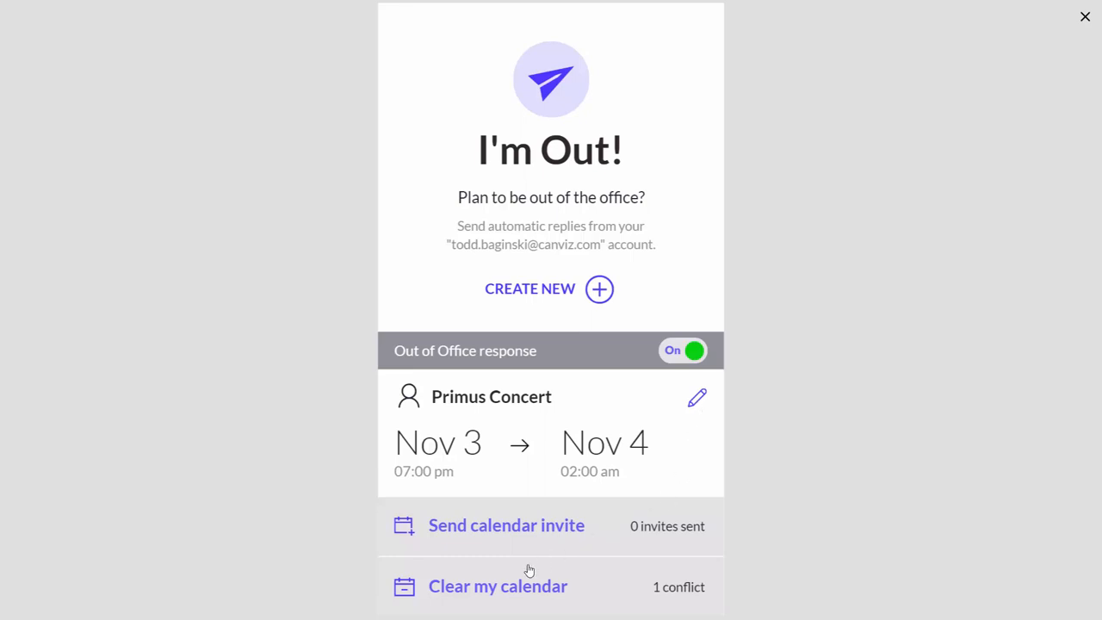
pyautogui.moveTo(648, 586)
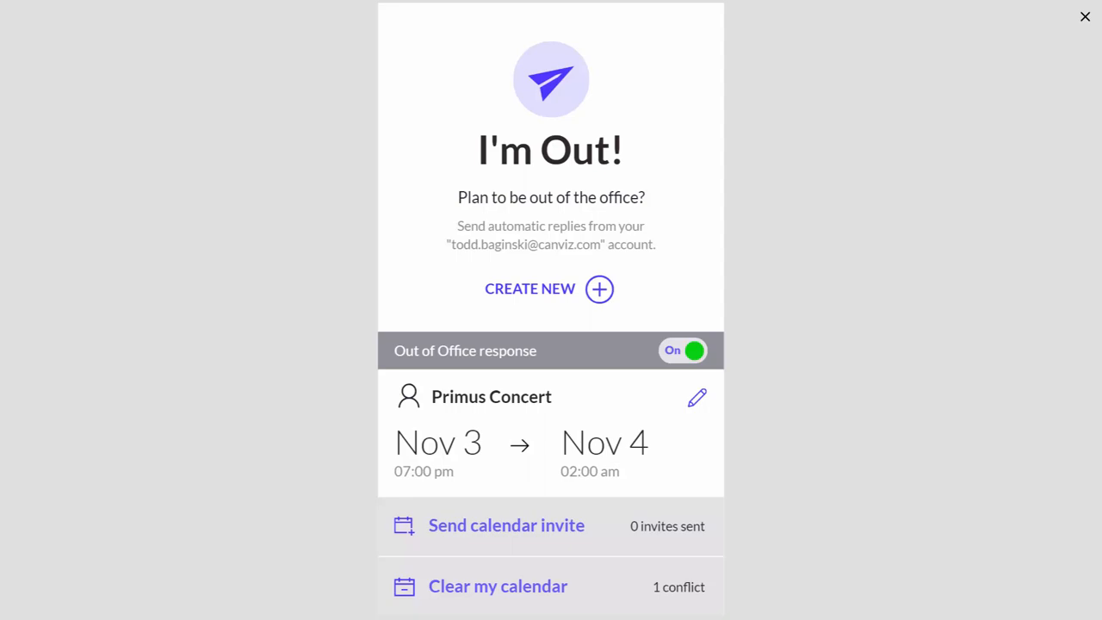
# Step: In Outlook, check Automatic Replies under File, viewing Inside and Outside My Organization messages
pyautogui.click(1085, 17)
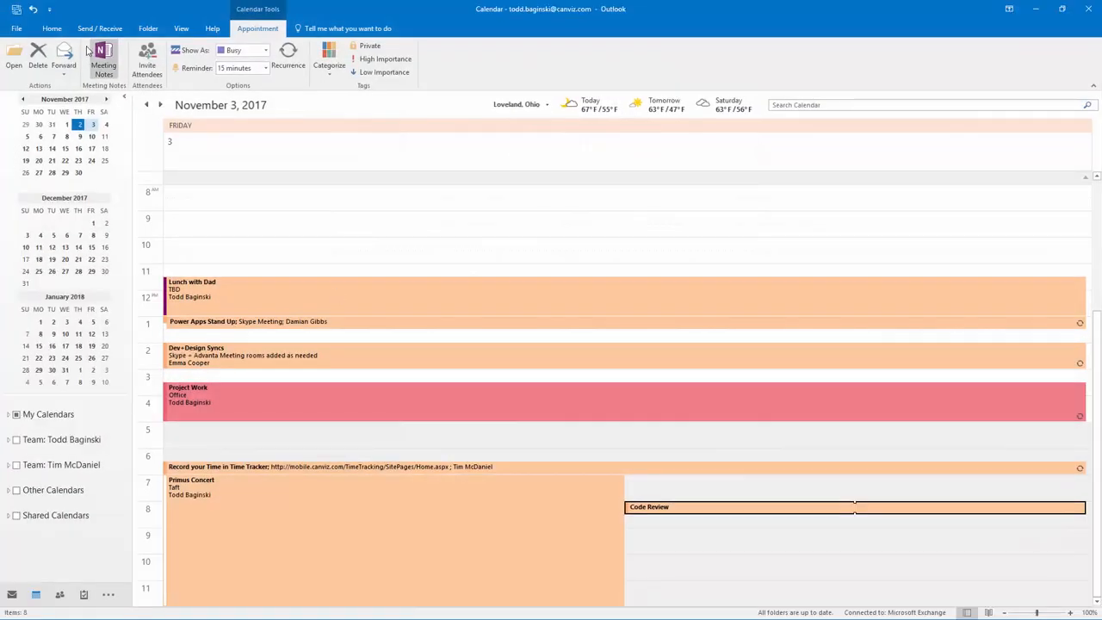
pyautogui.click(15, 27)
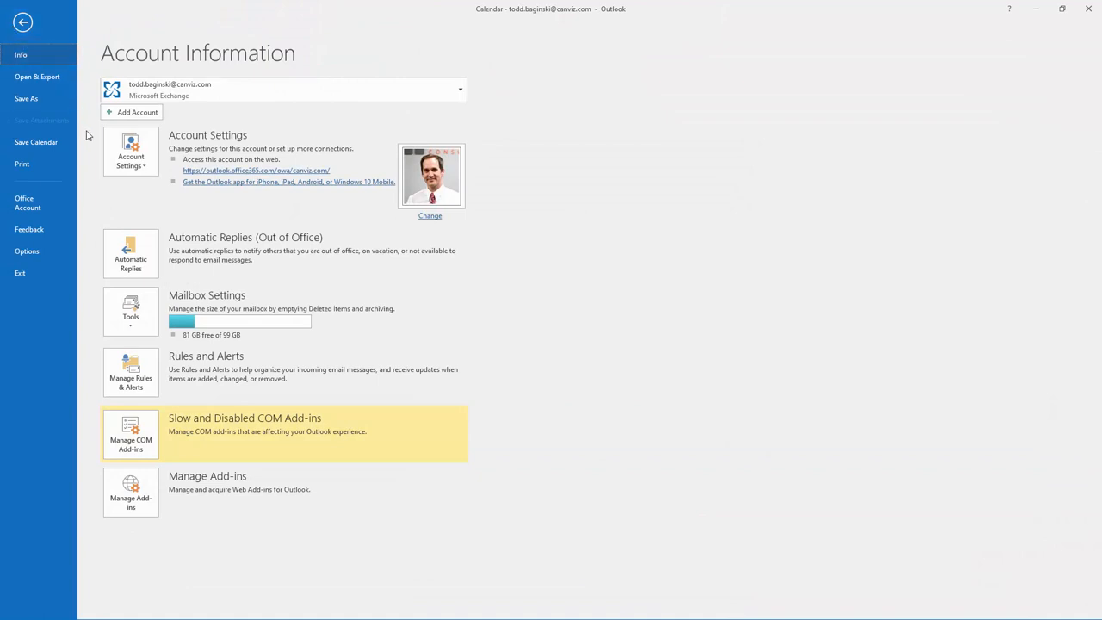
pyautogui.click(131, 251)
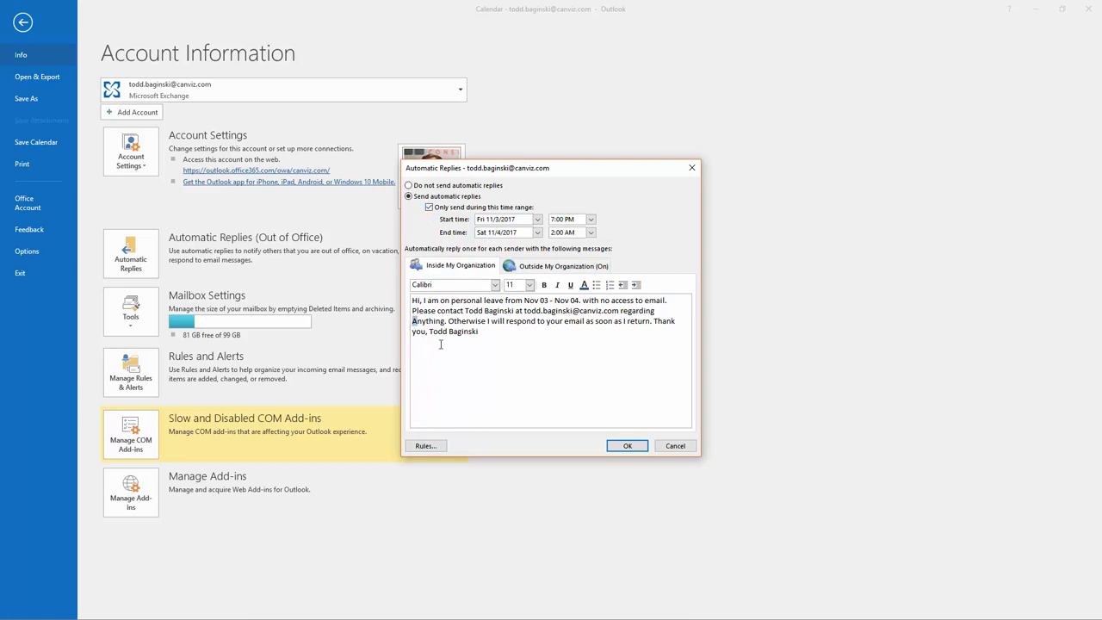
pyautogui.click(563, 266)
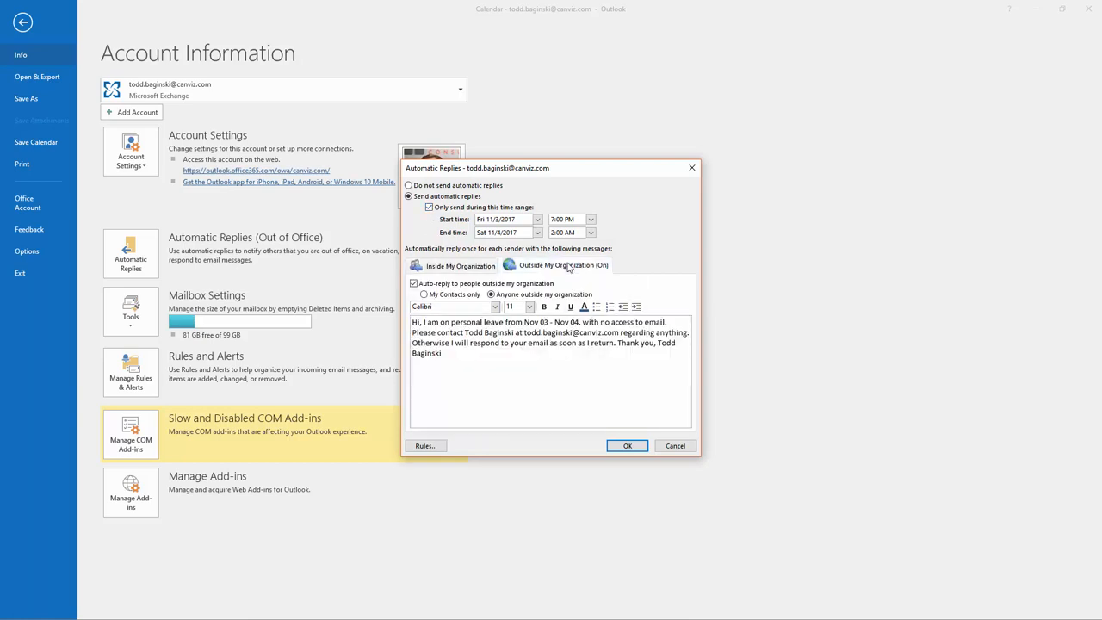
pyautogui.moveTo(597, 385)
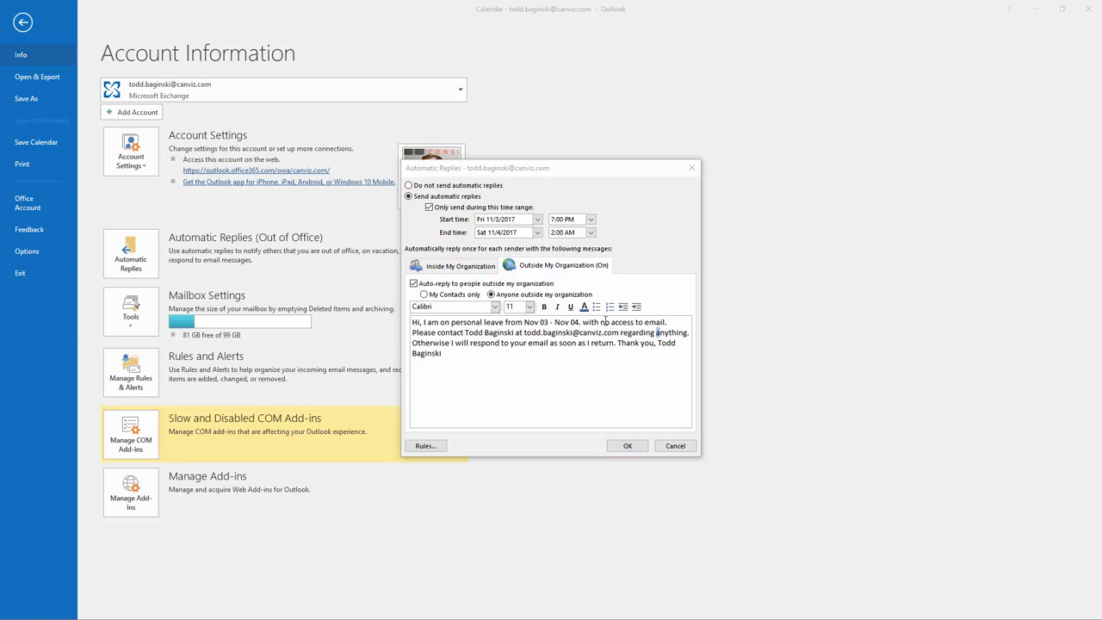
pyautogui.moveTo(664, 348)
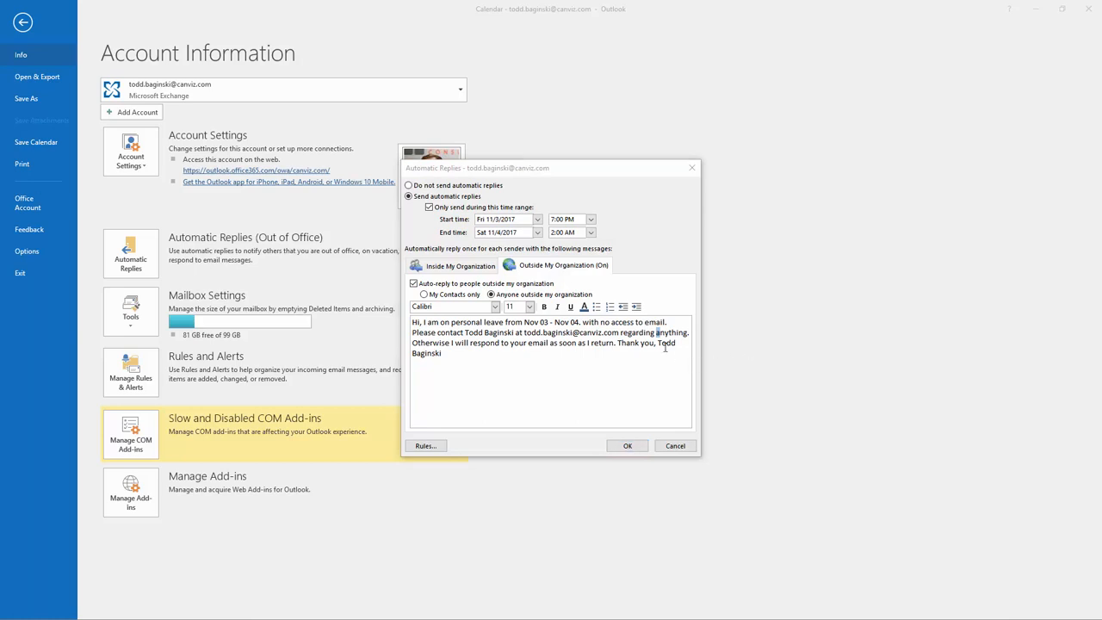
pyautogui.moveTo(665, 361)
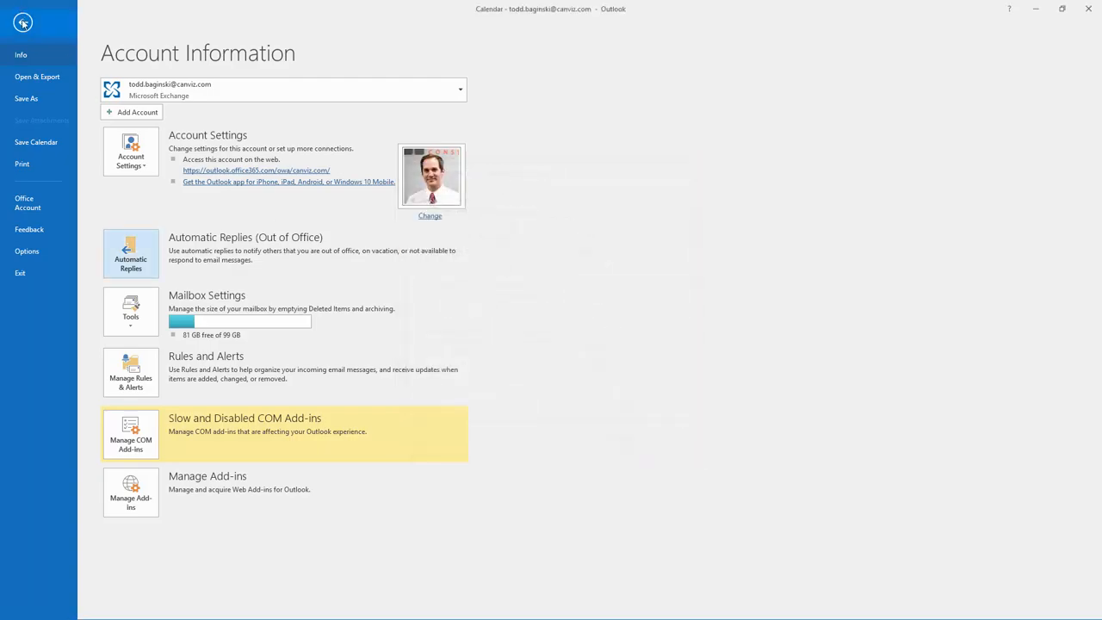
# Step: Return from Outlook to the I'm Out! home showing the Primus Concert response On
pyautogui.click(24, 23)
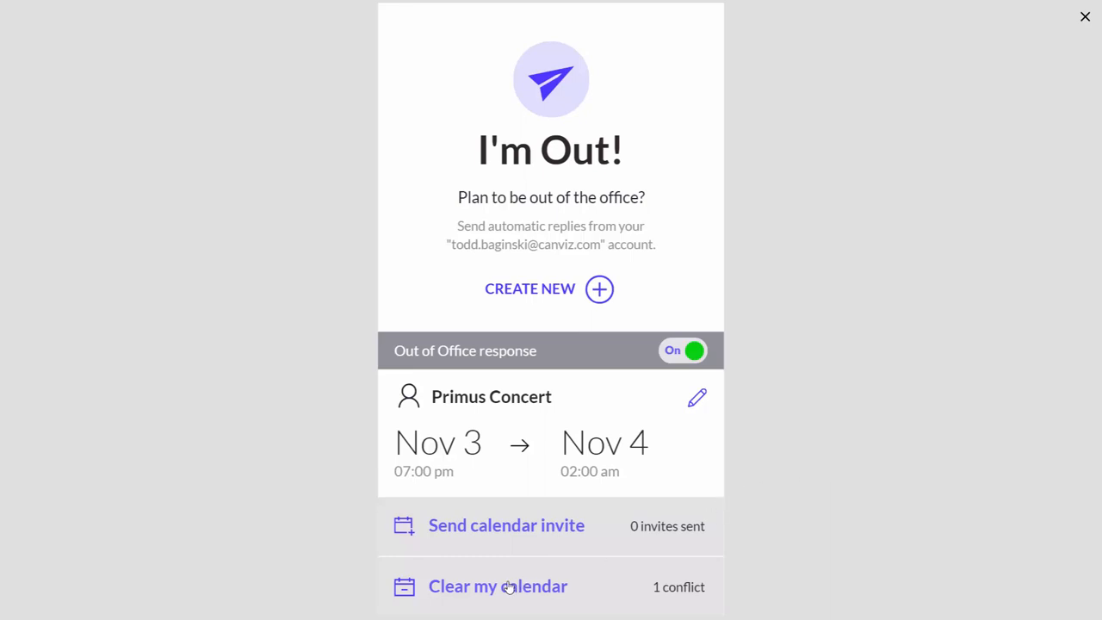
# Step: Clear the calendar by declining the conflicting Code Review meeting on 11/3/17
pyautogui.click(496, 586)
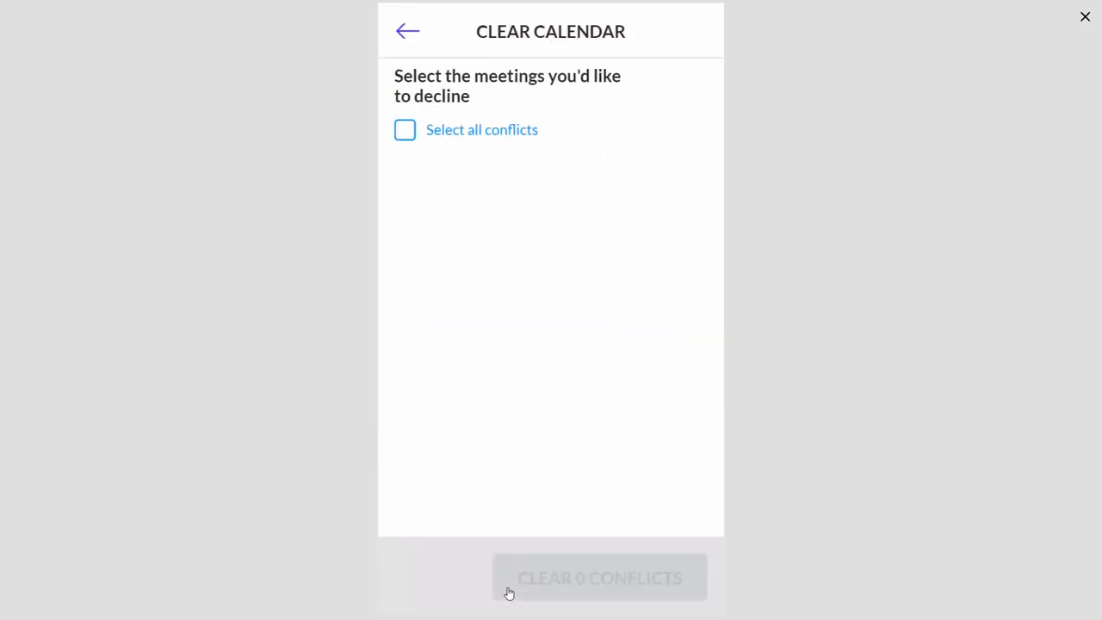
pyautogui.click(404, 130)
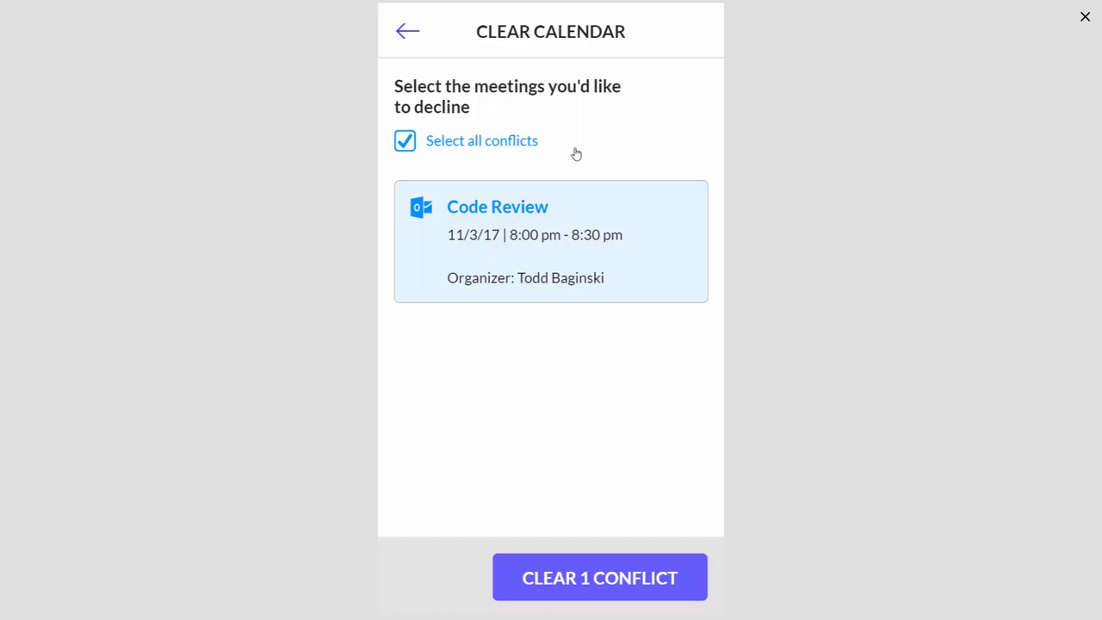
pyautogui.moveTo(496, 249)
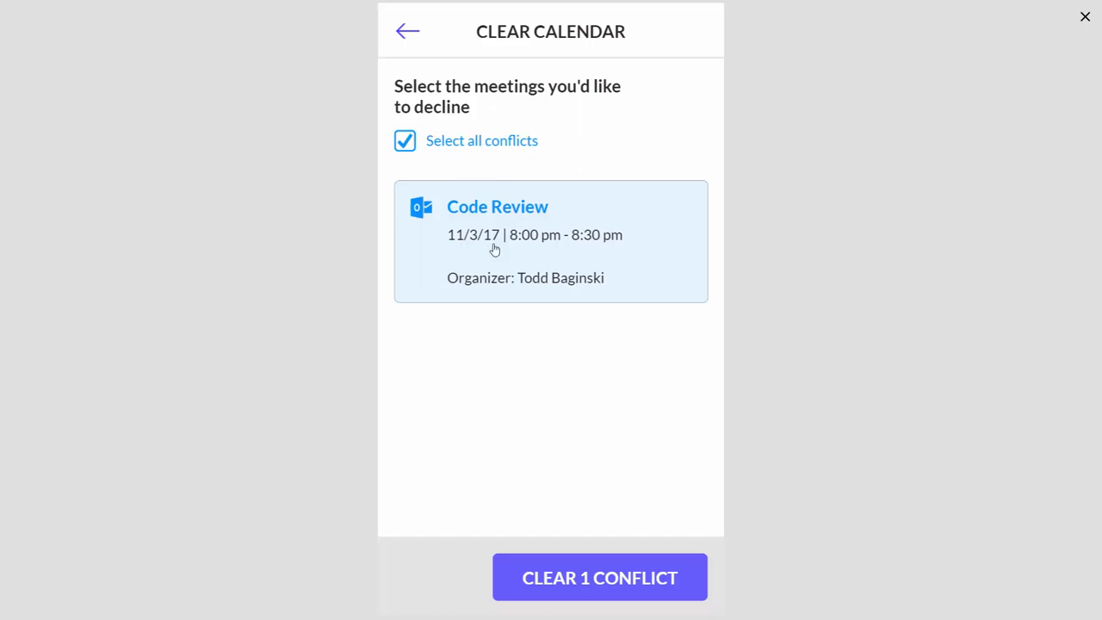
pyautogui.moveTo(451, 186)
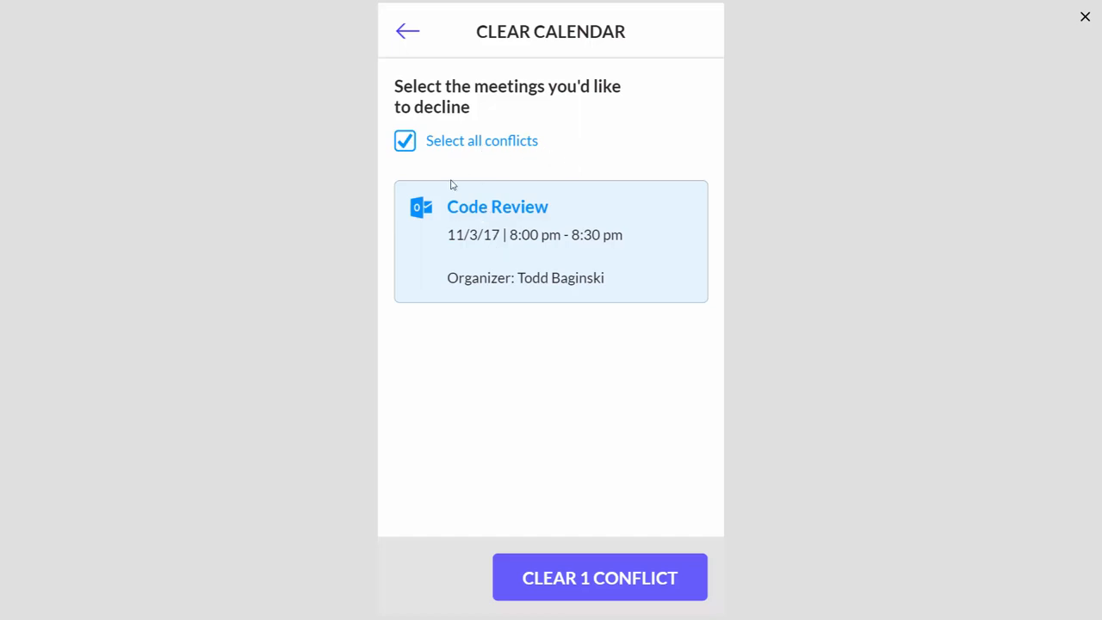
pyautogui.moveTo(503, 293)
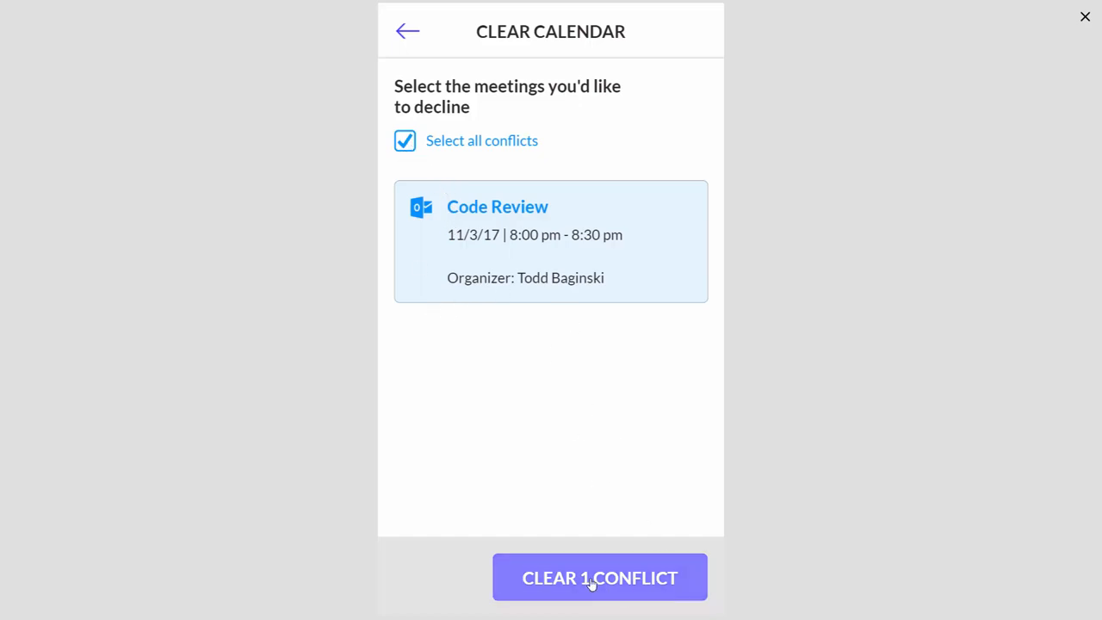
pyautogui.click(600, 579)
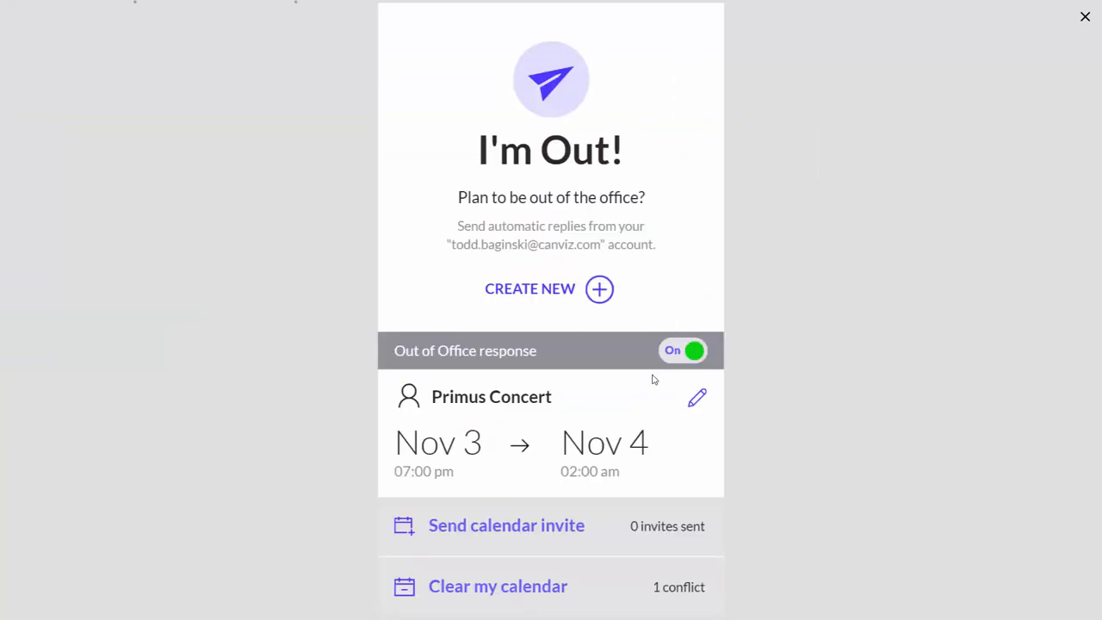
pyautogui.click(507, 525)
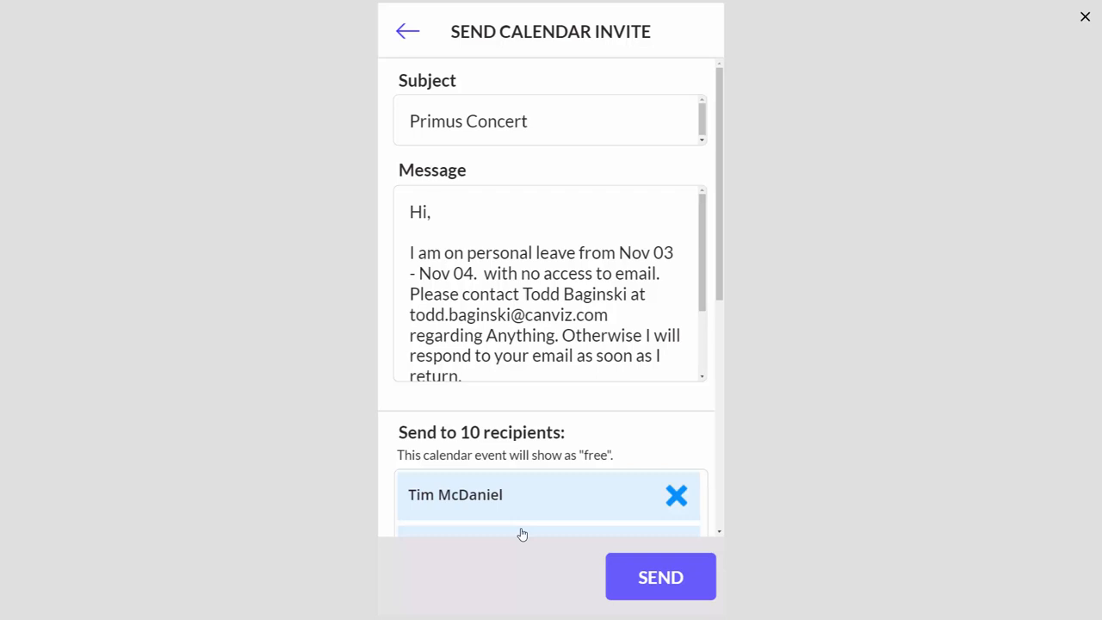
pyautogui.moveTo(537, 509)
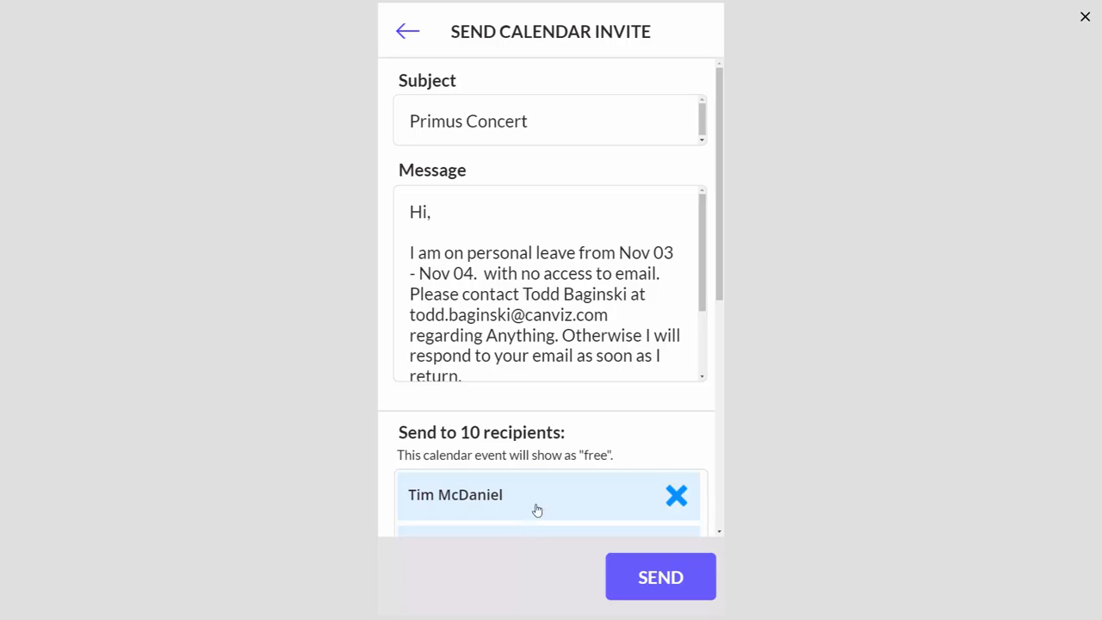
pyautogui.click(534, 293)
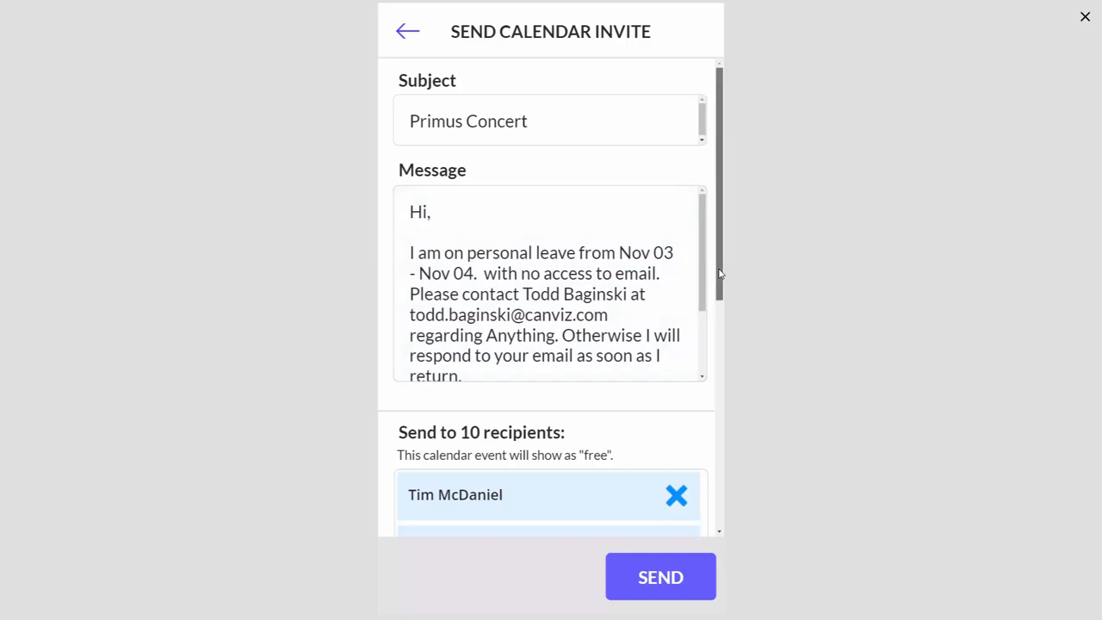
pyautogui.scroll(-3)
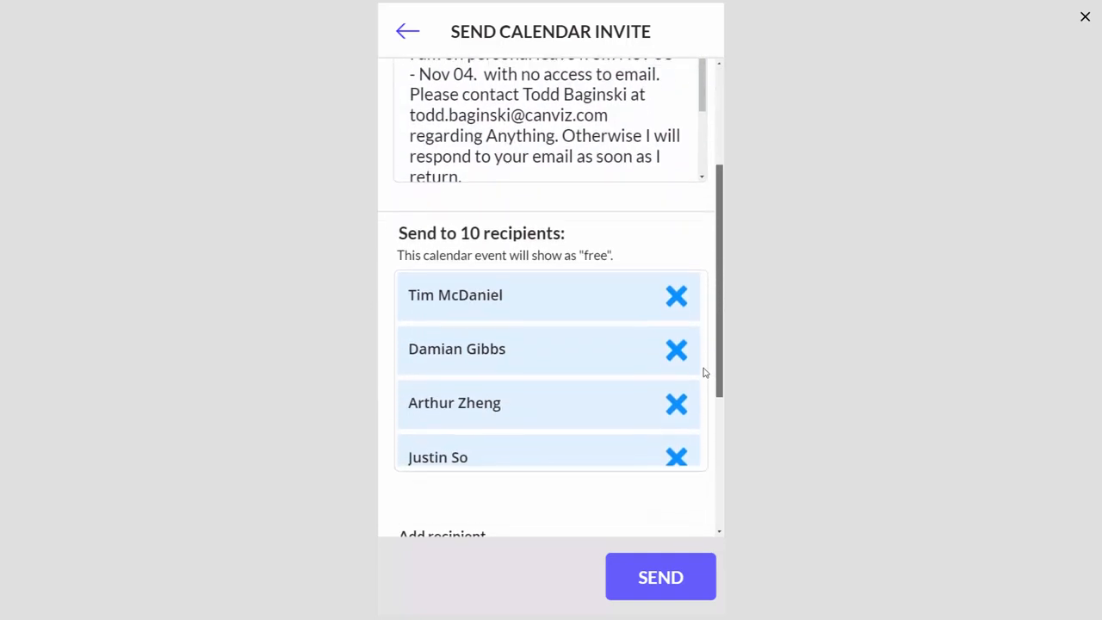
pyautogui.scroll(-3)
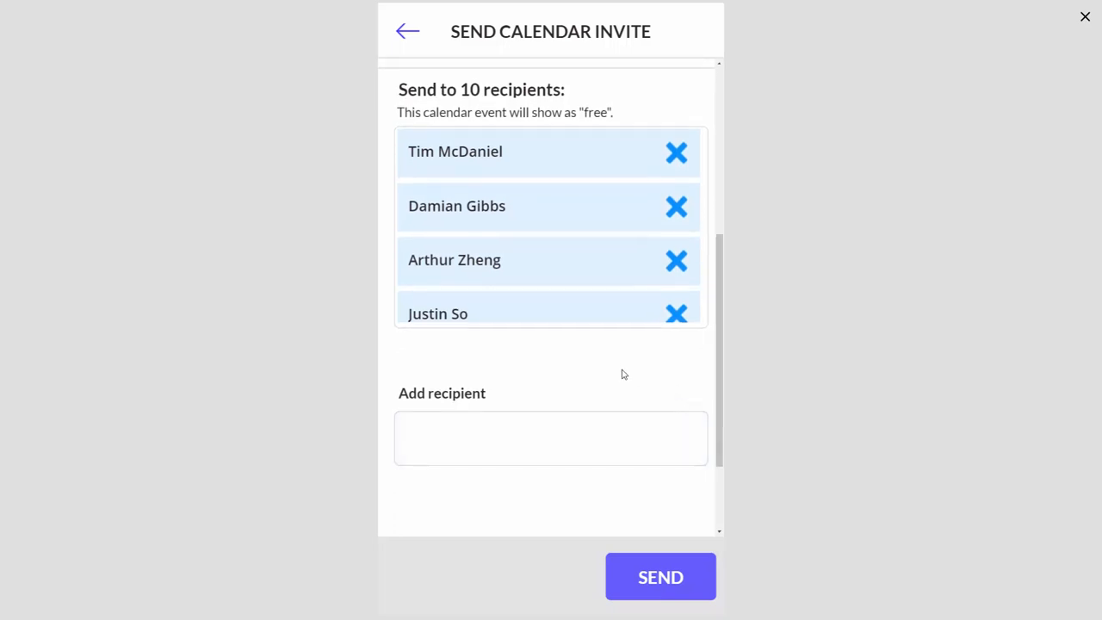
pyautogui.moveTo(616, 369)
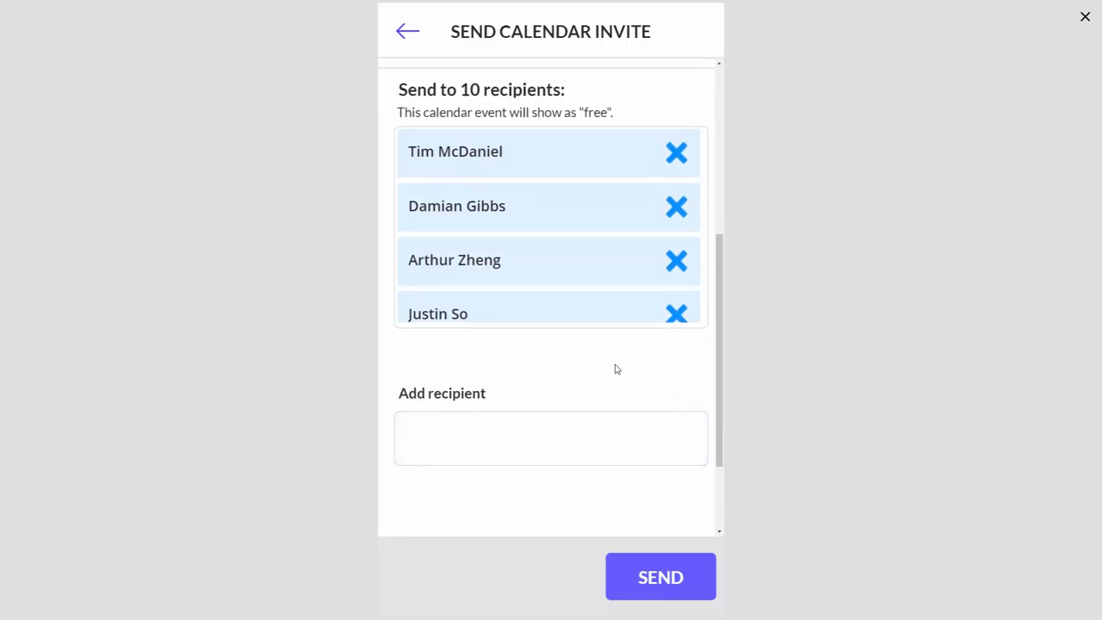
pyautogui.moveTo(534, 303)
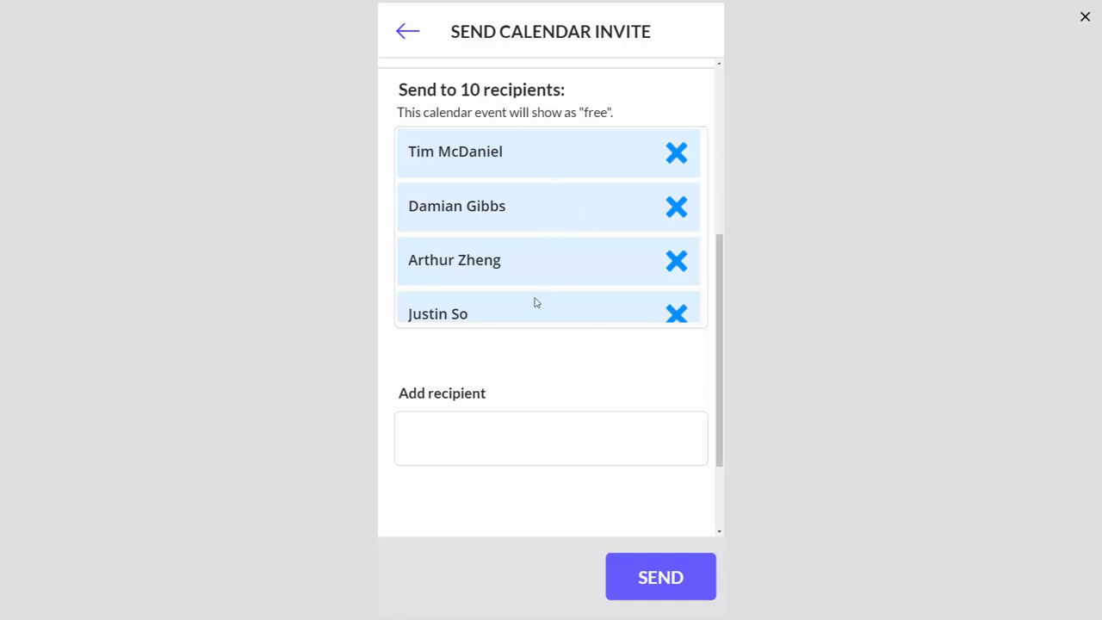
pyautogui.scroll(3)
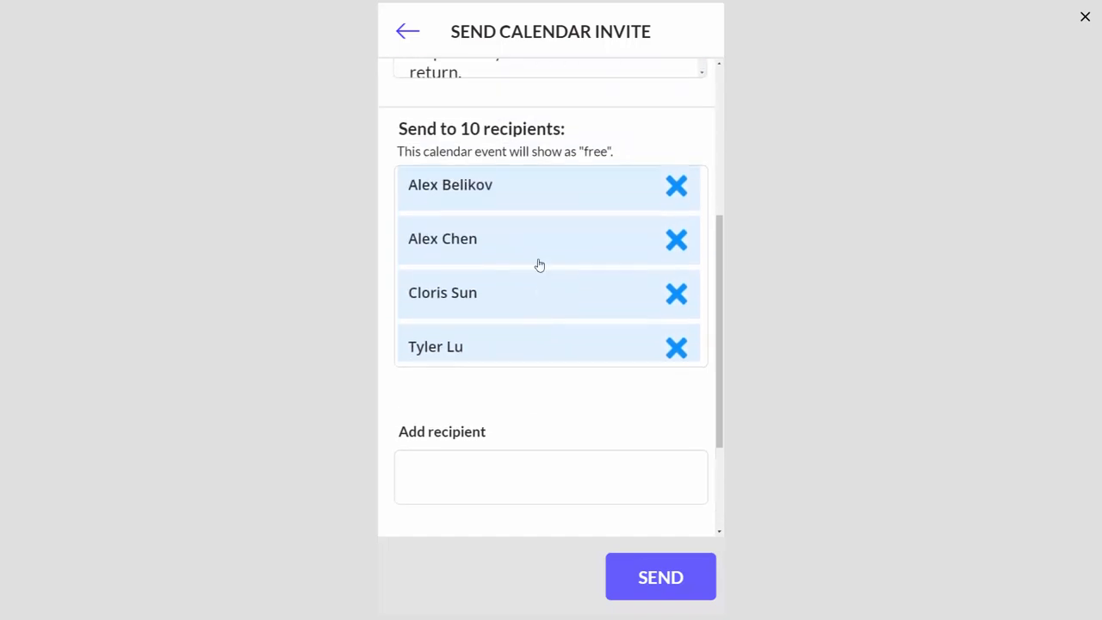
pyautogui.scroll(3)
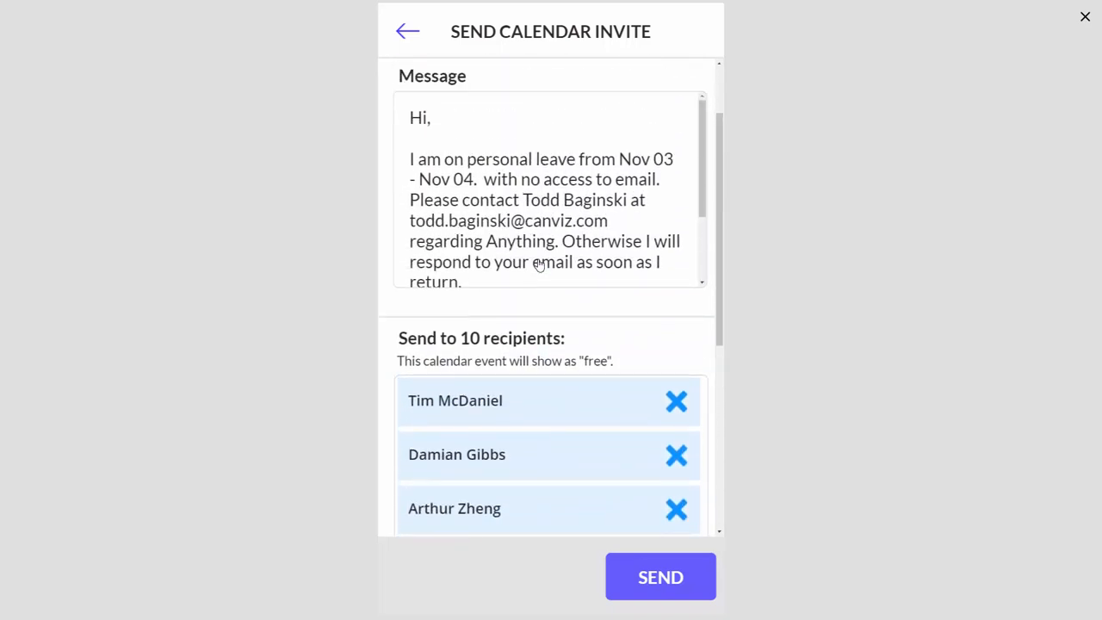
pyautogui.scroll(-3)
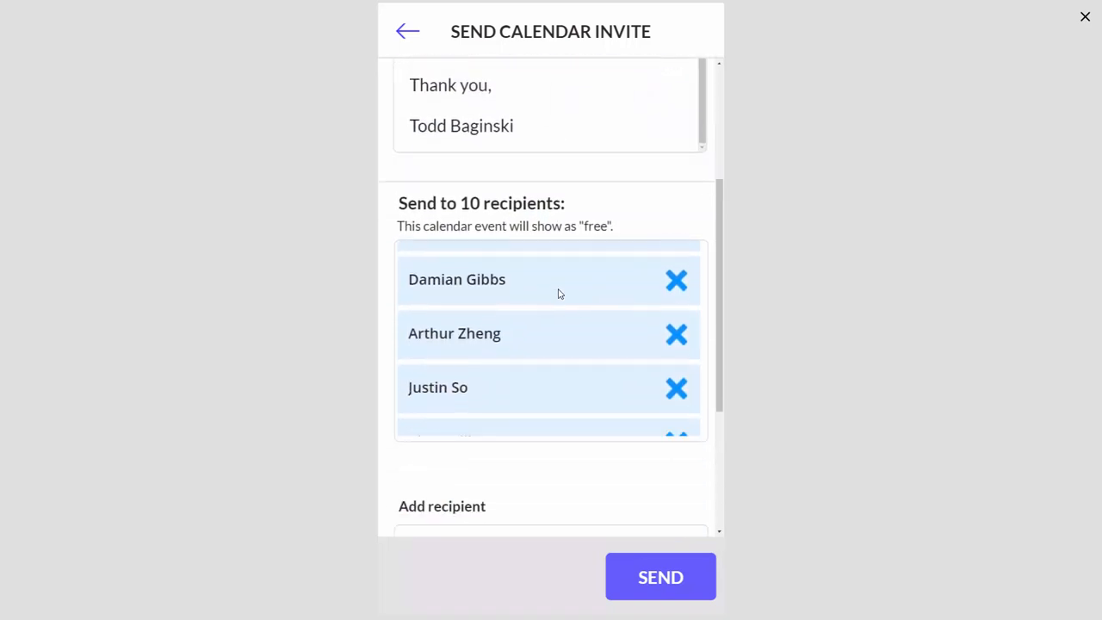
pyautogui.scroll(3)
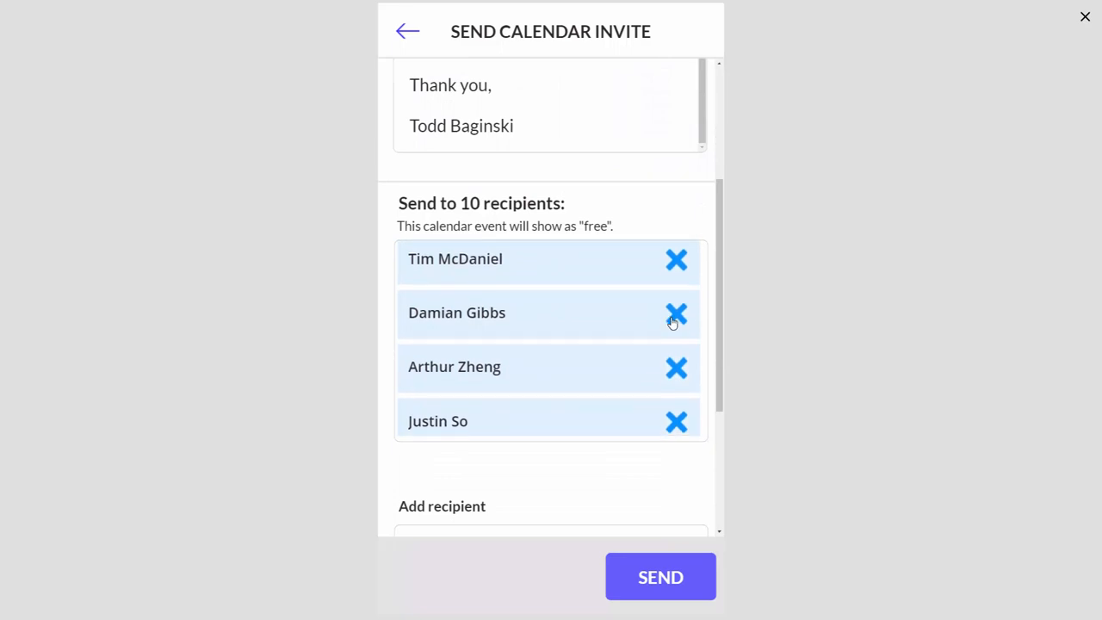
# Step: Remove the colleague recipients and add Todd Baginski as the invite's only recipient
pyautogui.click(677, 313)
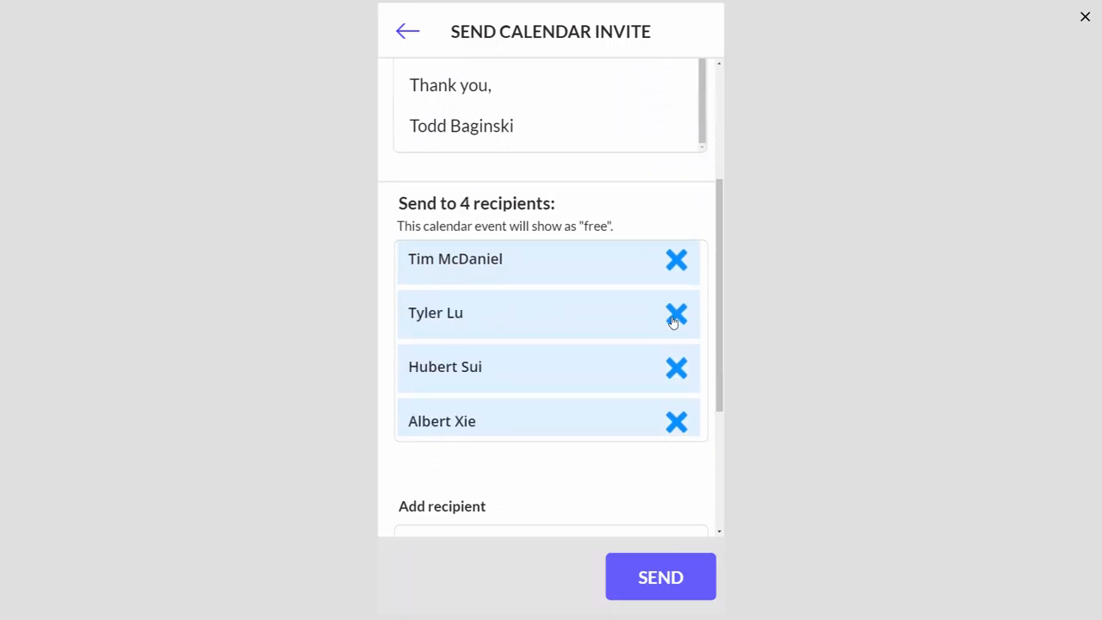
pyautogui.click(676, 313)
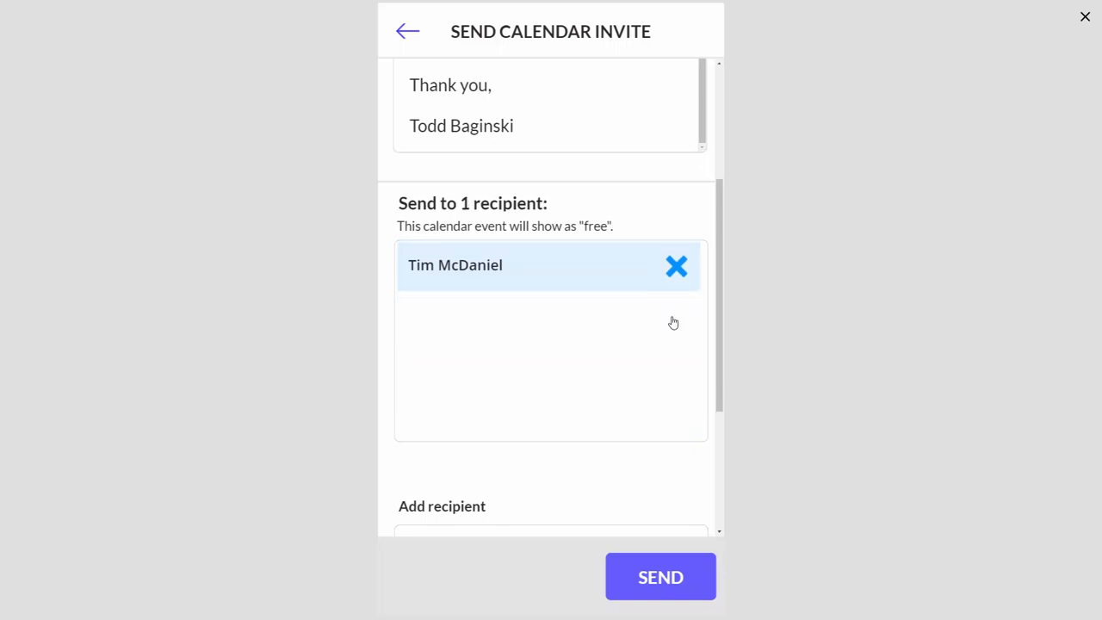
pyautogui.scroll(-3)
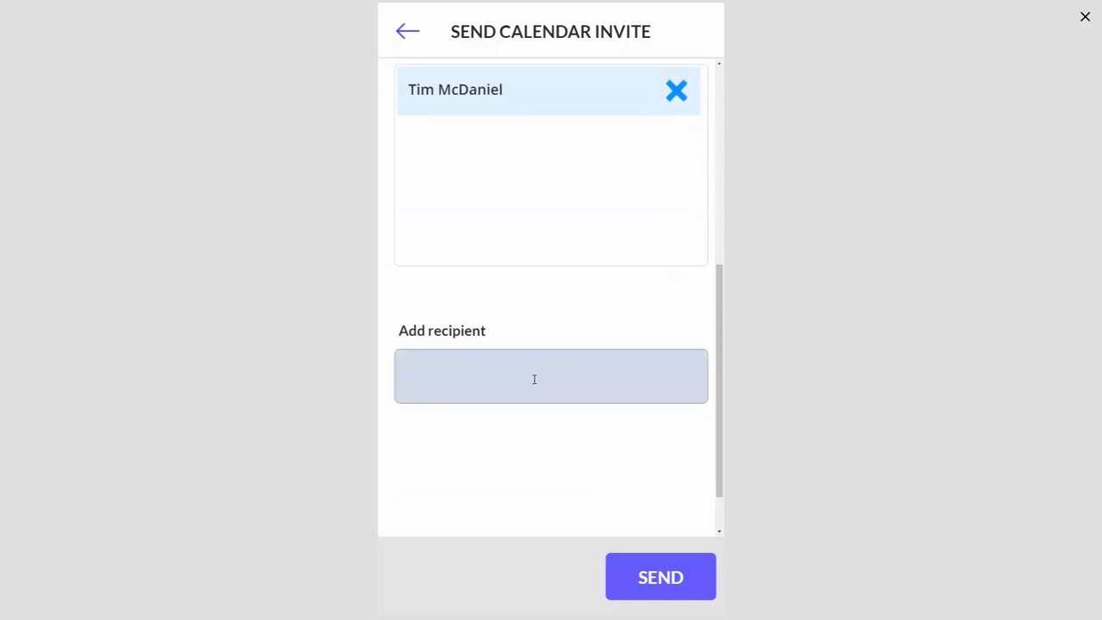
pyautogui.write('todd')
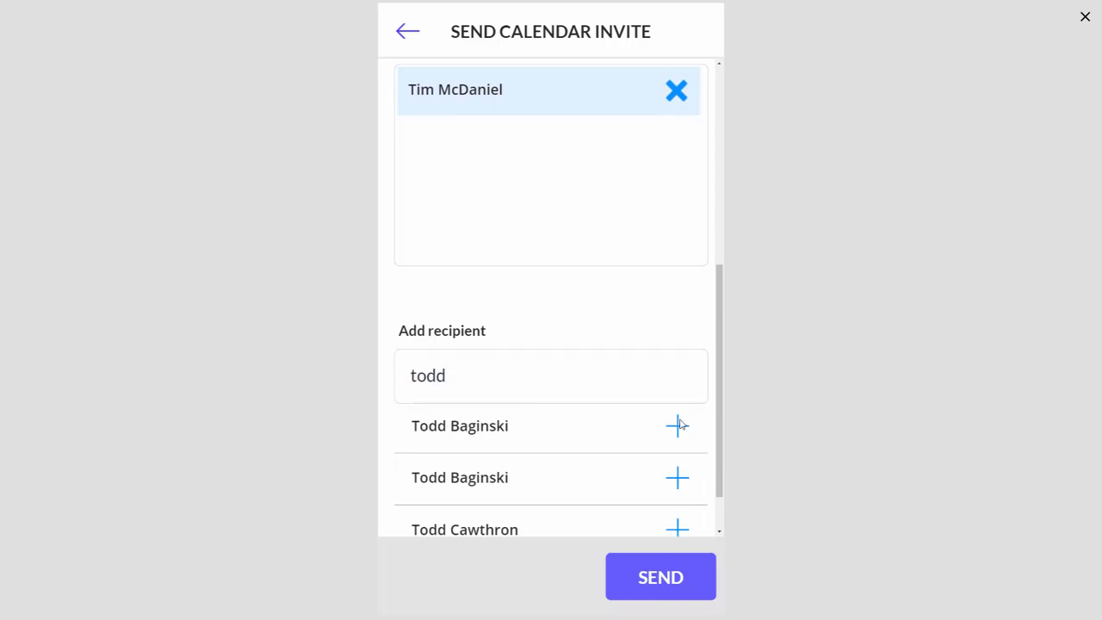
pyautogui.click(677, 426)
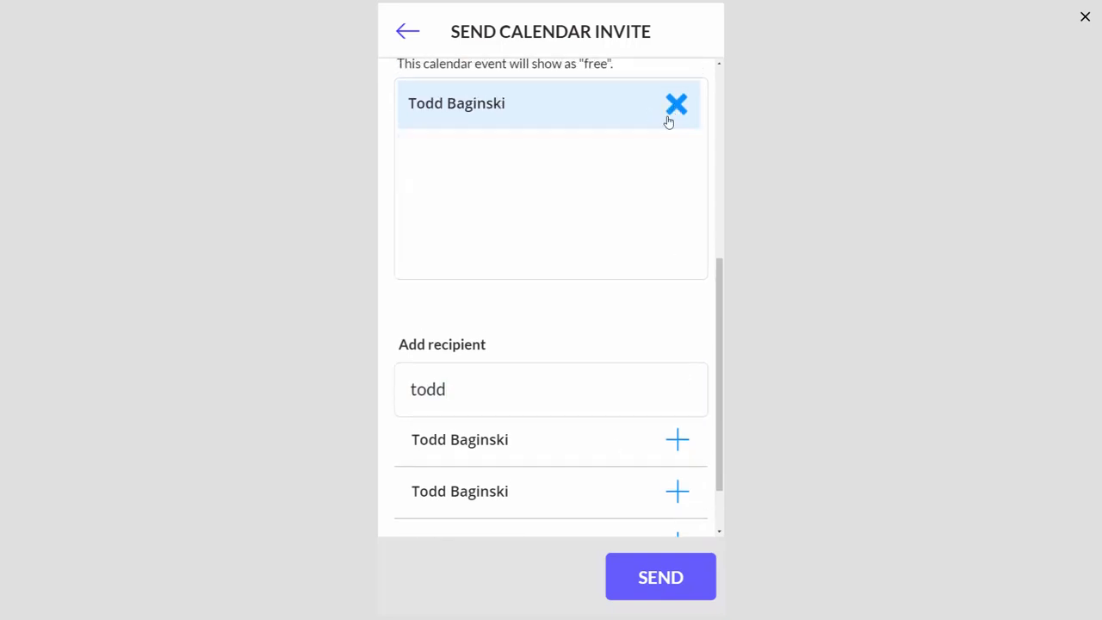
pyautogui.scroll(3)
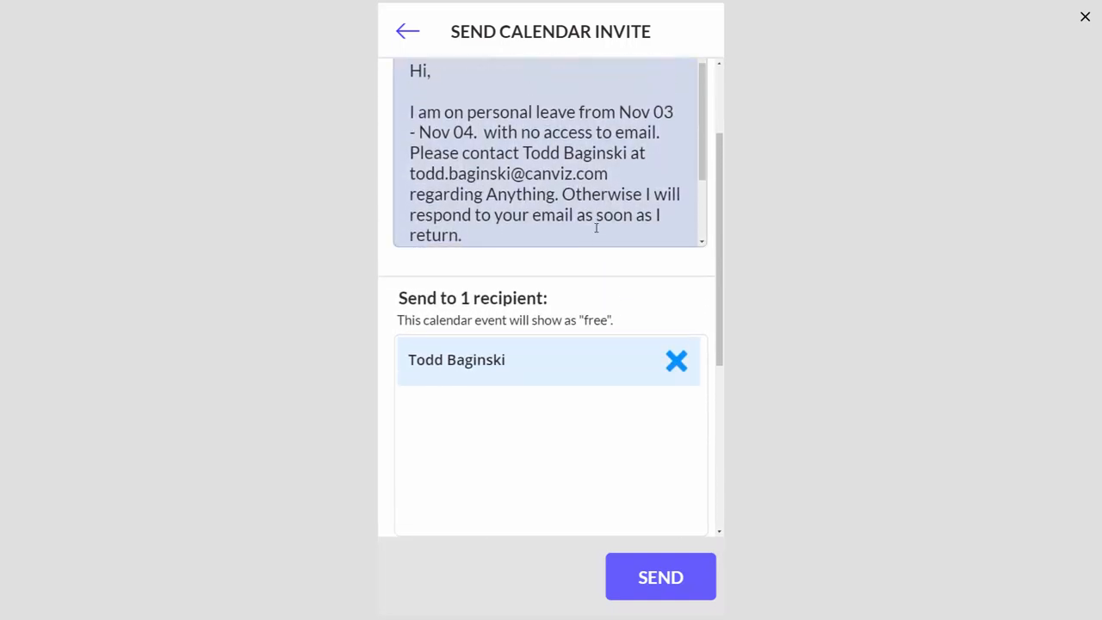
pyautogui.scroll(3)
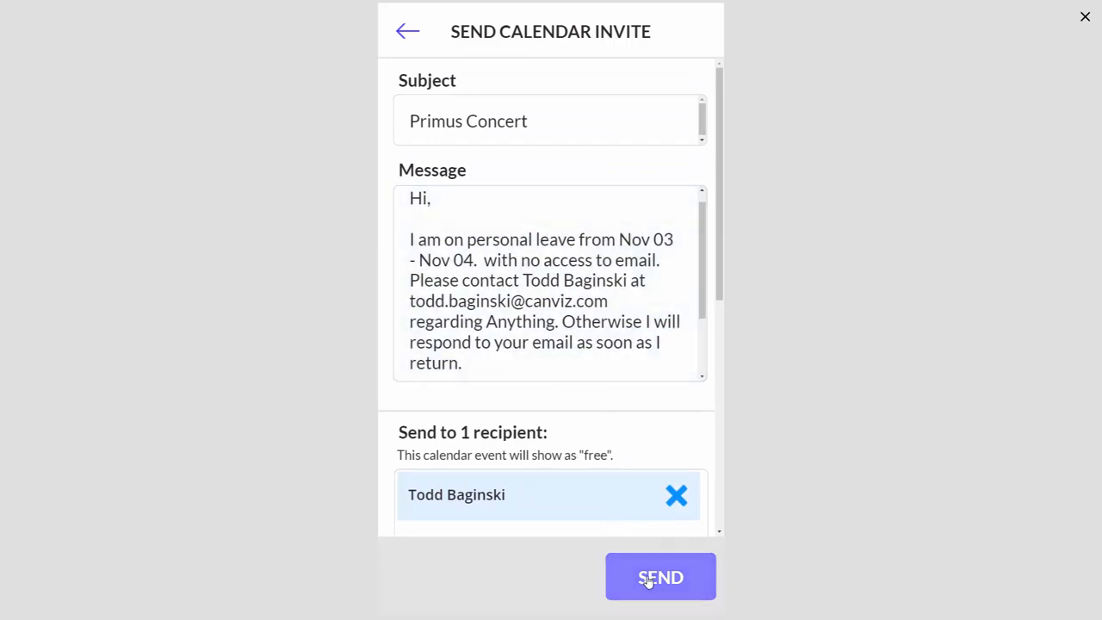
# Step: Send the Primus Concert invite, see 1 invite sent, and open the meeting in Outlook
pyautogui.click(662, 577)
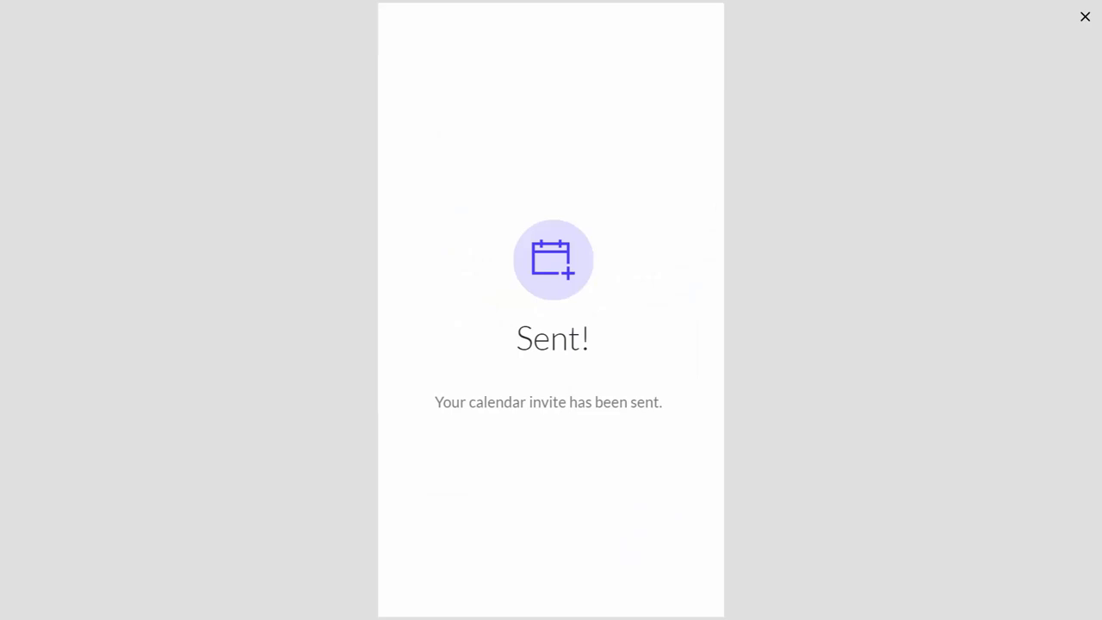
pyautogui.moveTo(252, 257)
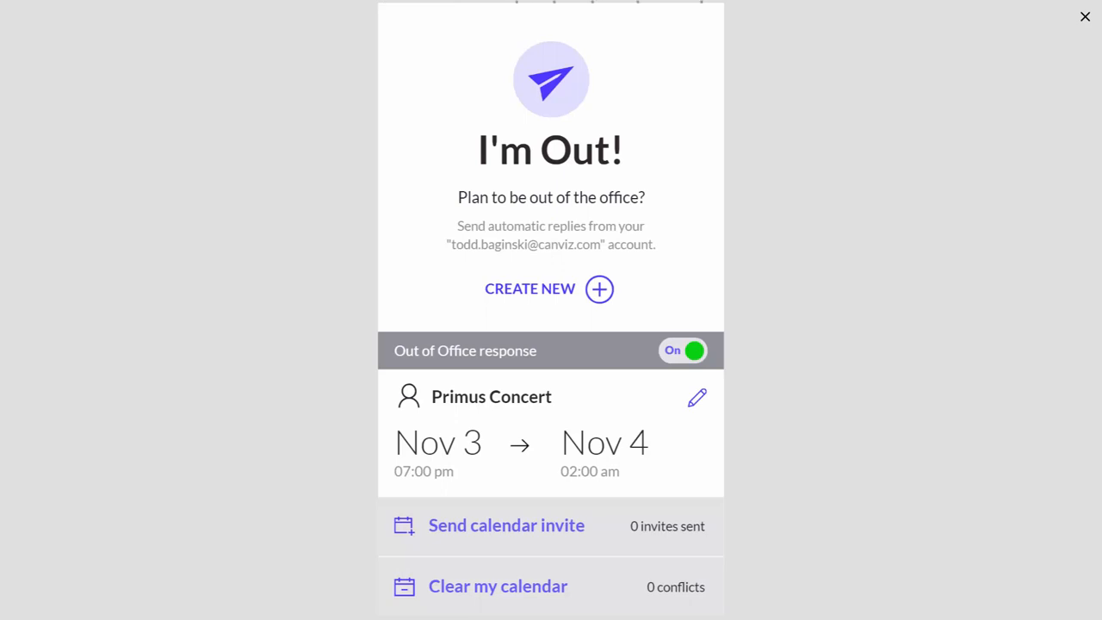
pyautogui.click(507, 525)
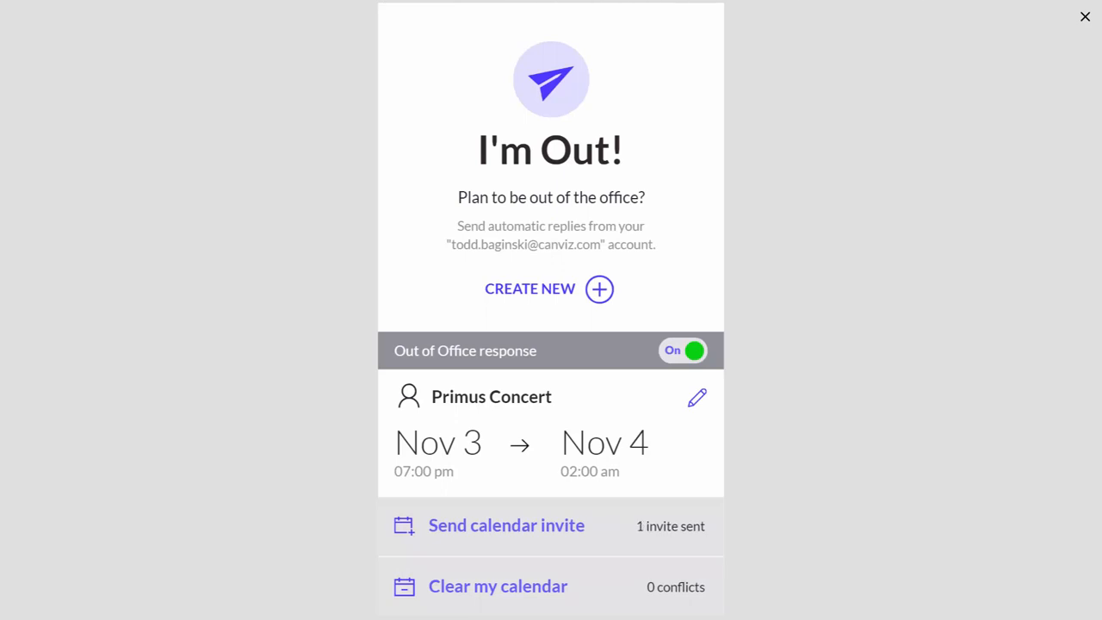
pyautogui.click(695, 396)
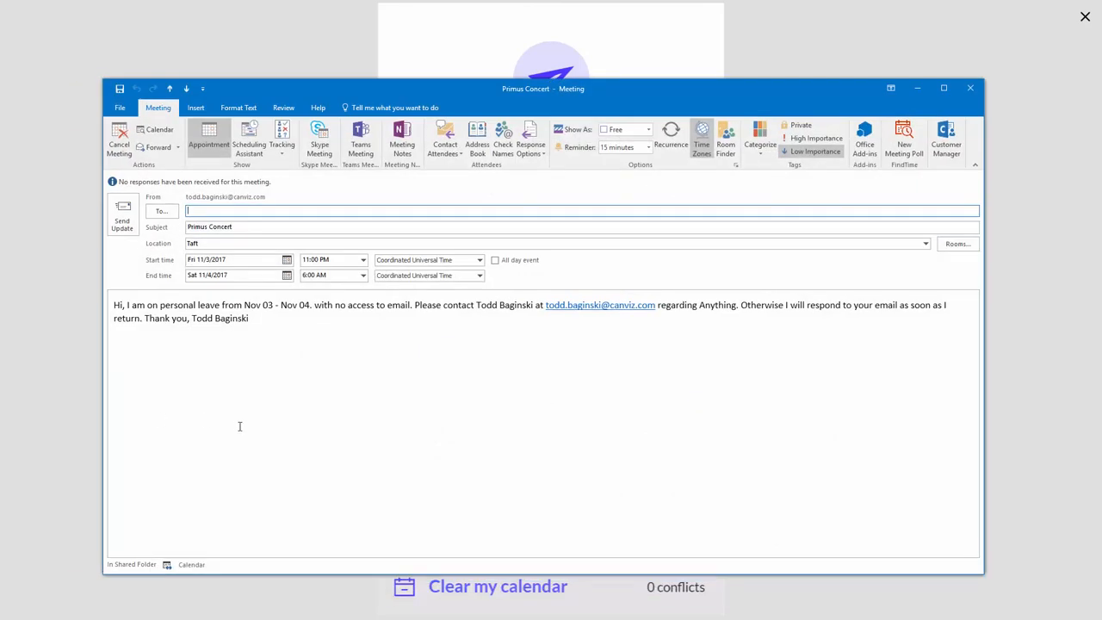
pyautogui.moveTo(256, 375)
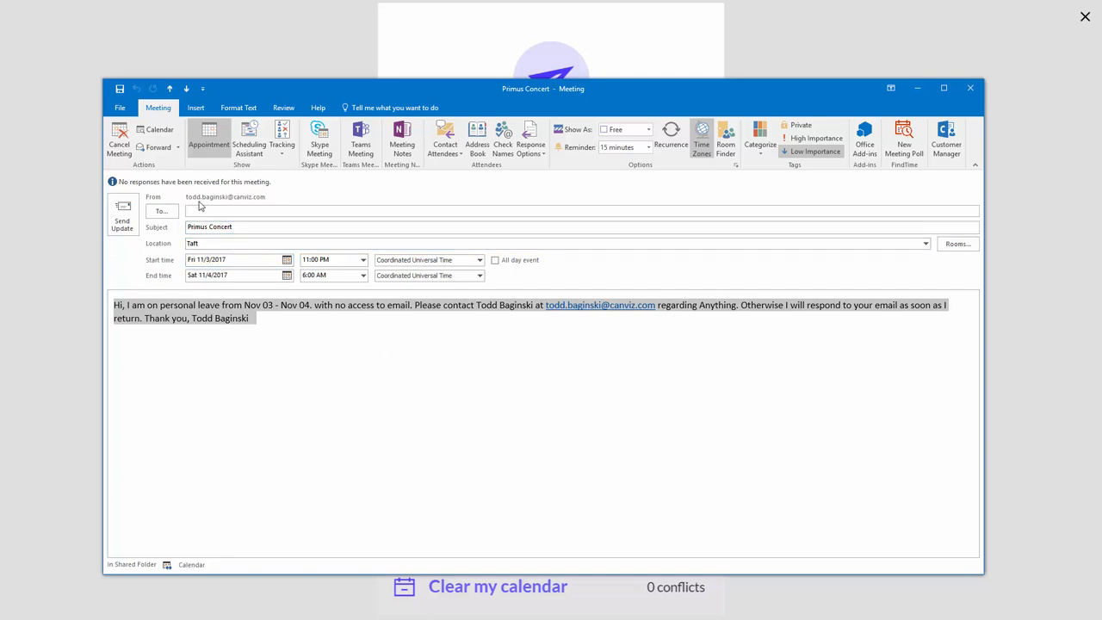
pyautogui.moveTo(241, 196)
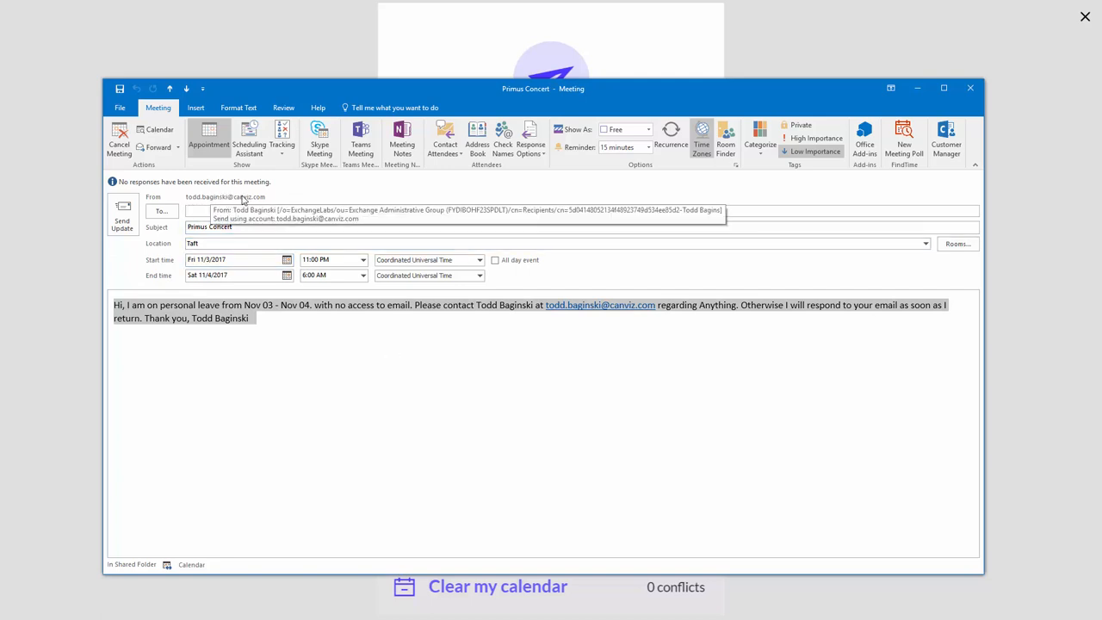
pyautogui.moveTo(307, 382)
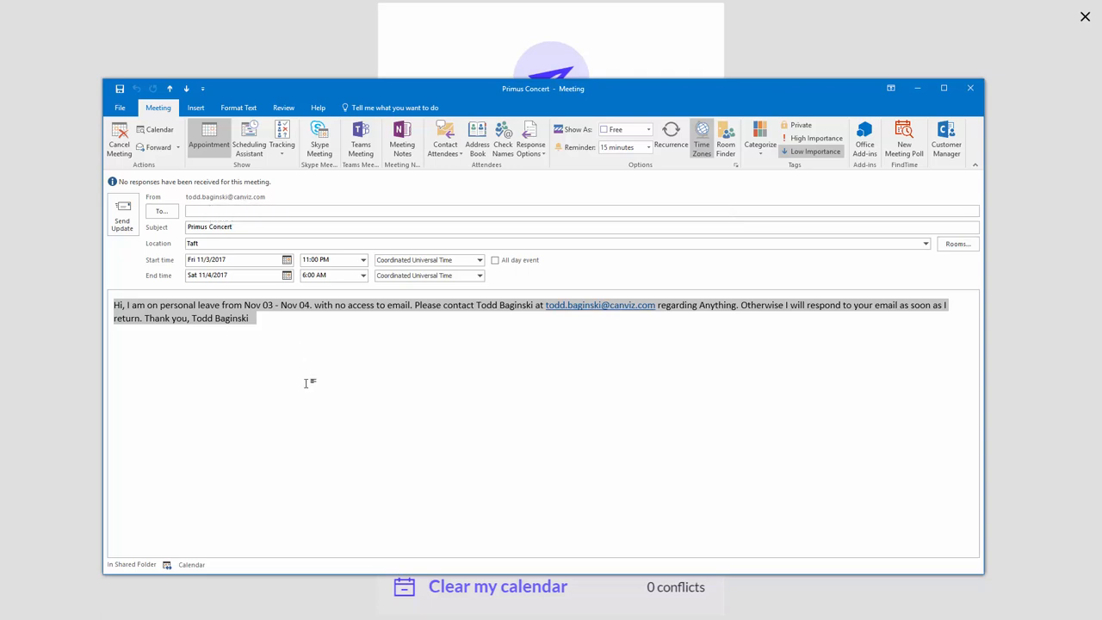
pyautogui.moveTo(971, 89)
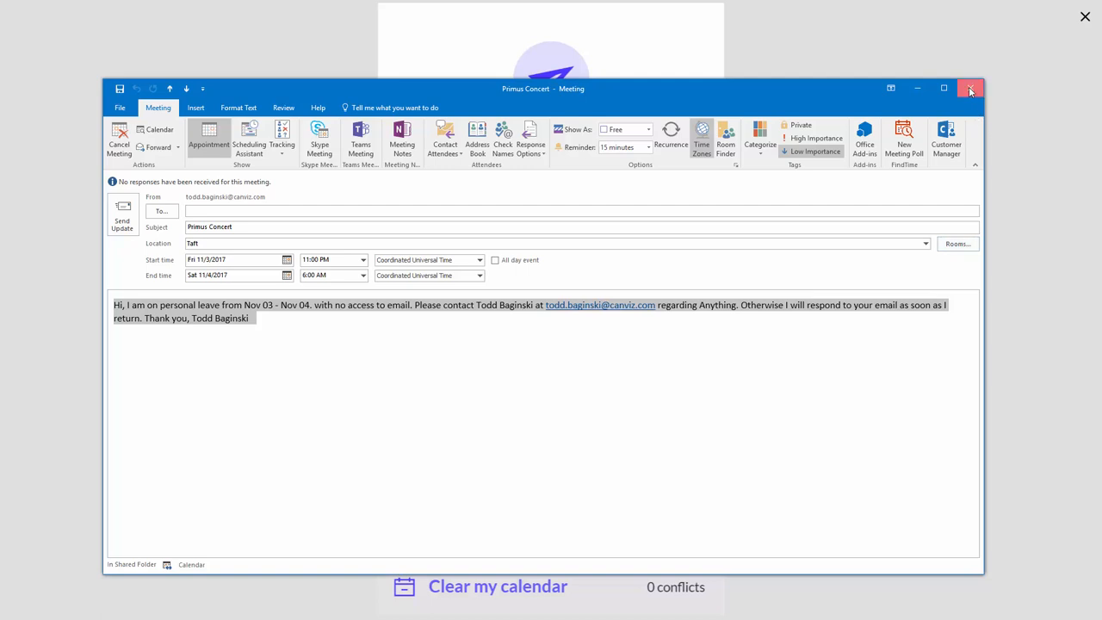
# Step: Close the reviewed Primus Concert meeting window in Outlook
pyautogui.click(971, 88)
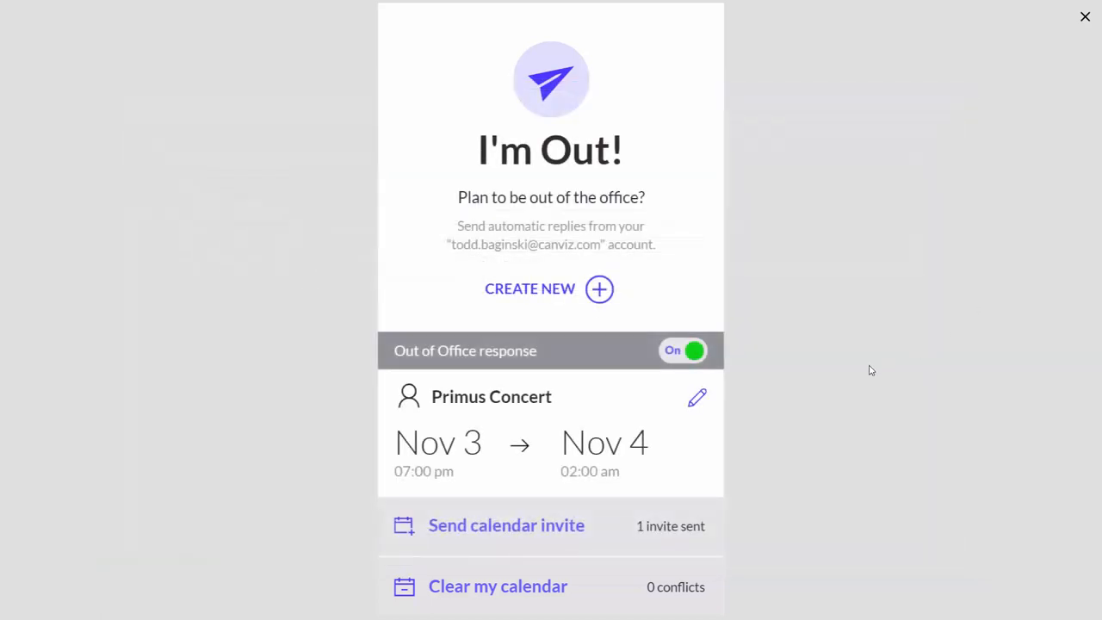
pyautogui.moveTo(768, 386)
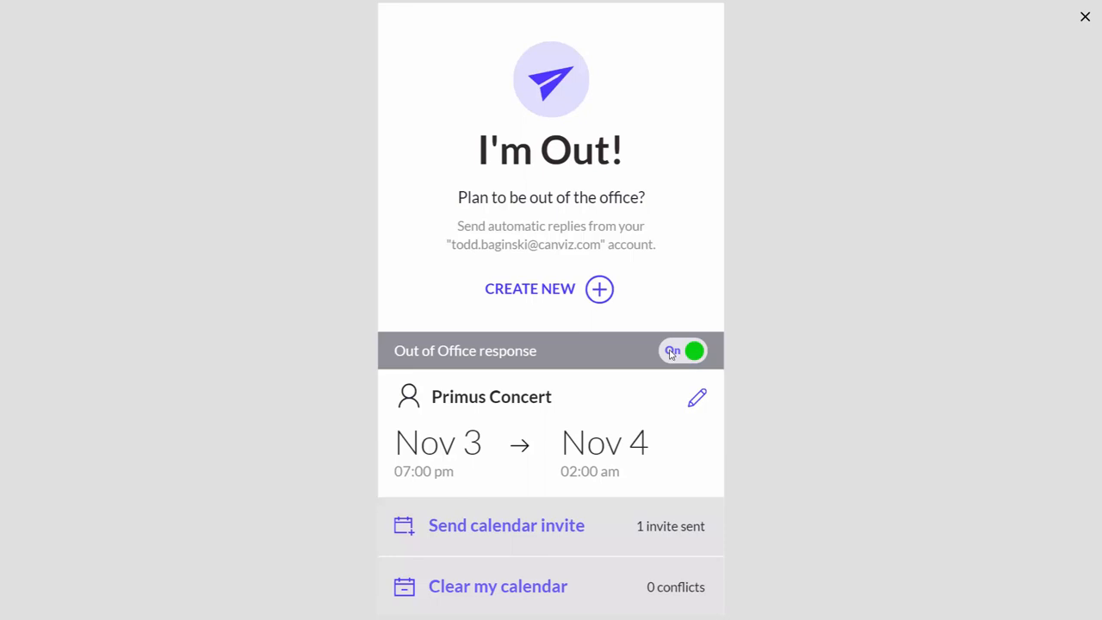
# Step: Toggle the Primus Concert Out of Office response Off and switch to Outlook to verify
pyautogui.click(684, 351)
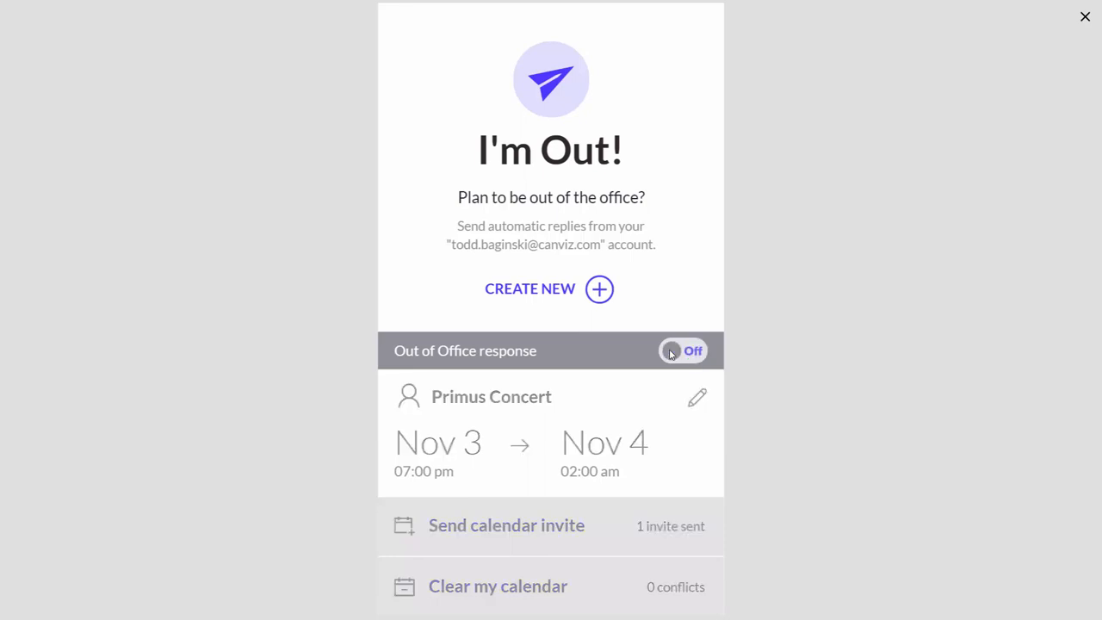
pyautogui.moveTo(672, 352)
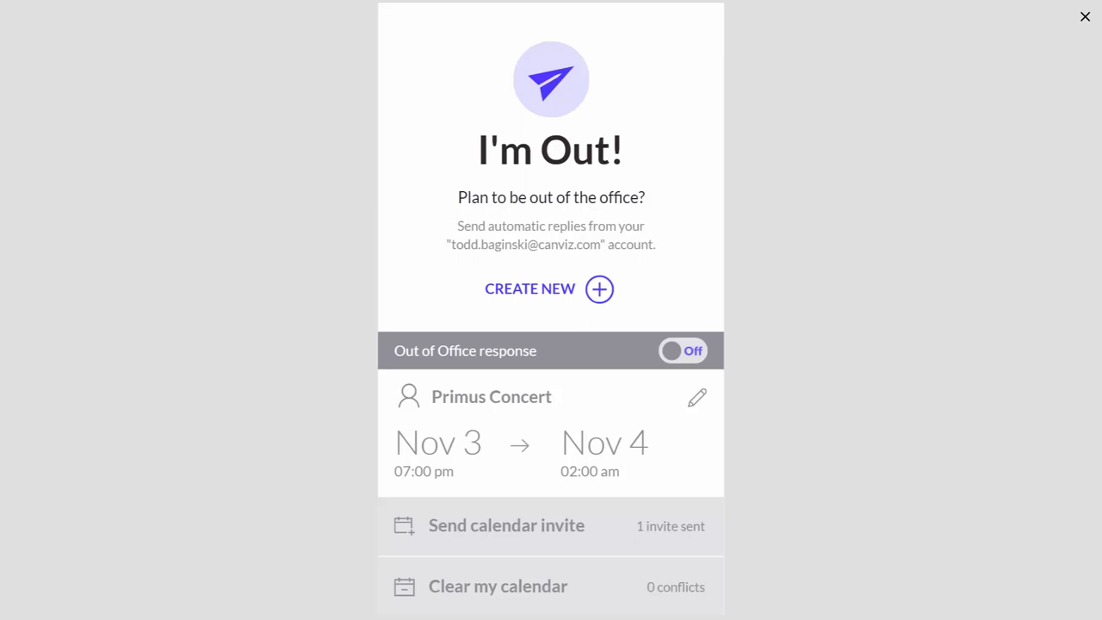
pyautogui.click(1085, 17)
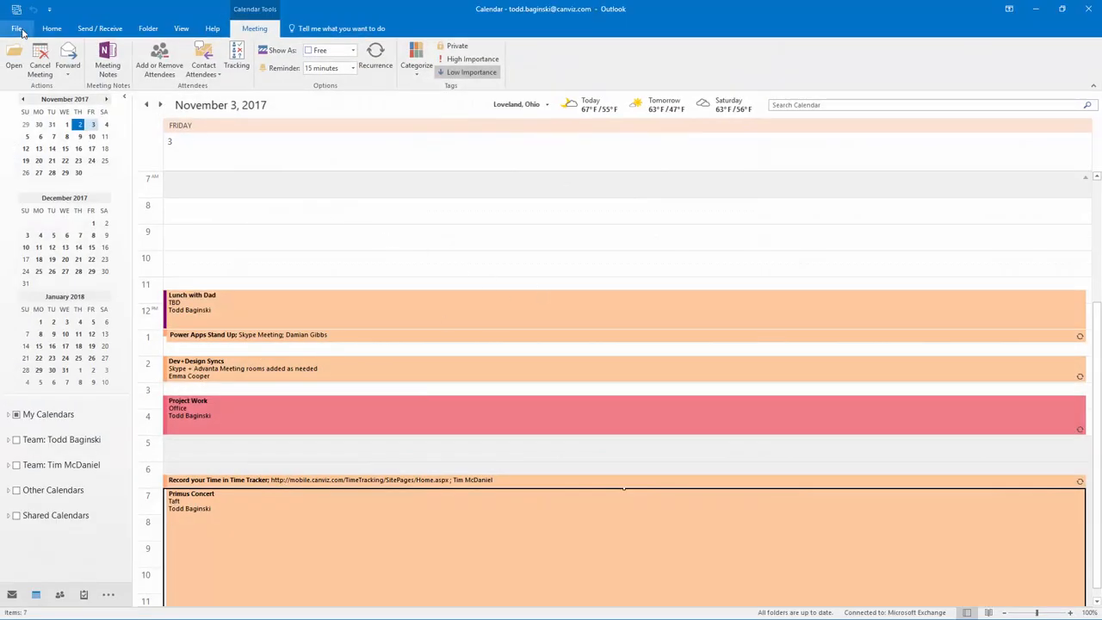
# Step: Confirm 'Do not send automatic replies' is selected in Automatic Replies and cancel without changes
pyautogui.click(17, 27)
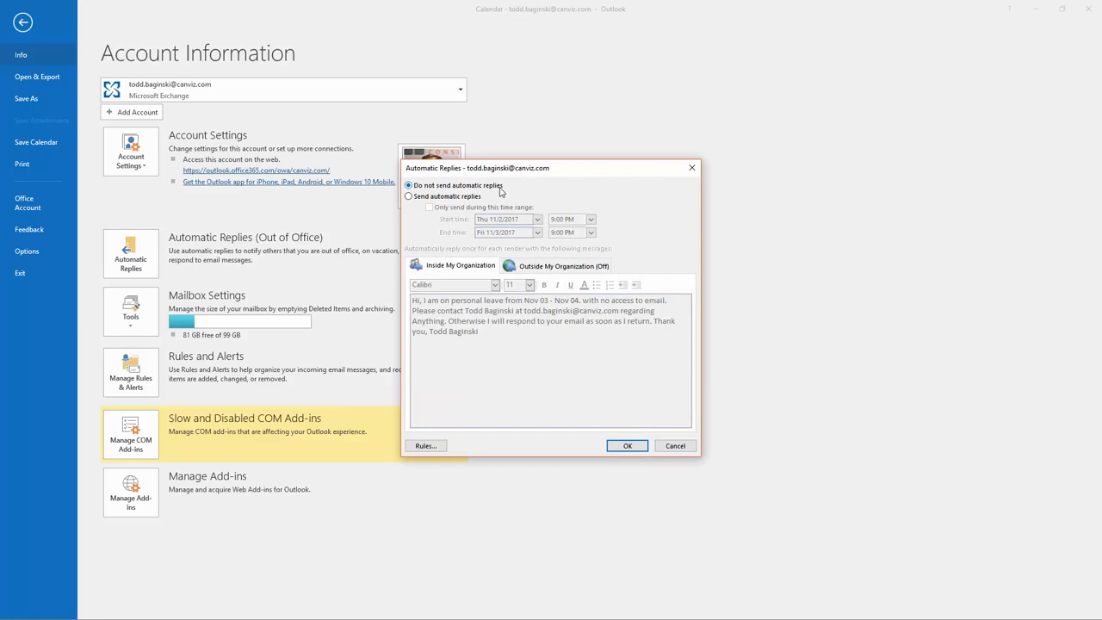
pyautogui.click(558, 265)
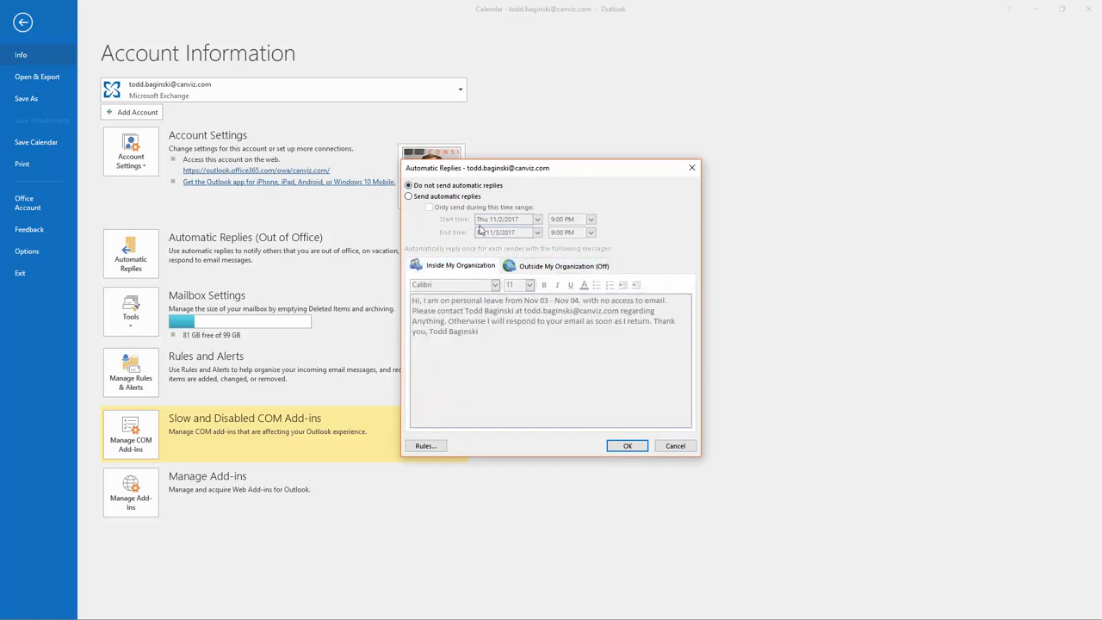
pyautogui.moveTo(675, 444)
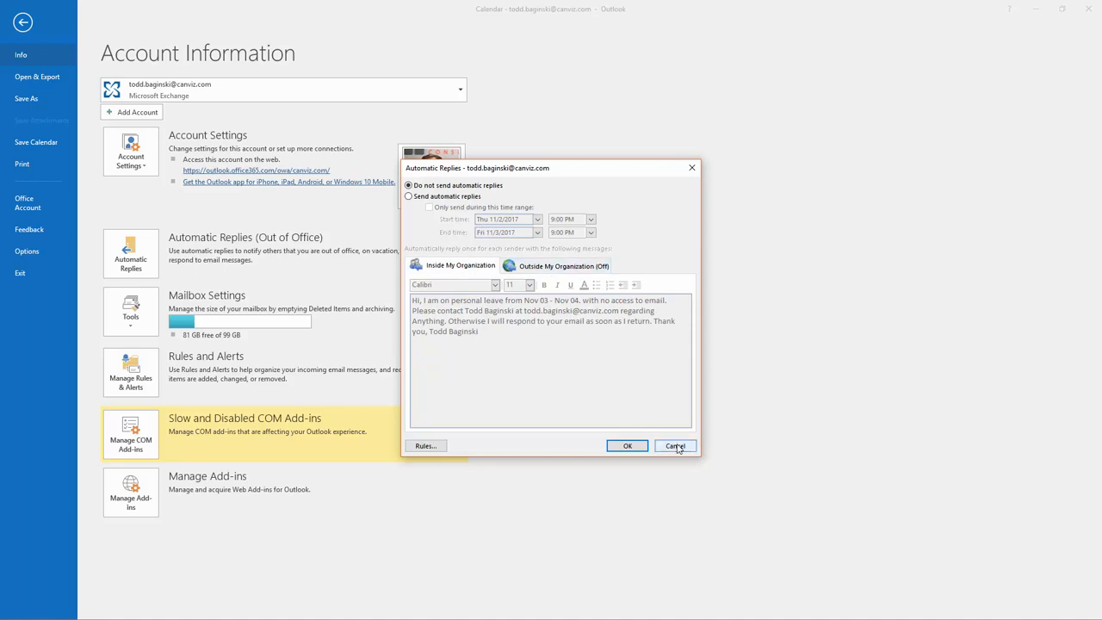
pyautogui.click(675, 445)
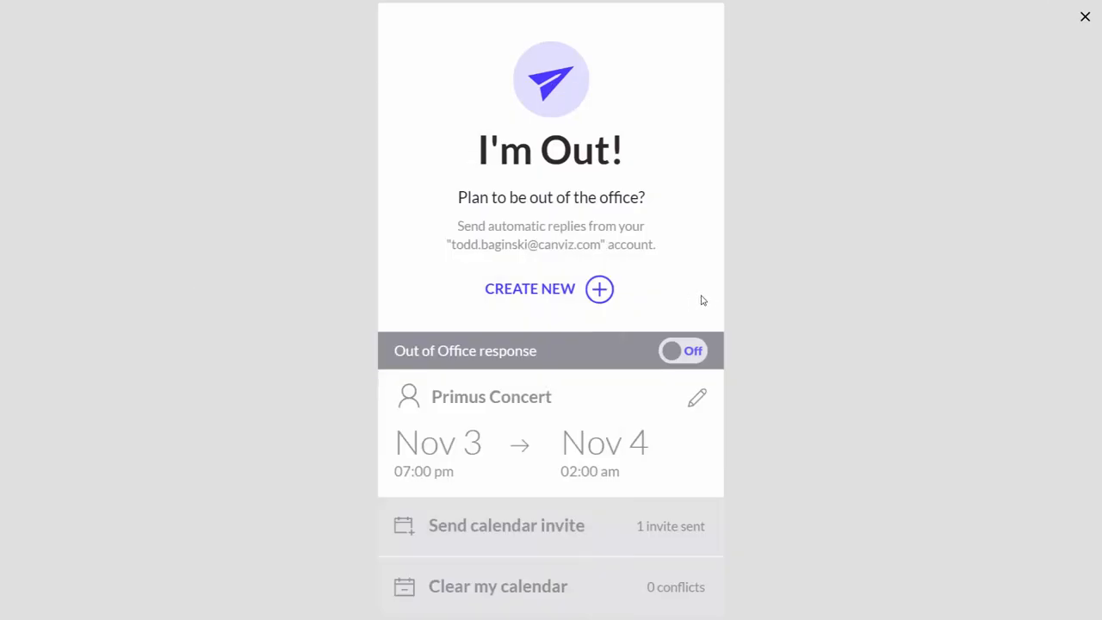
pyautogui.moveTo(785, 274)
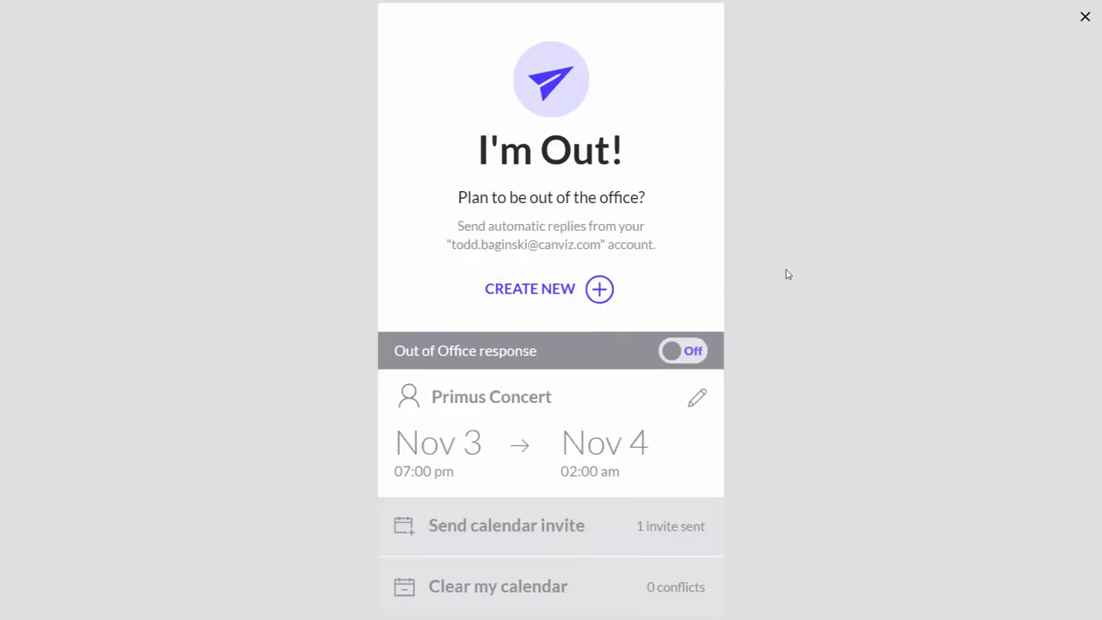